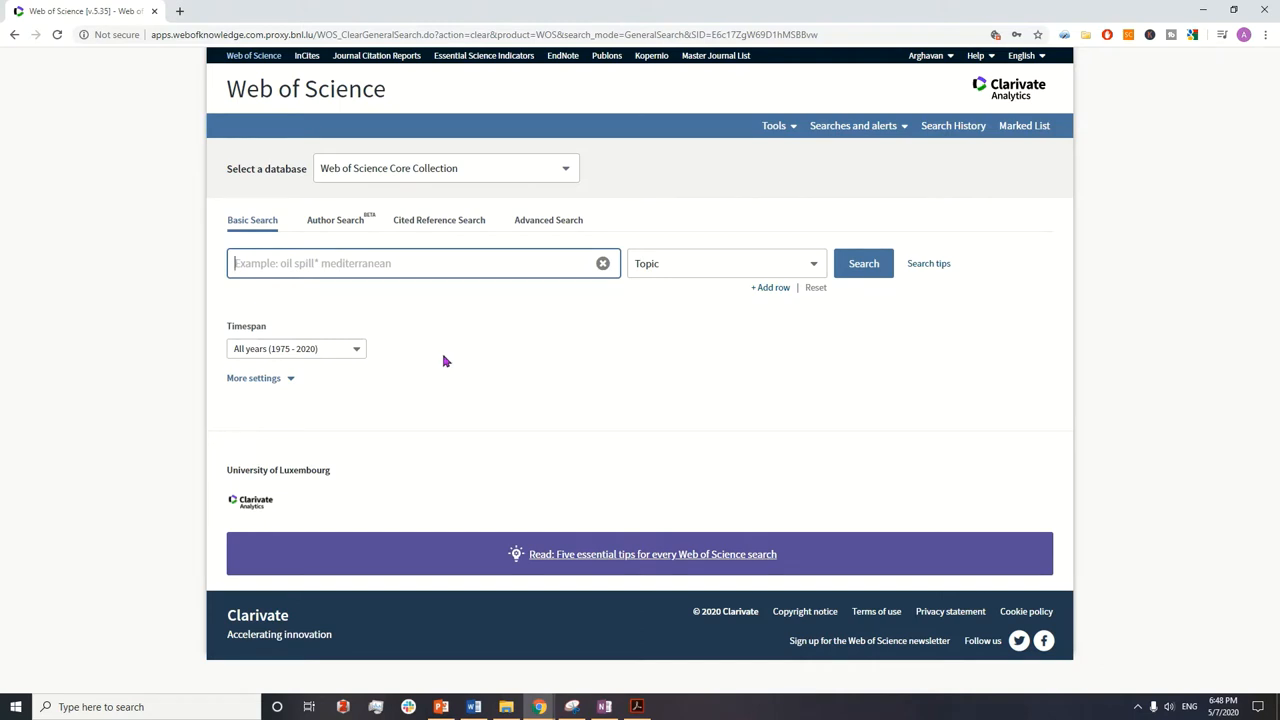
mouse_move(452, 358)
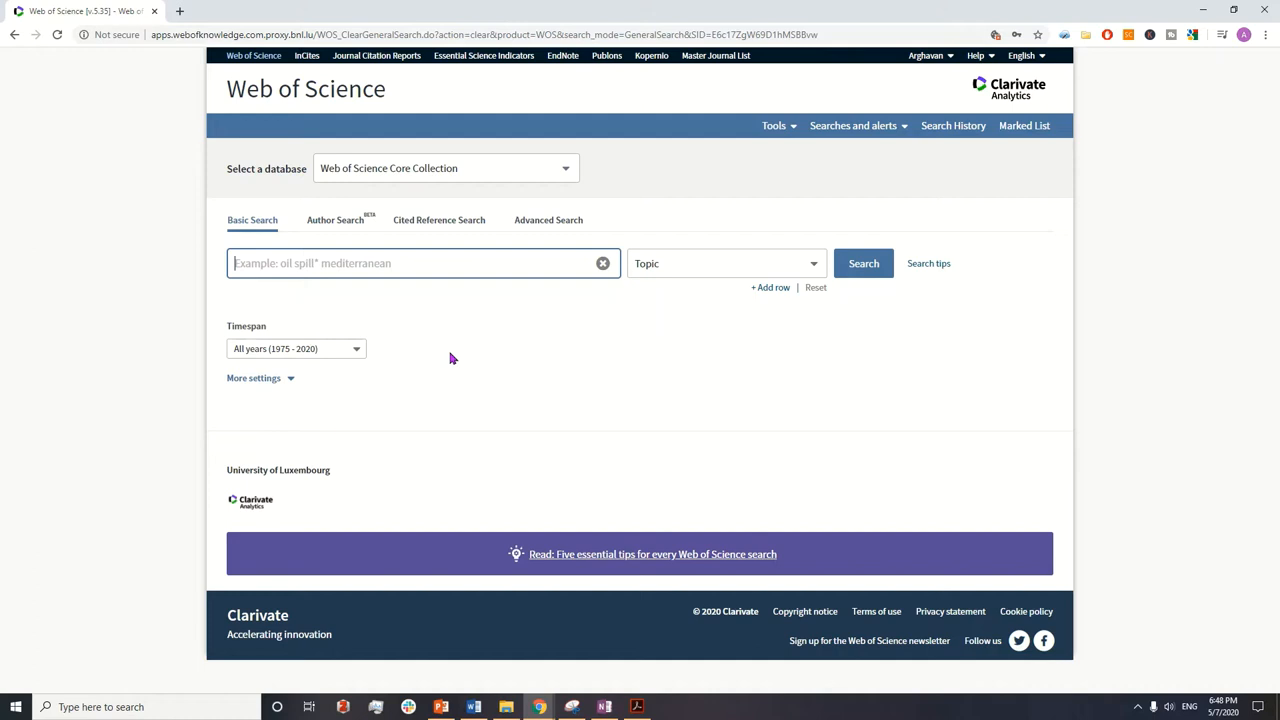
mouse_move(452, 352)
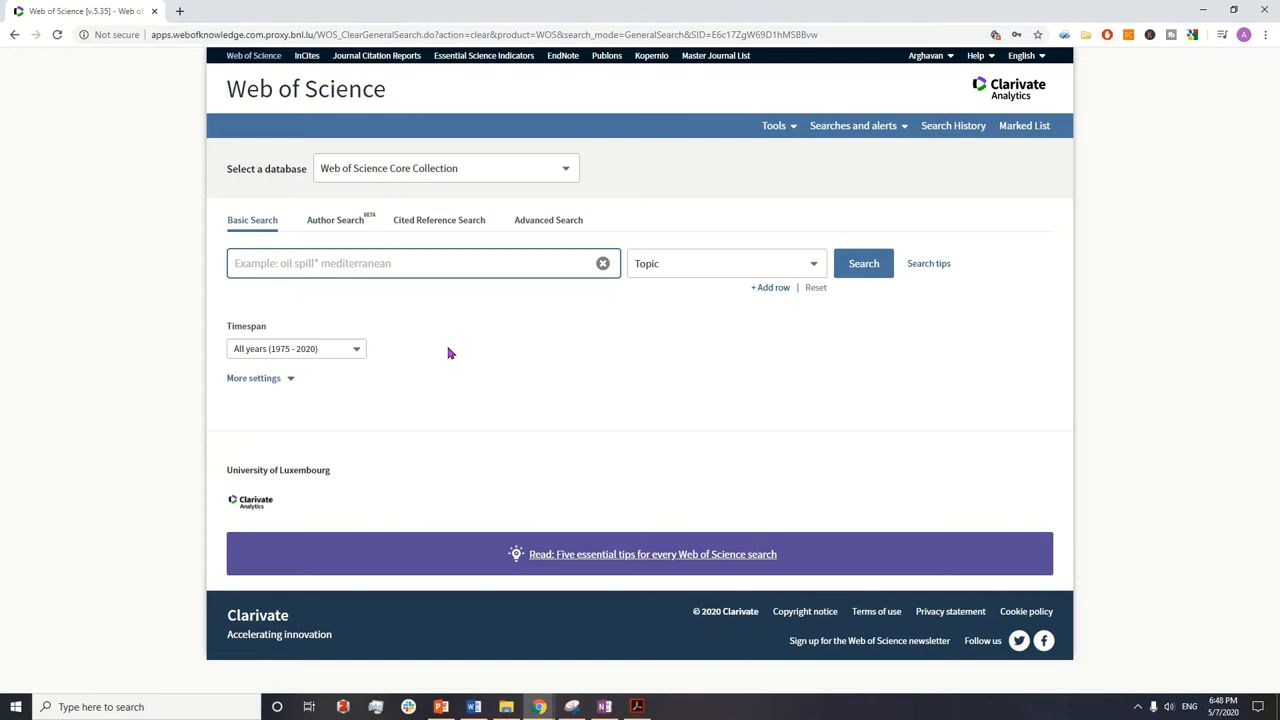
mouse_move(542, 416)
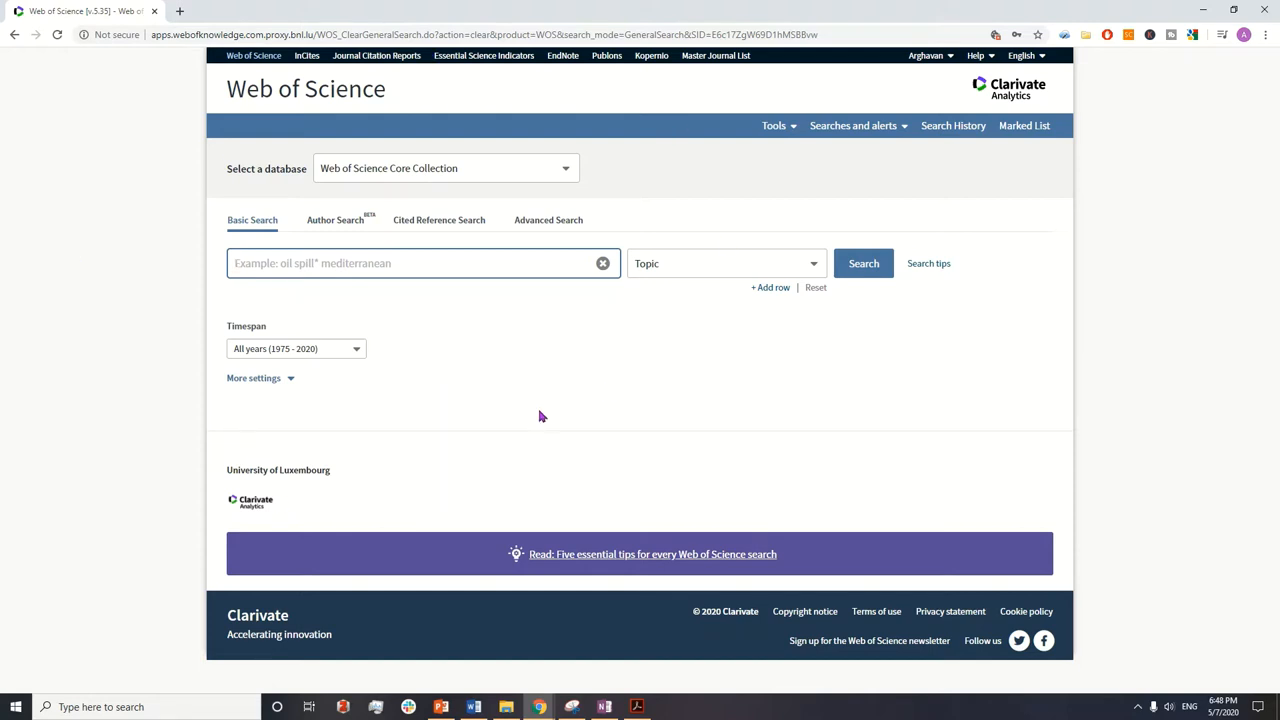
mouse_move(540, 404)
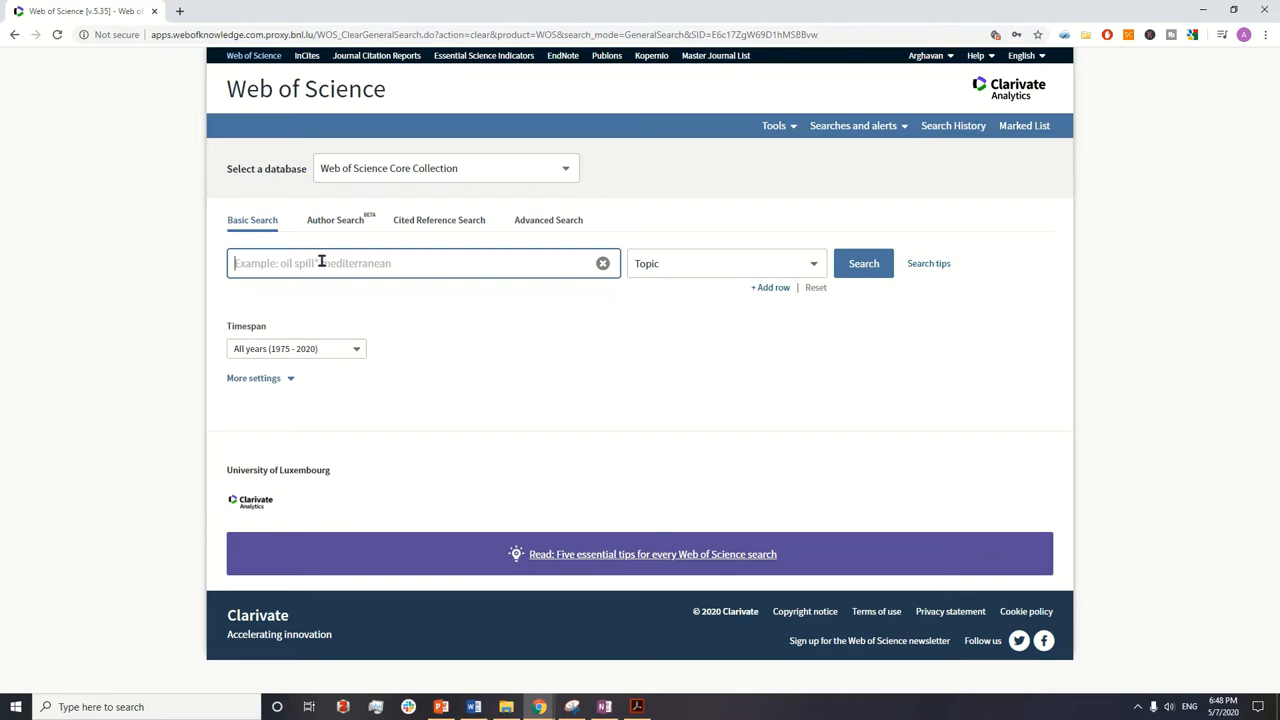
mouse_move(428, 270)
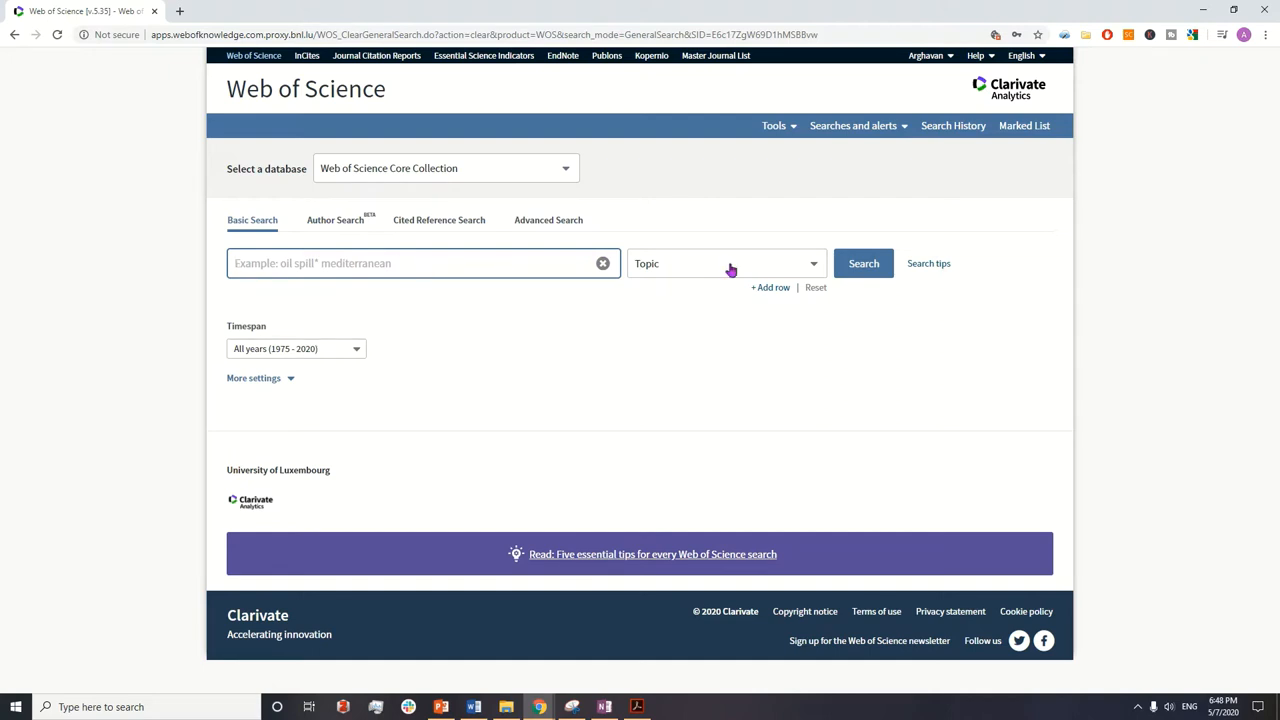
mouse_move(814, 264)
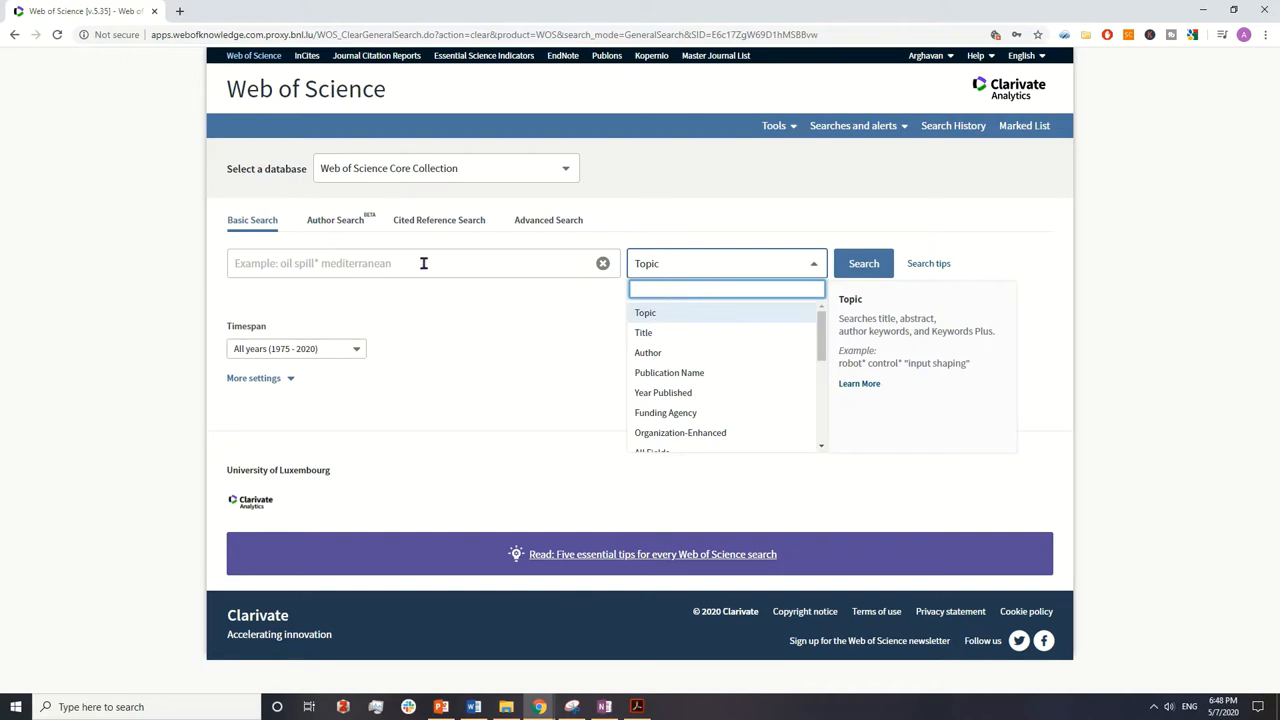
mouse_move(524, 276)
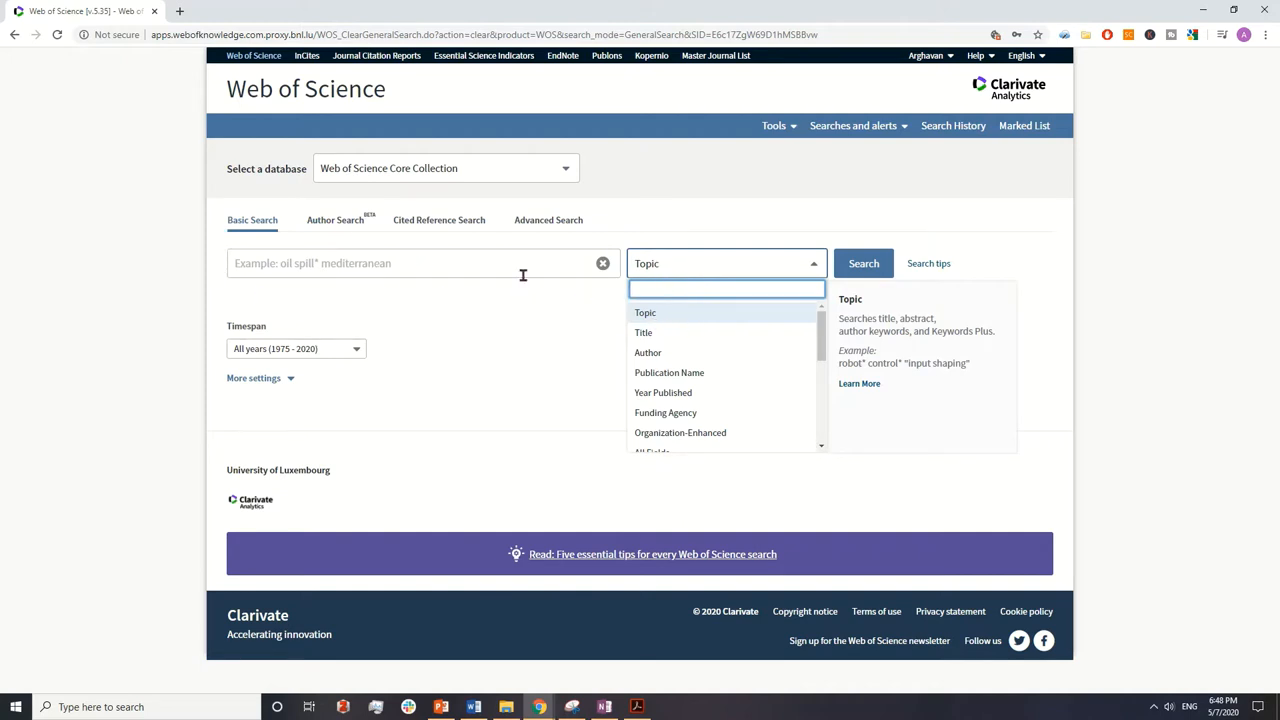
mouse_move(436, 300)
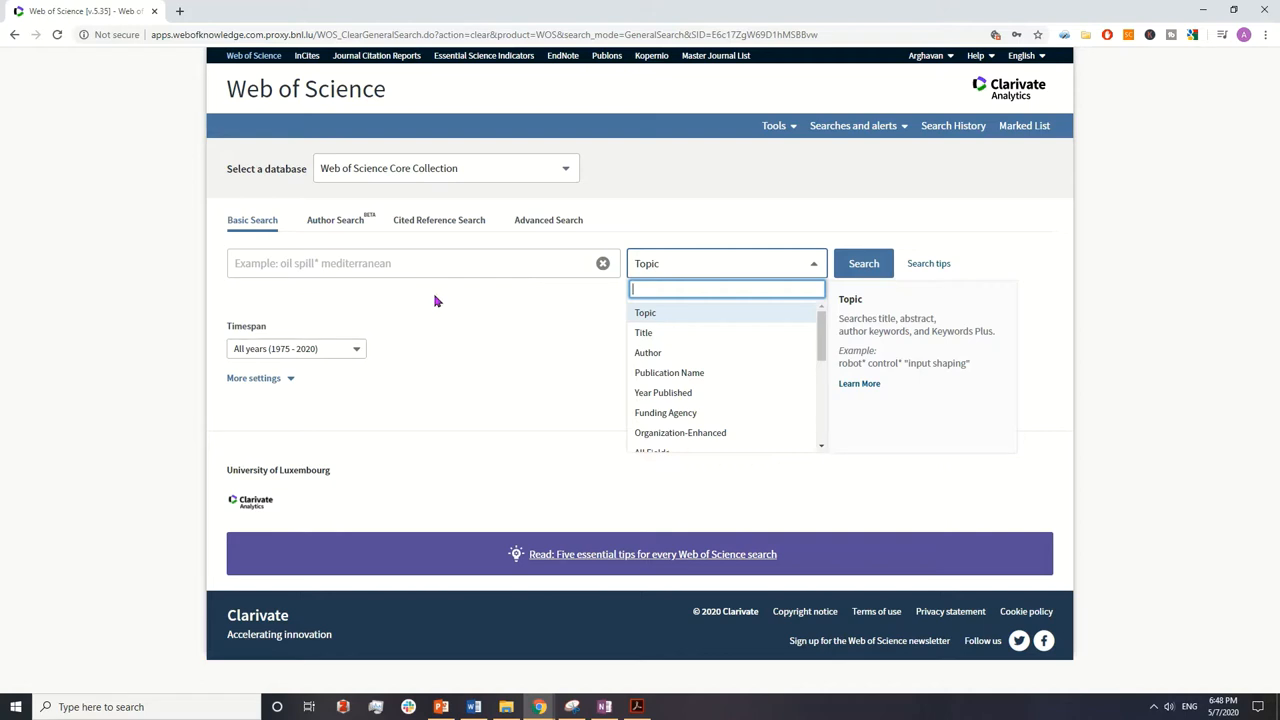
mouse_move(884, 318)
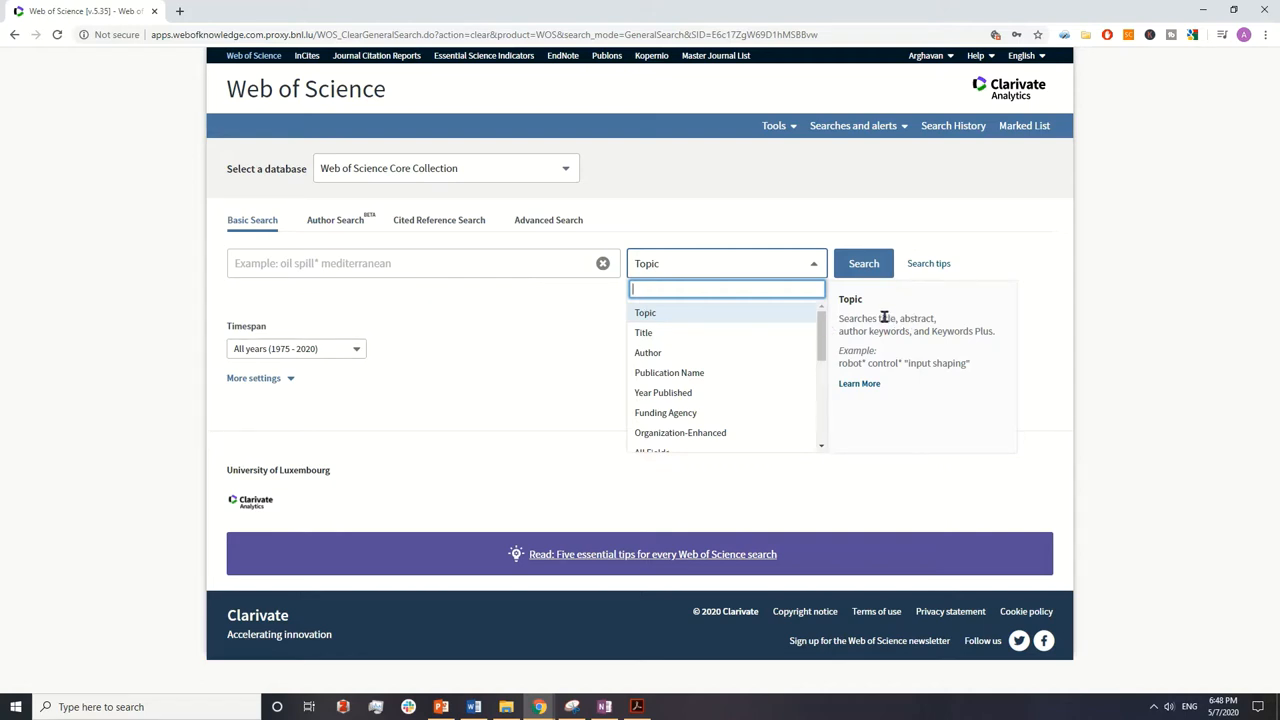
mouse_move(890, 332)
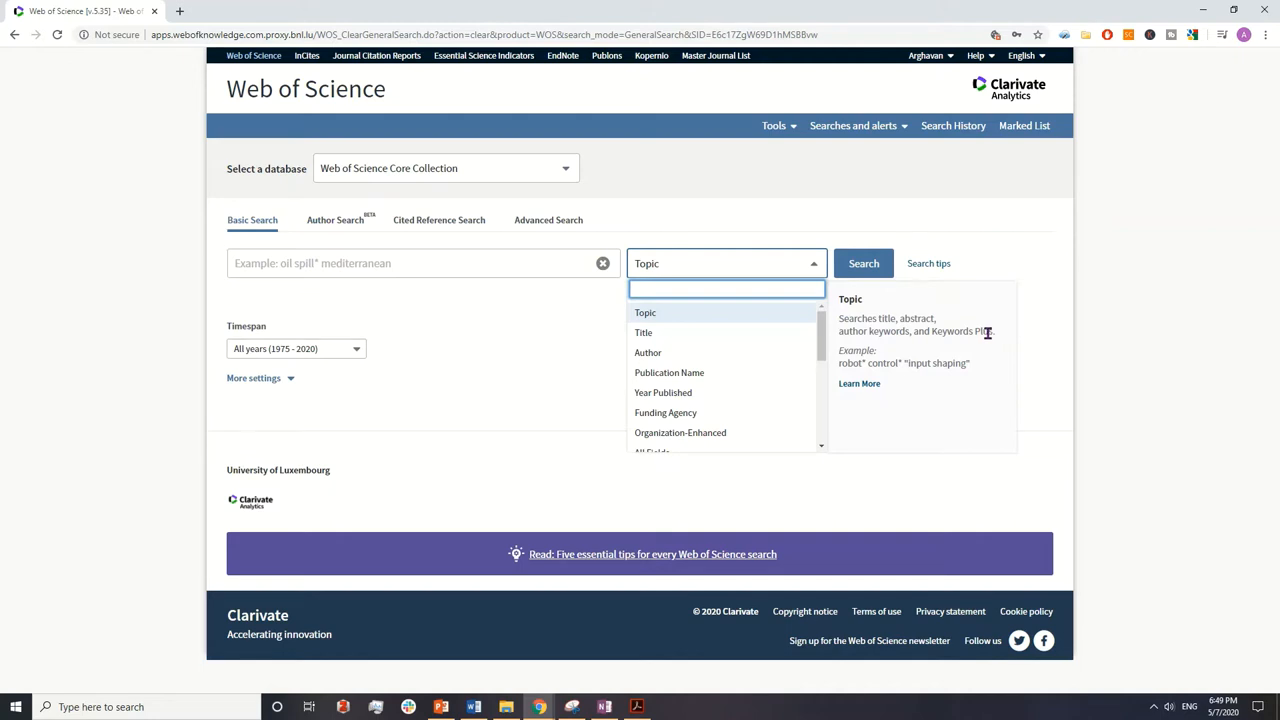
mouse_move(872, 332)
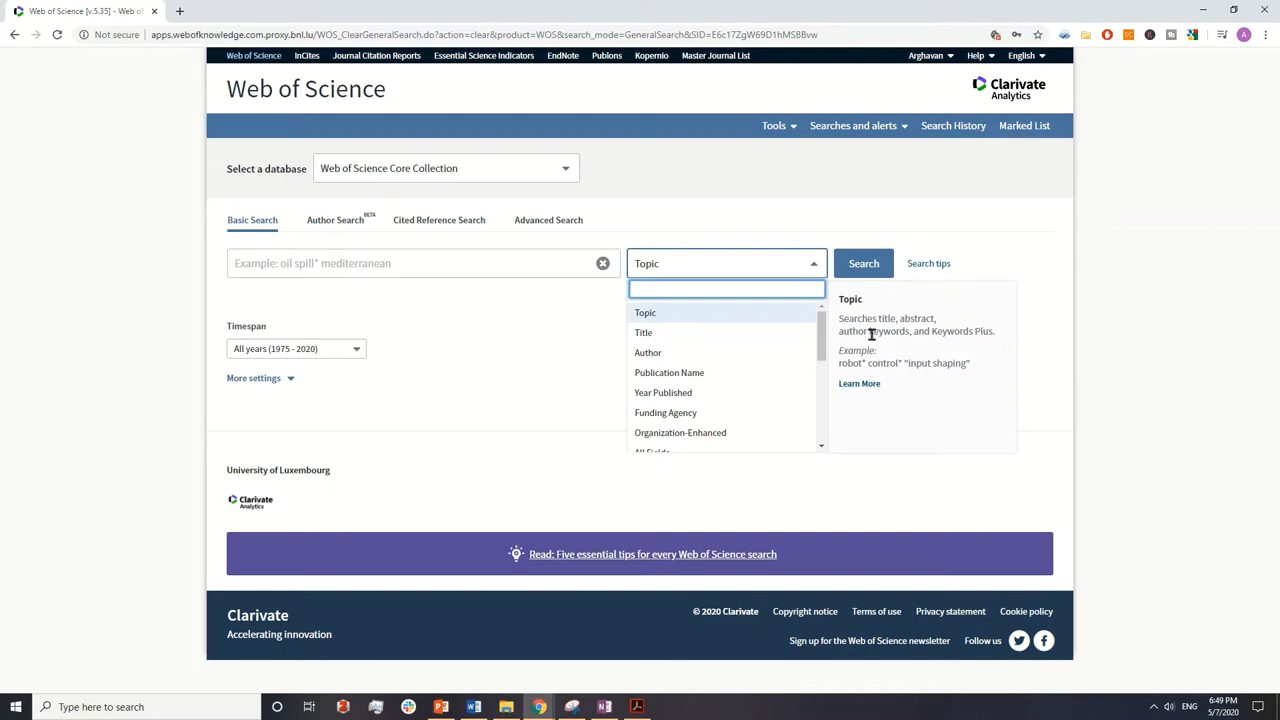
mouse_move(858, 332)
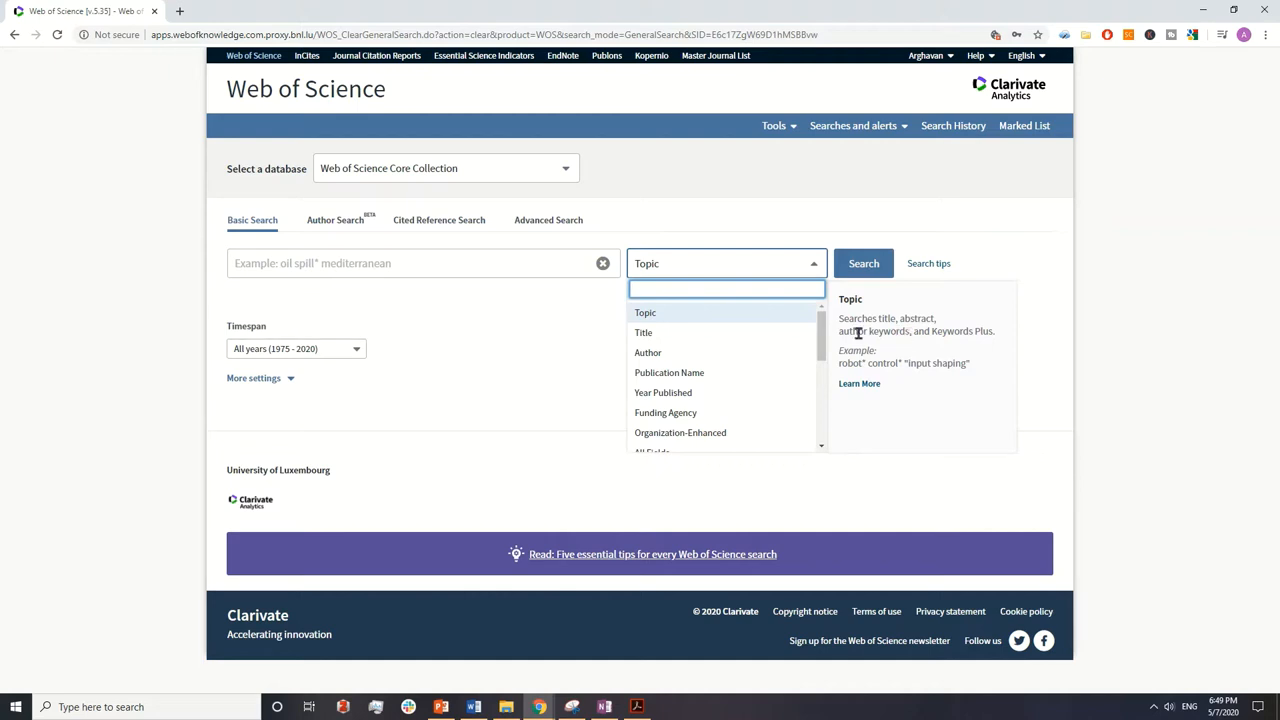
mouse_move(972, 336)
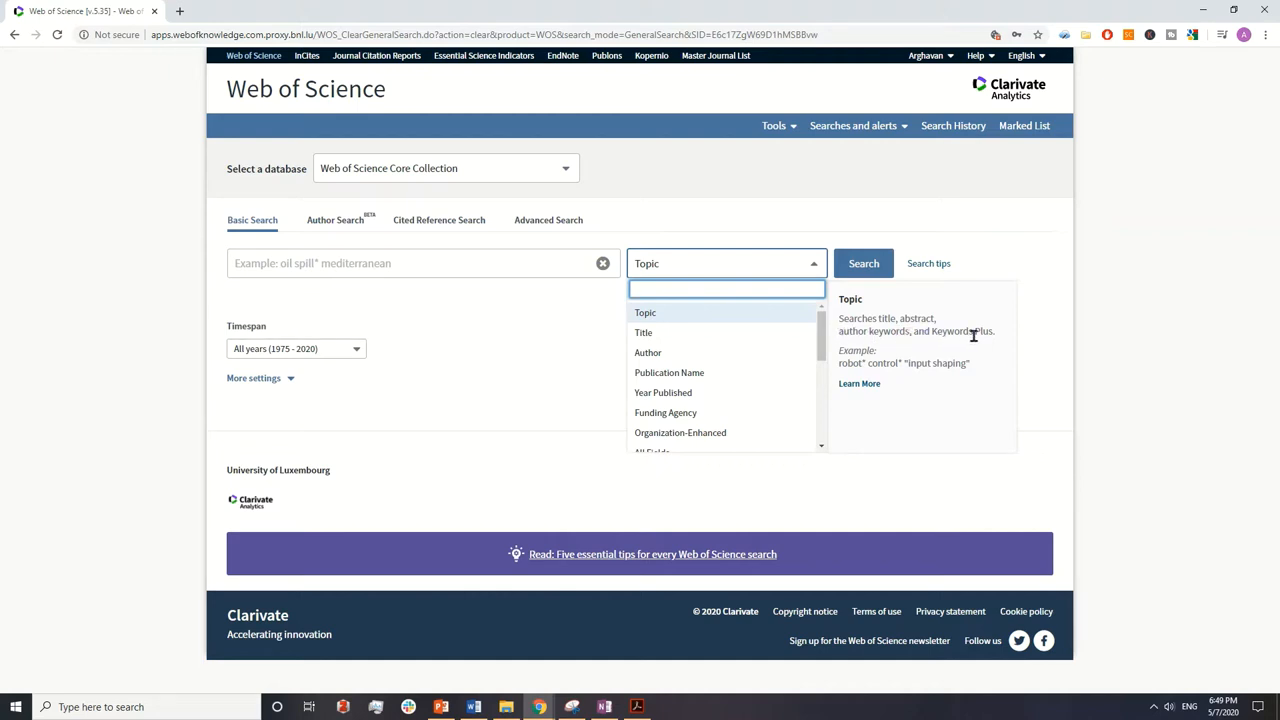
mouse_move(892, 334)
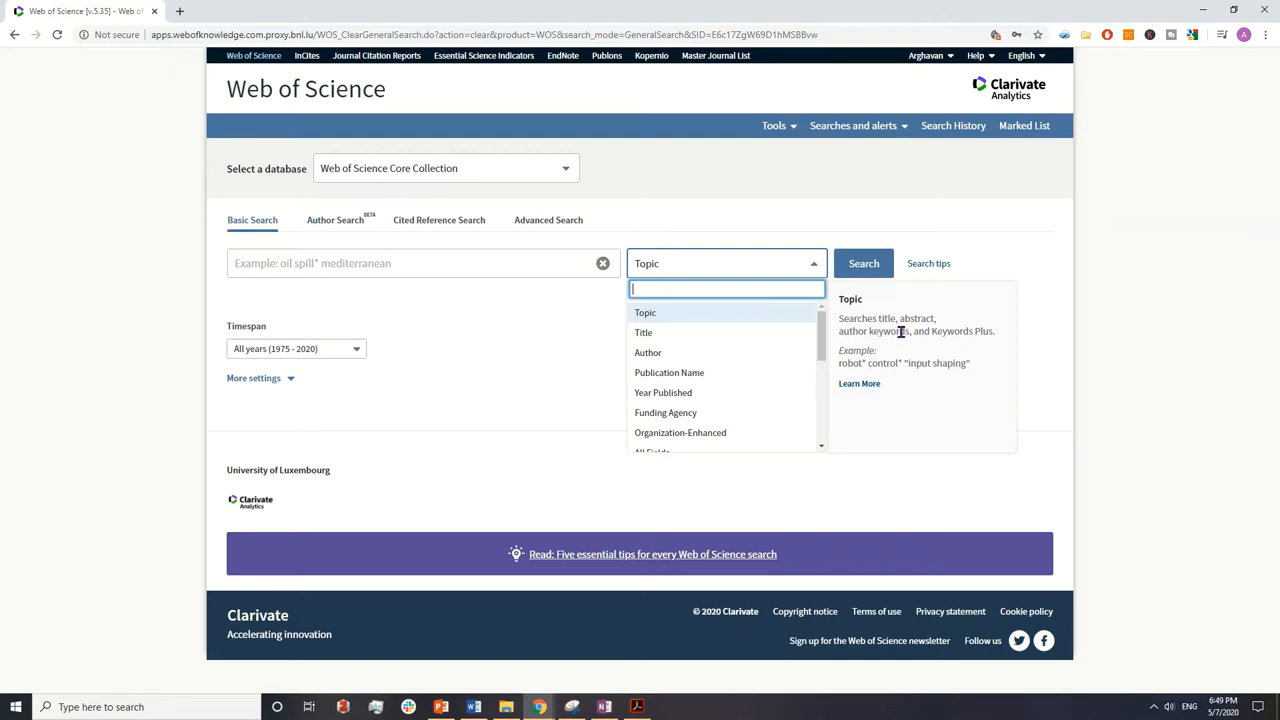
mouse_move(860, 344)
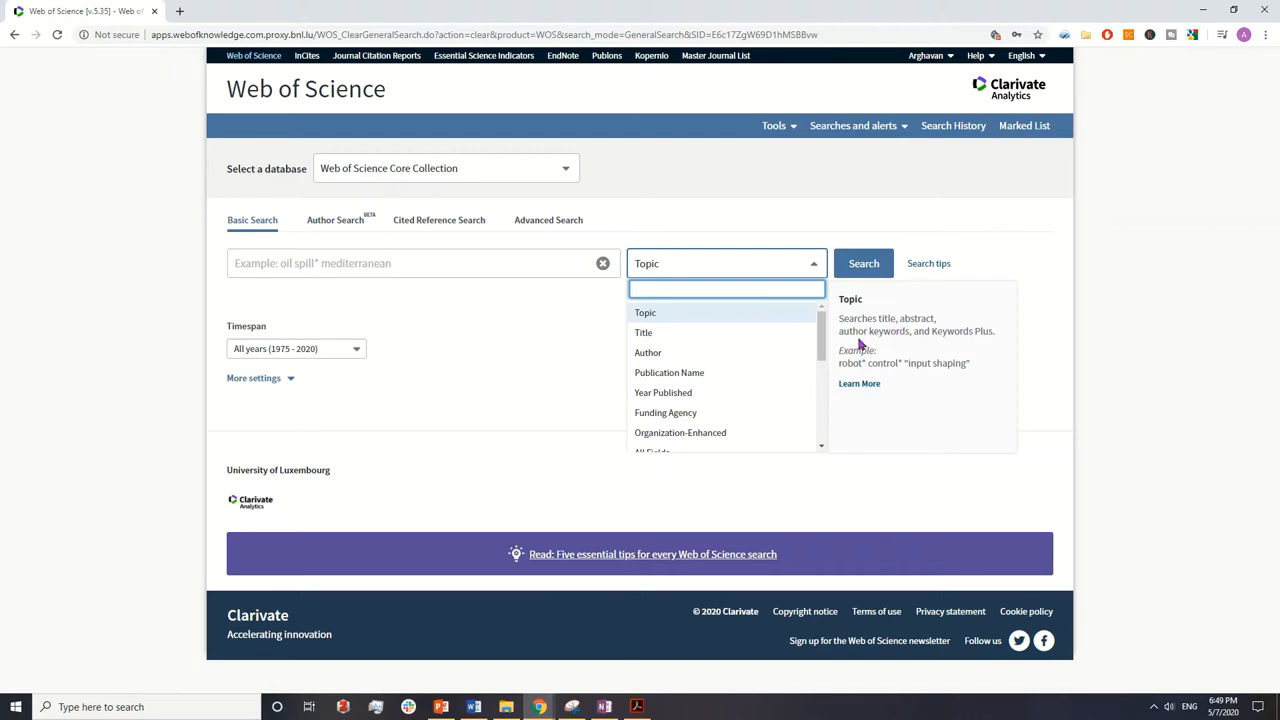
mouse_move(848, 336)
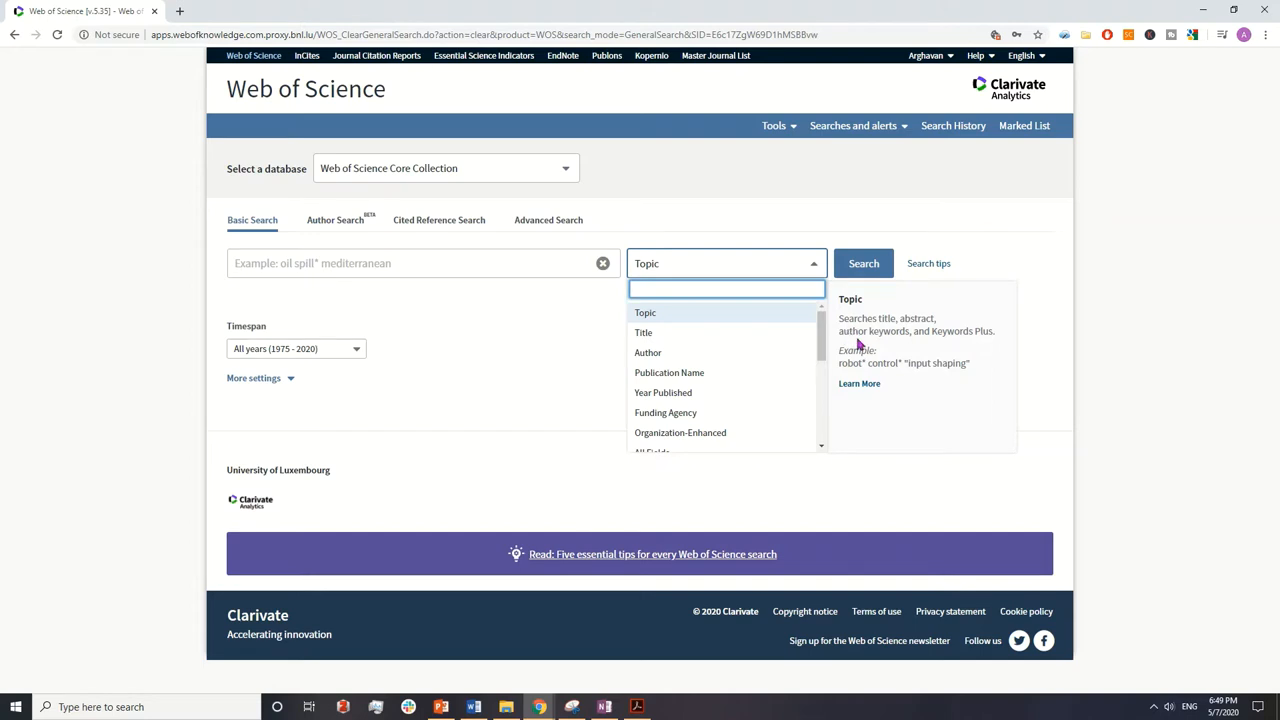
mouse_move(932, 332)
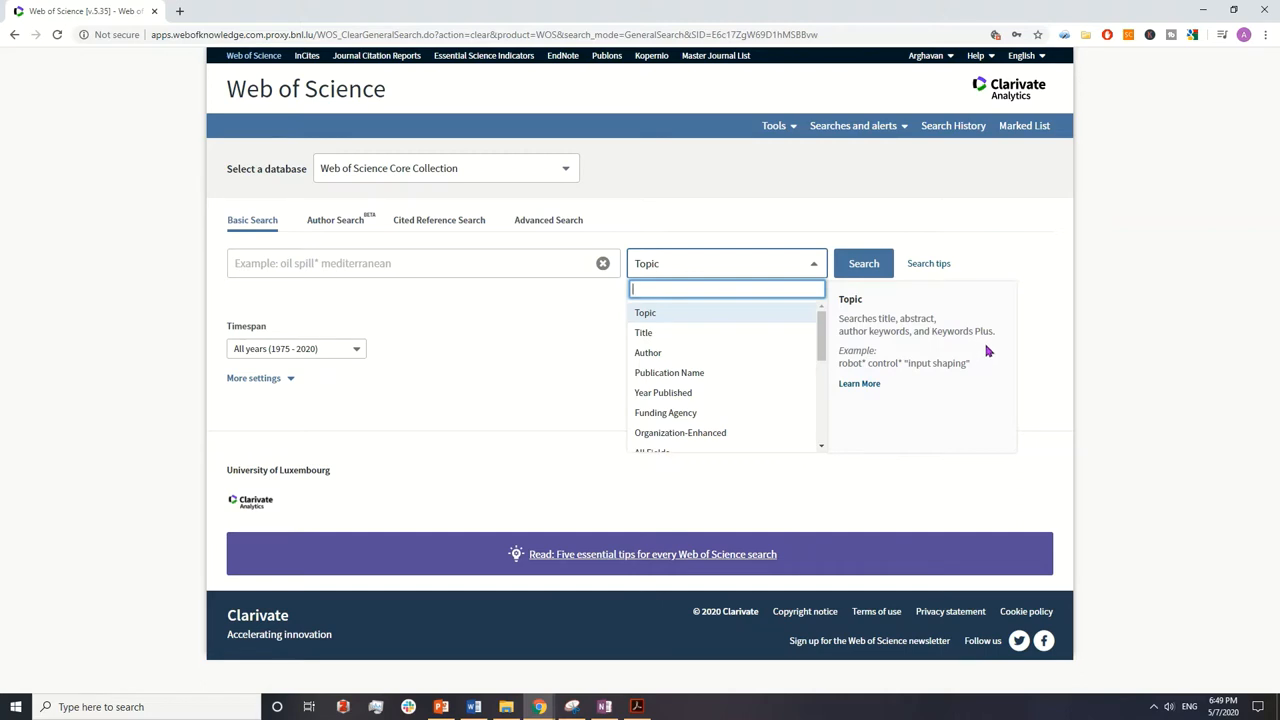
mouse_move(984, 330)
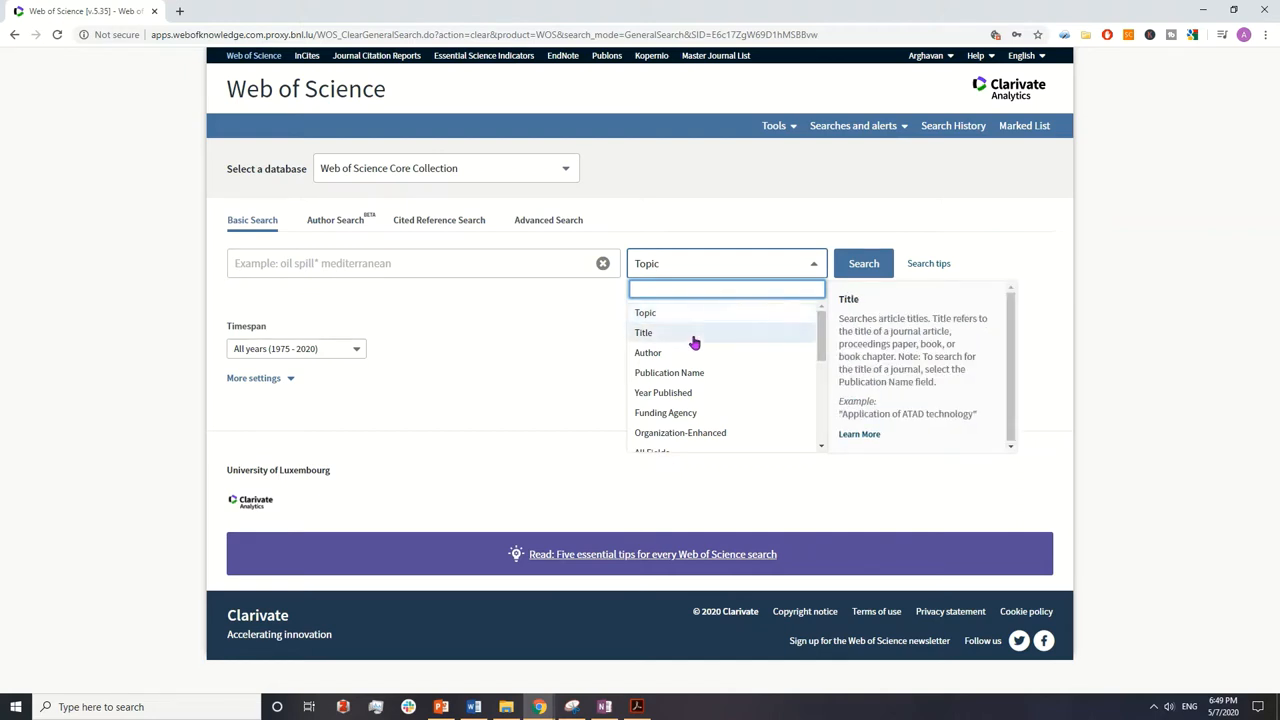
mouse_move(582, 348)
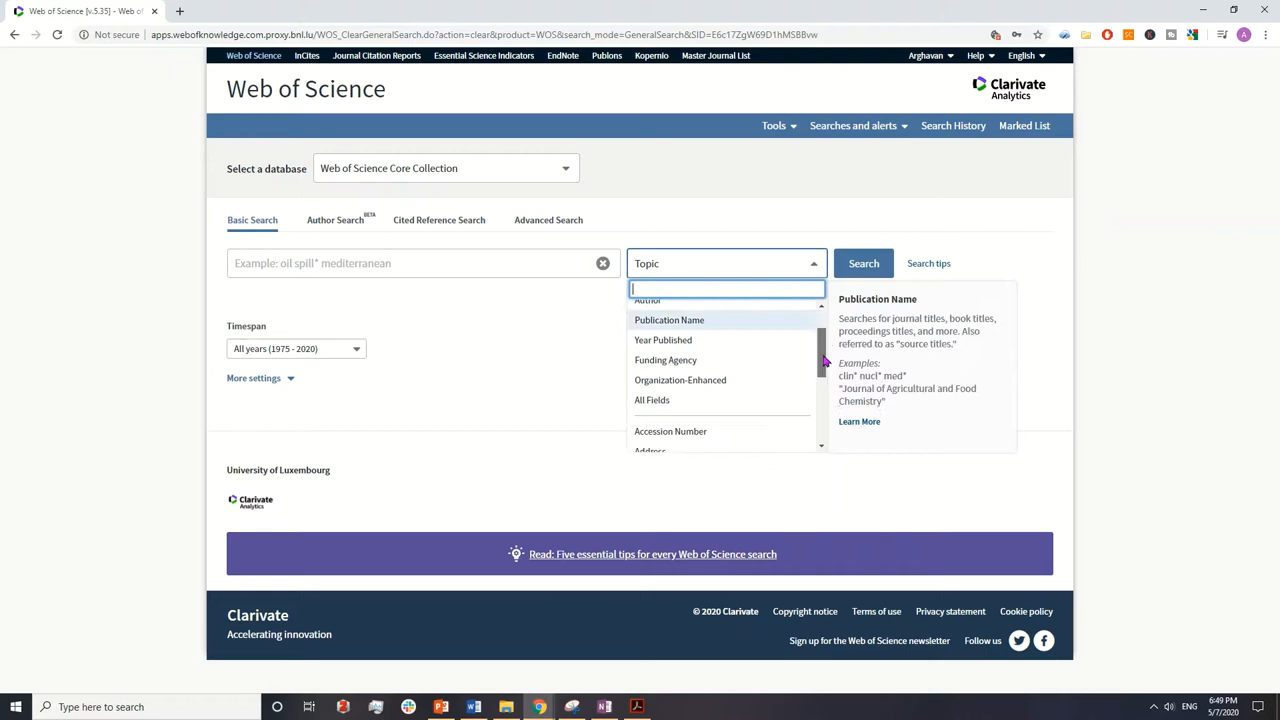
Step: Scroll the field list past Title and Publication Name down to Group Author, keeping Topic selected
scroll(down, 3)
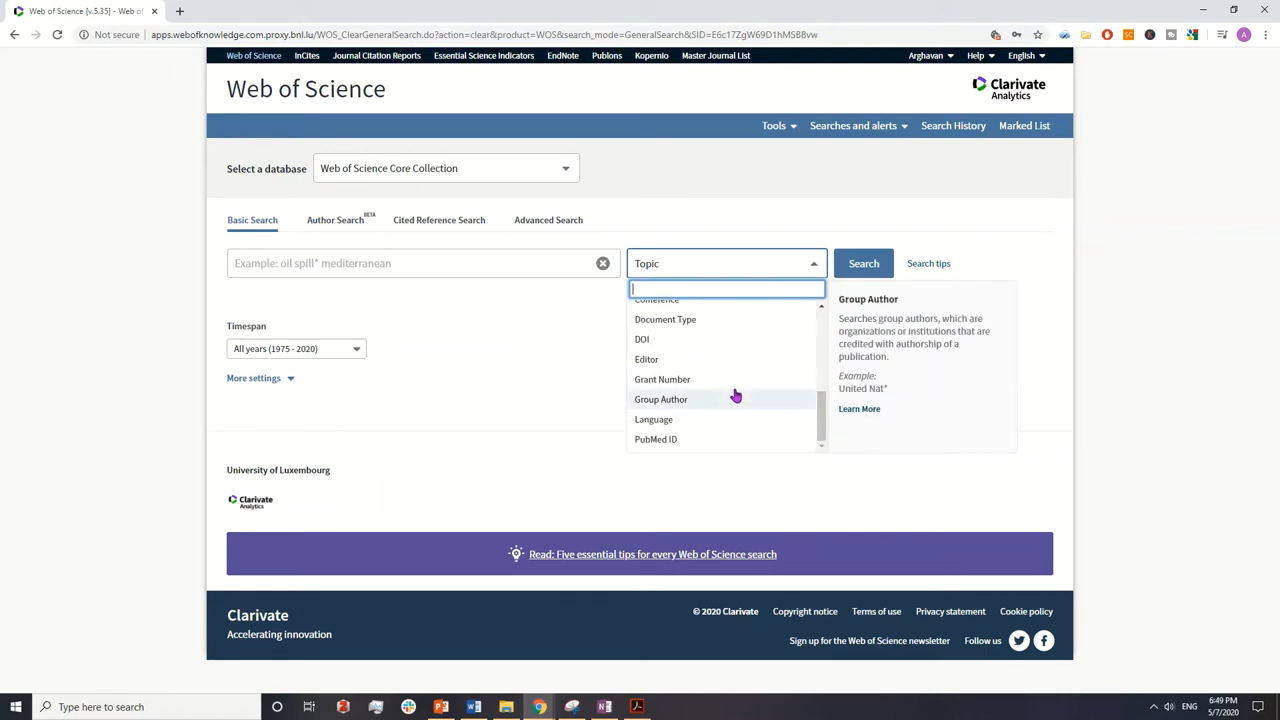
mouse_move(712, 424)
text(()
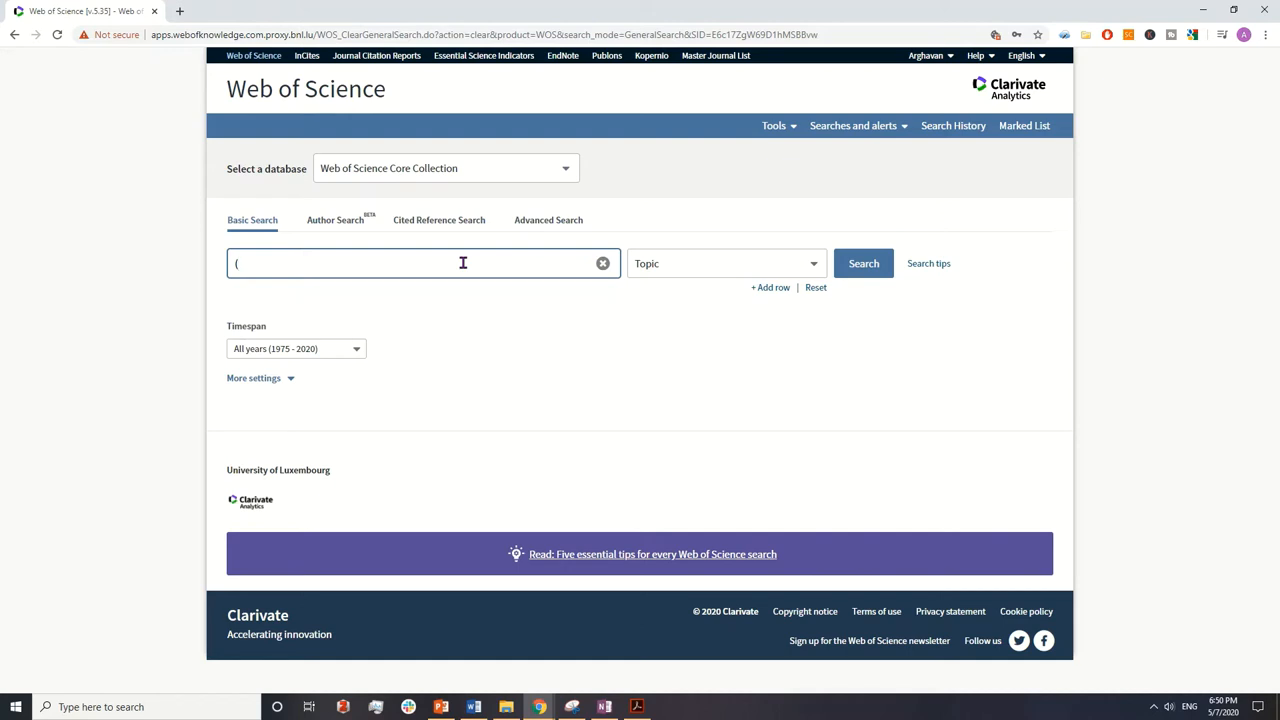
Step: Enter Building Information Modelling as the Topic query text
text("B)
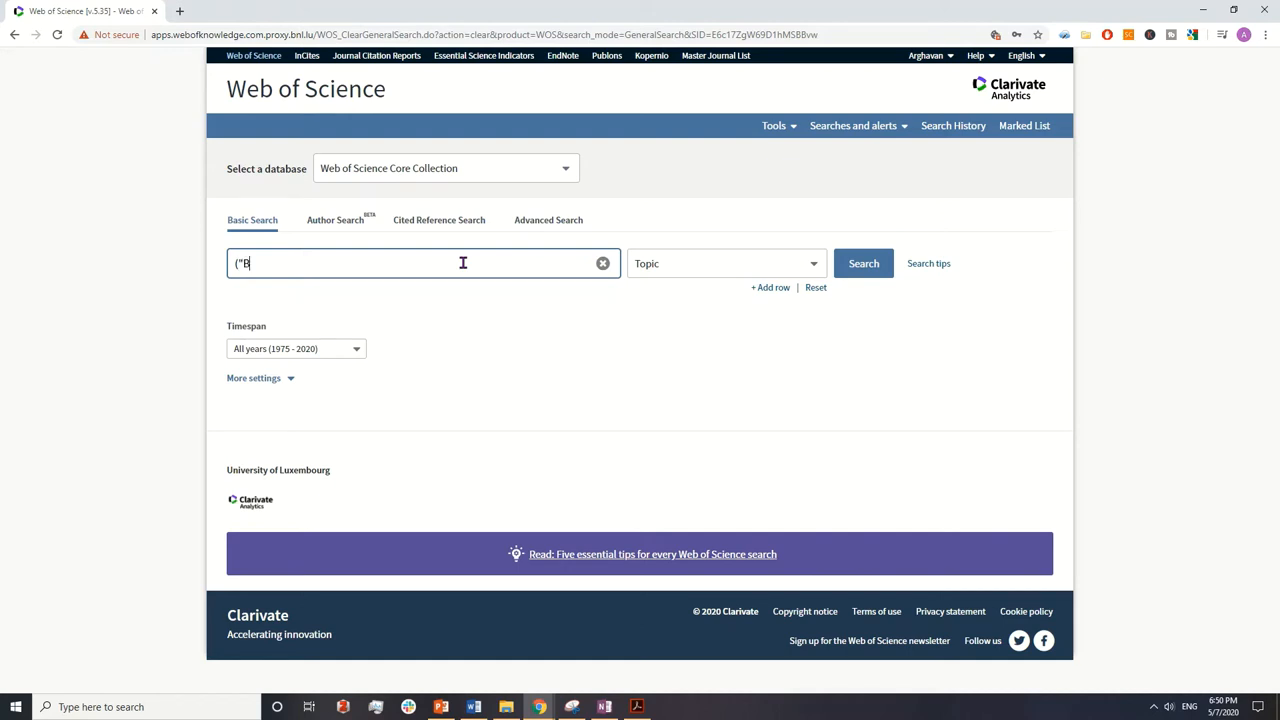
text(uilding Informat)
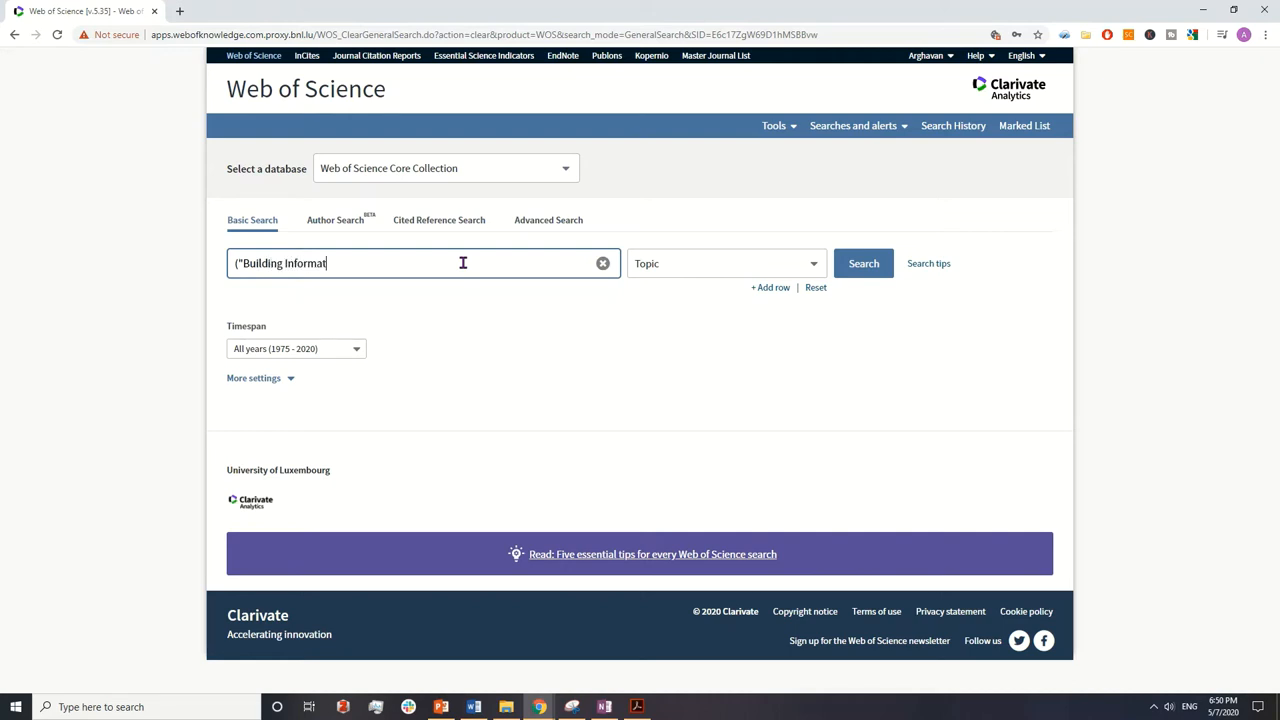
text(ion Modell)
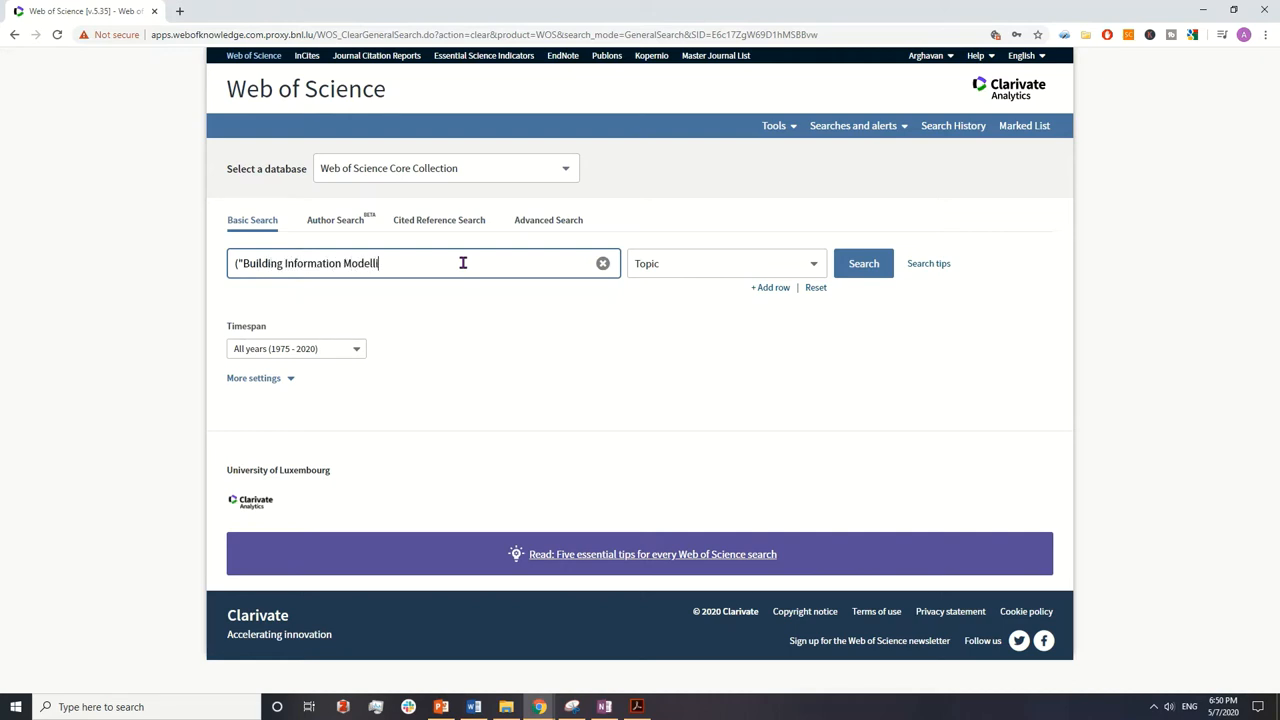
text(ing)
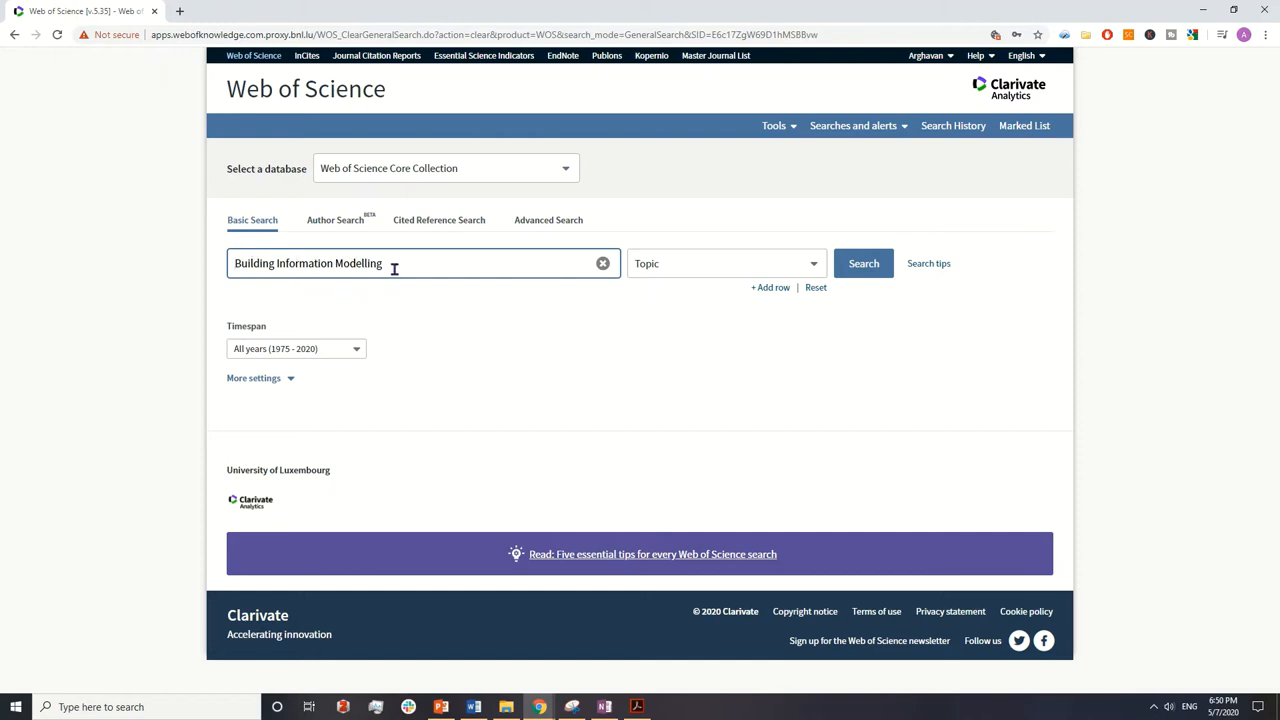
mouse_move(390, 264)
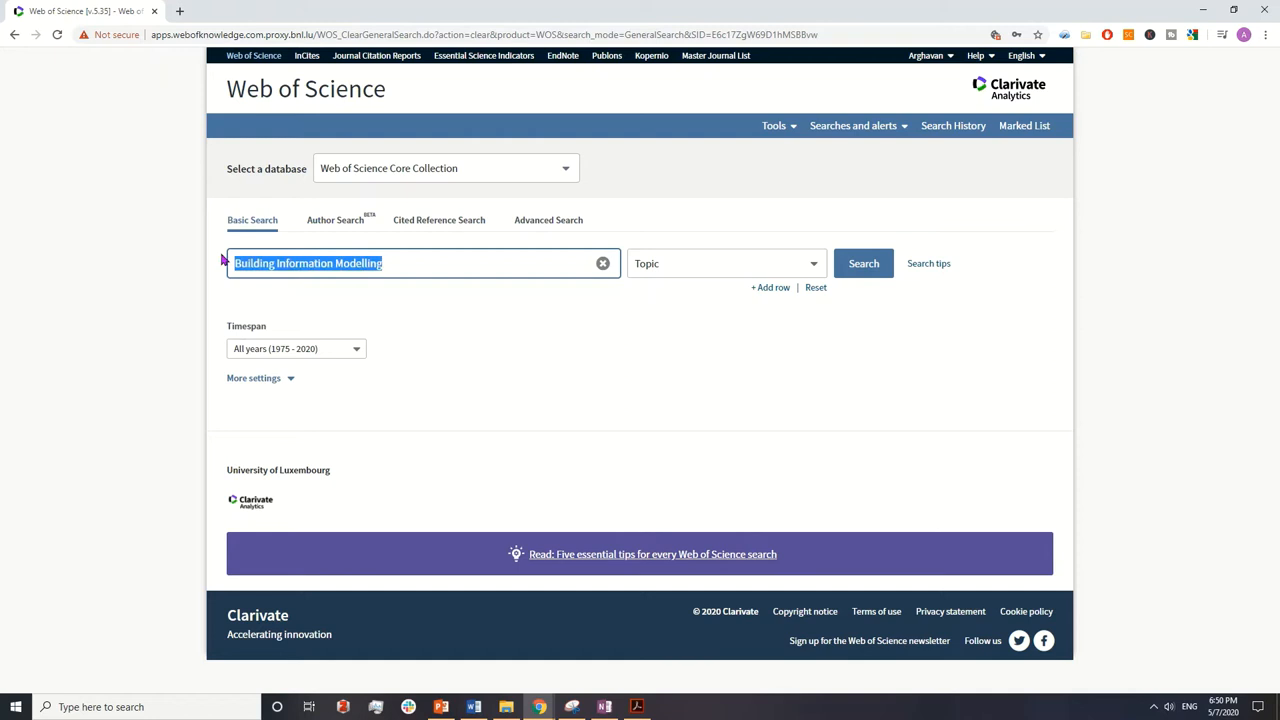
Step: Wrap the phrase as ("Building Information Modelling" with an opening parenthesis and quote
click(316, 264)
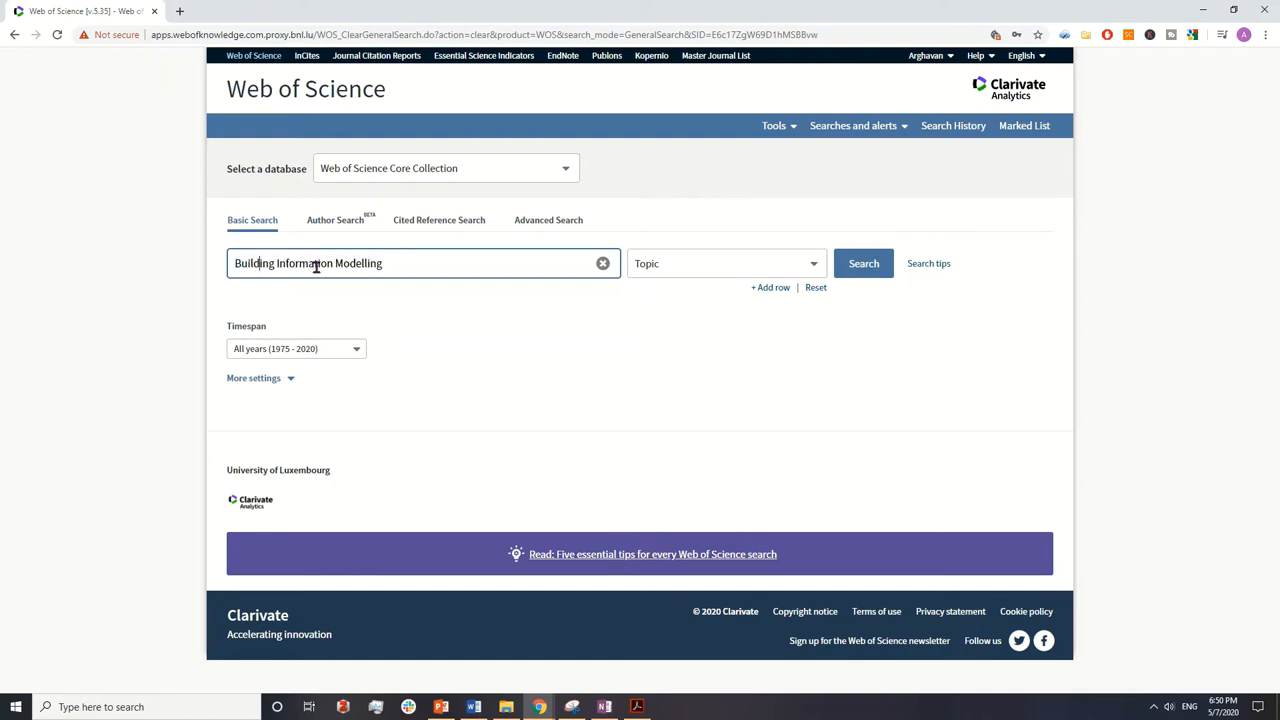
double_click(356, 264)
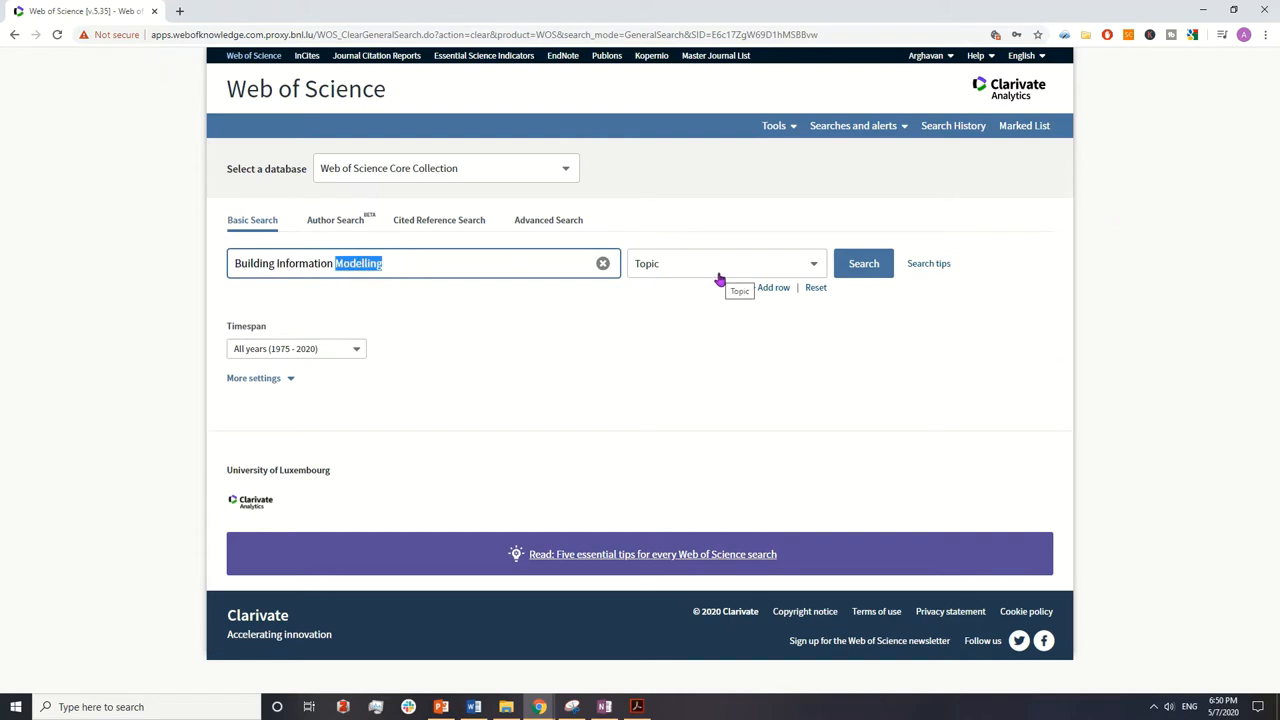
click(728, 264)
text((")
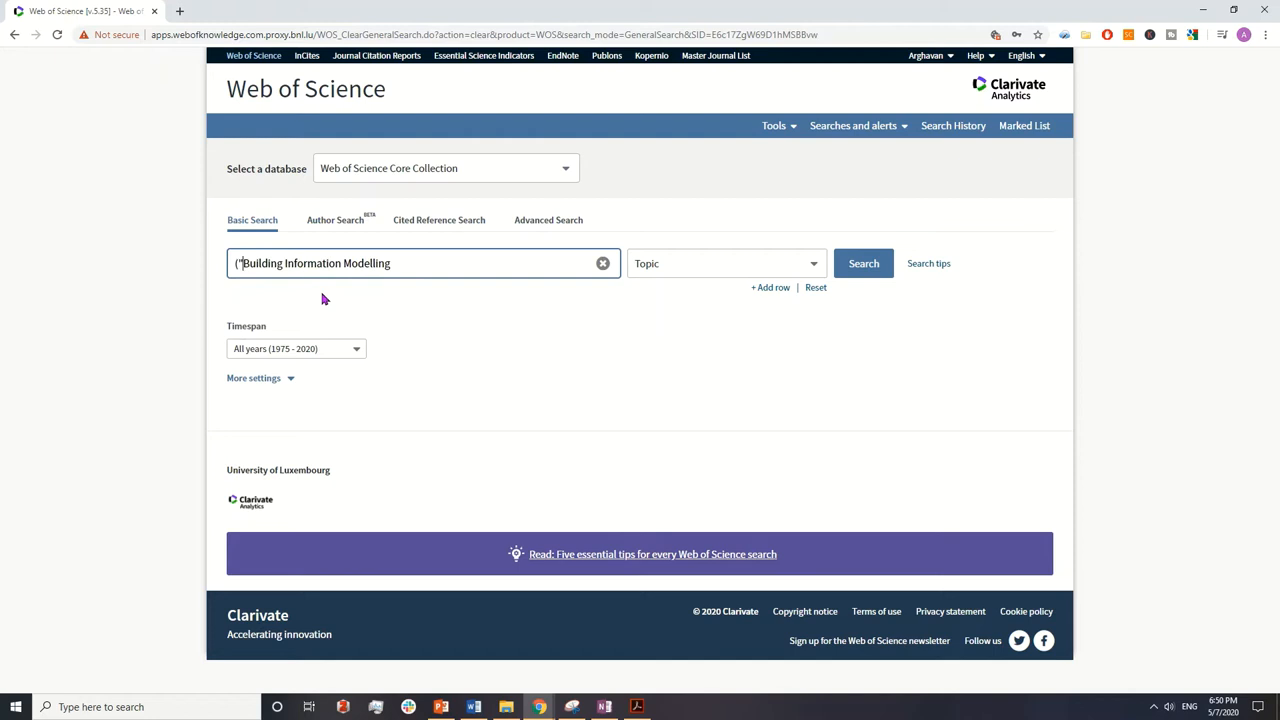
click(432, 276)
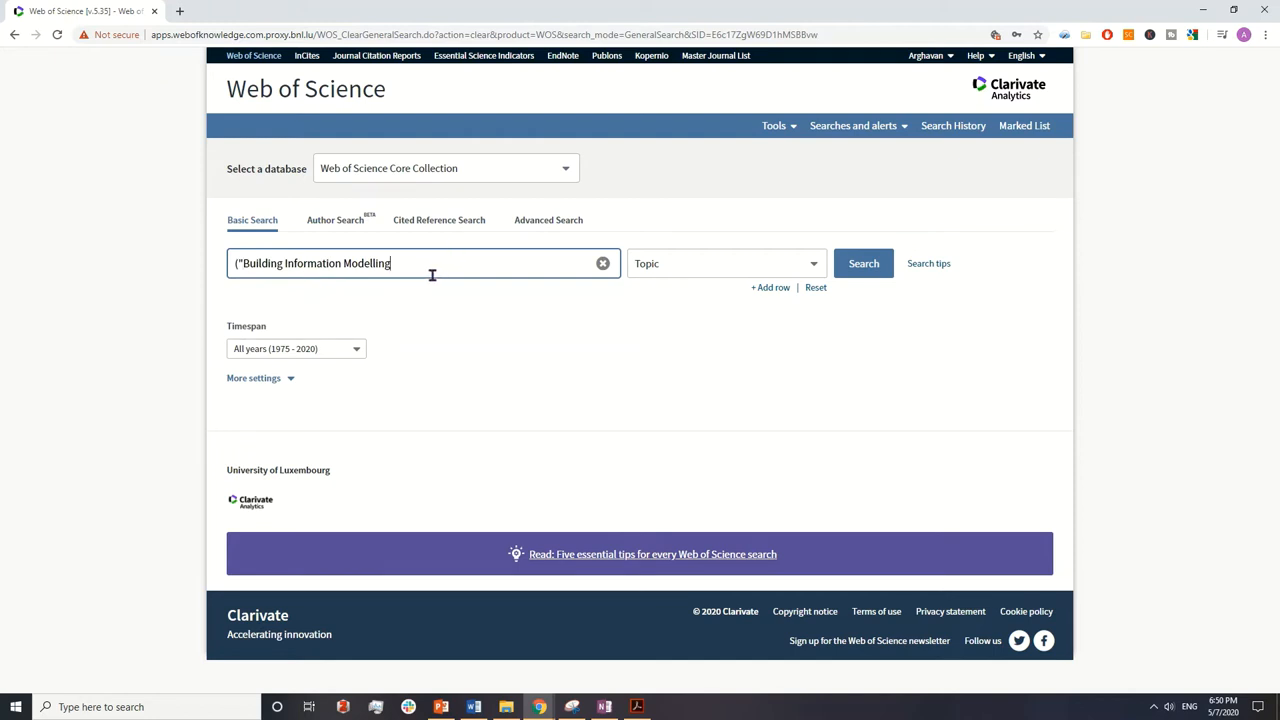
text(")
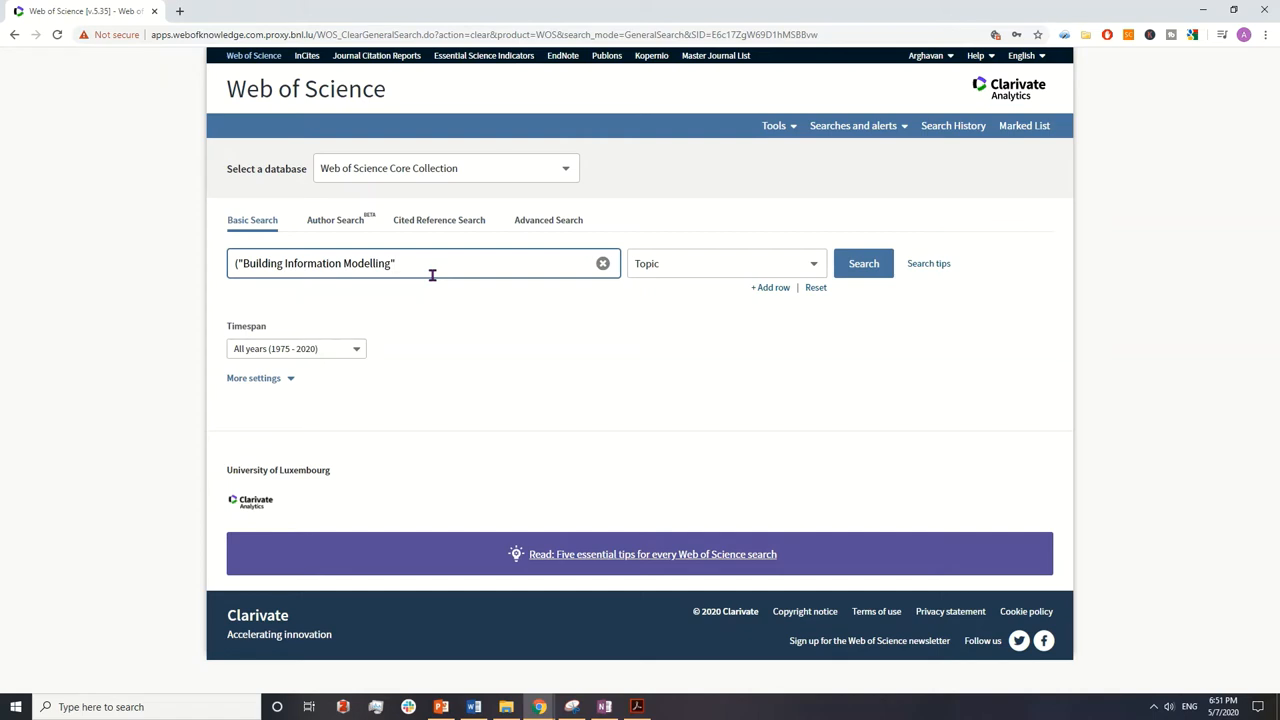
Step: Shorten the phrase to "Building Information Model", close the quote and add OR after it
key(Backspace)
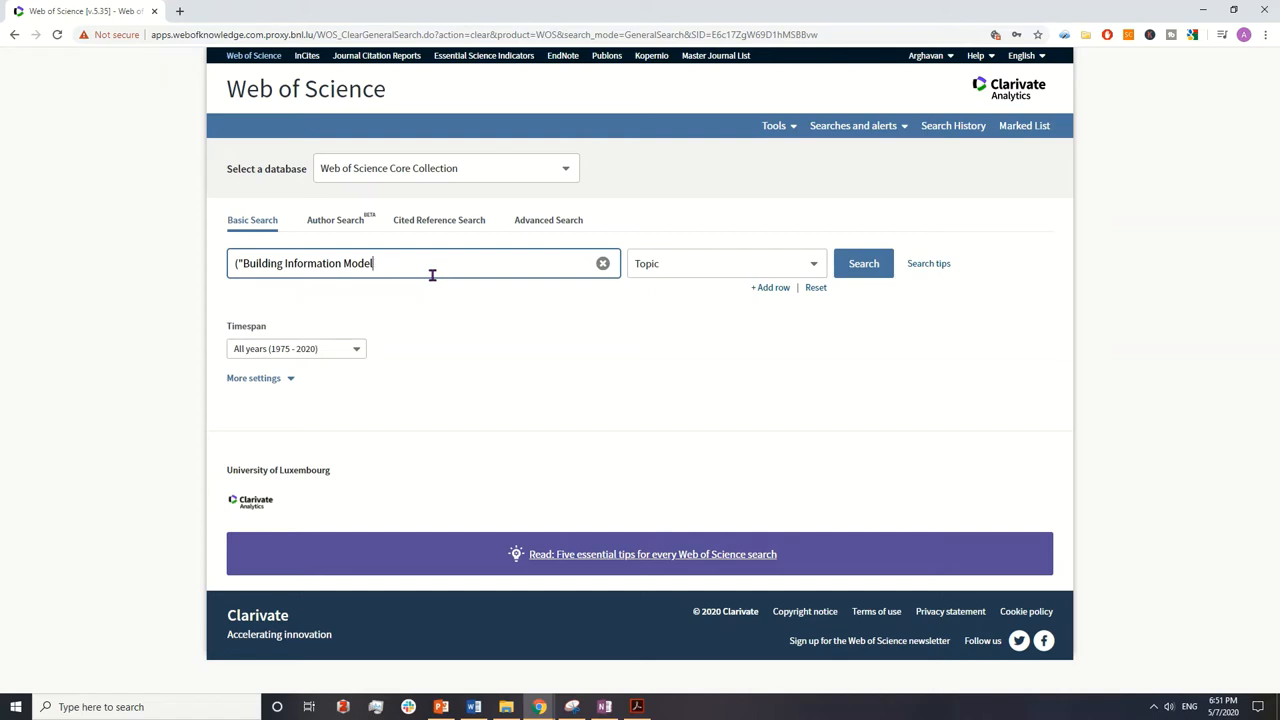
text(")
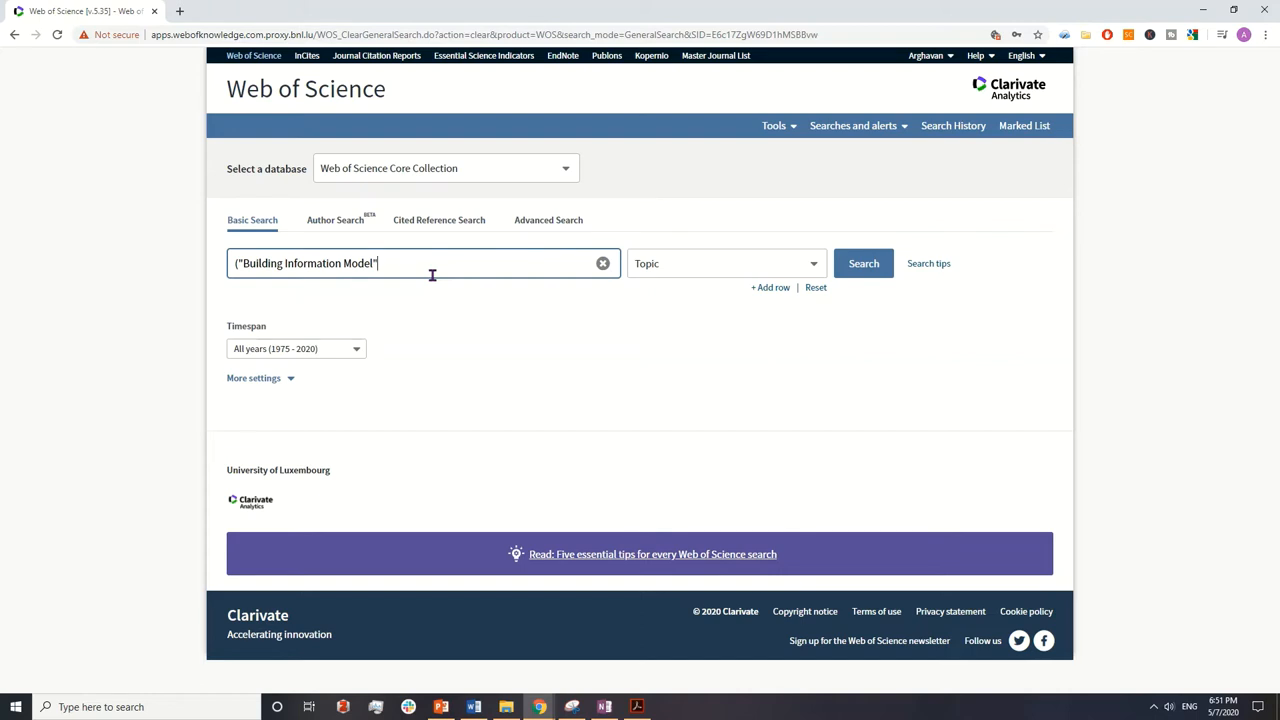
mouse_move(328, 284)
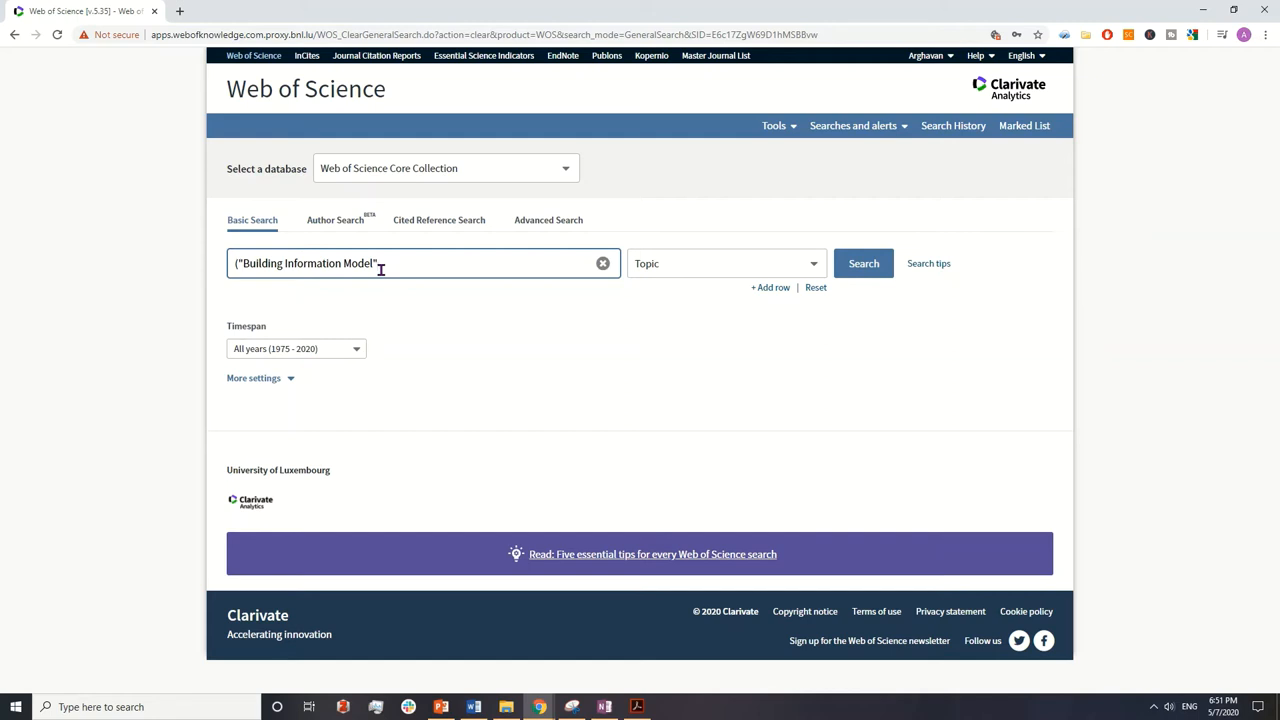
mouse_move(472, 290)
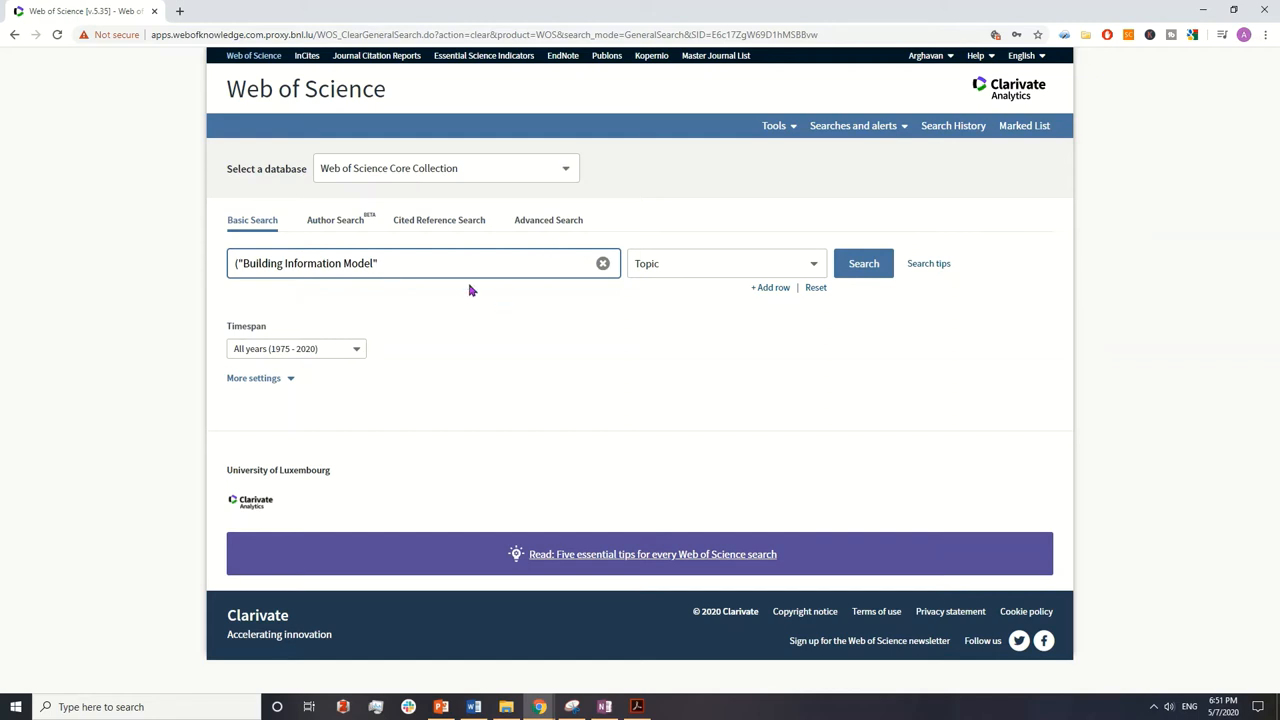
click(432, 264)
text( OR)
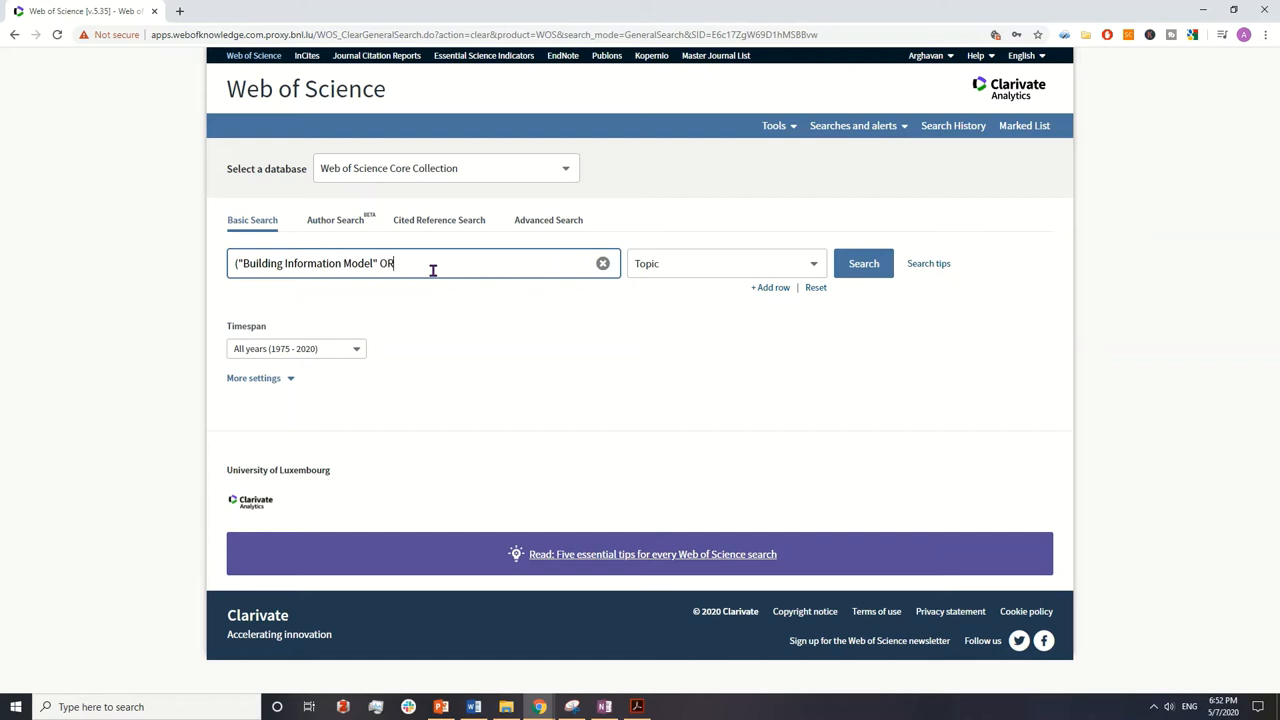
Step: Chain OR "BIM" OR "Construction Industry" OR "Construction Project") onto the topic query
text("BIM)
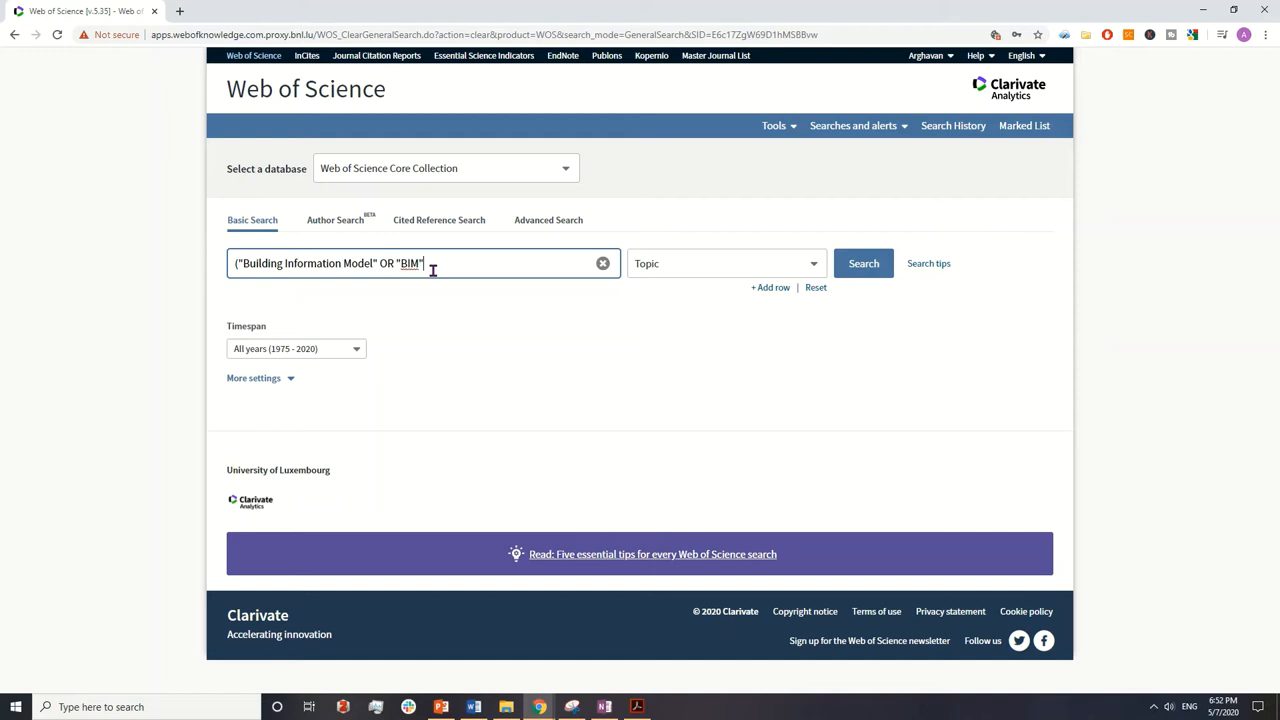
double_click(410, 264)
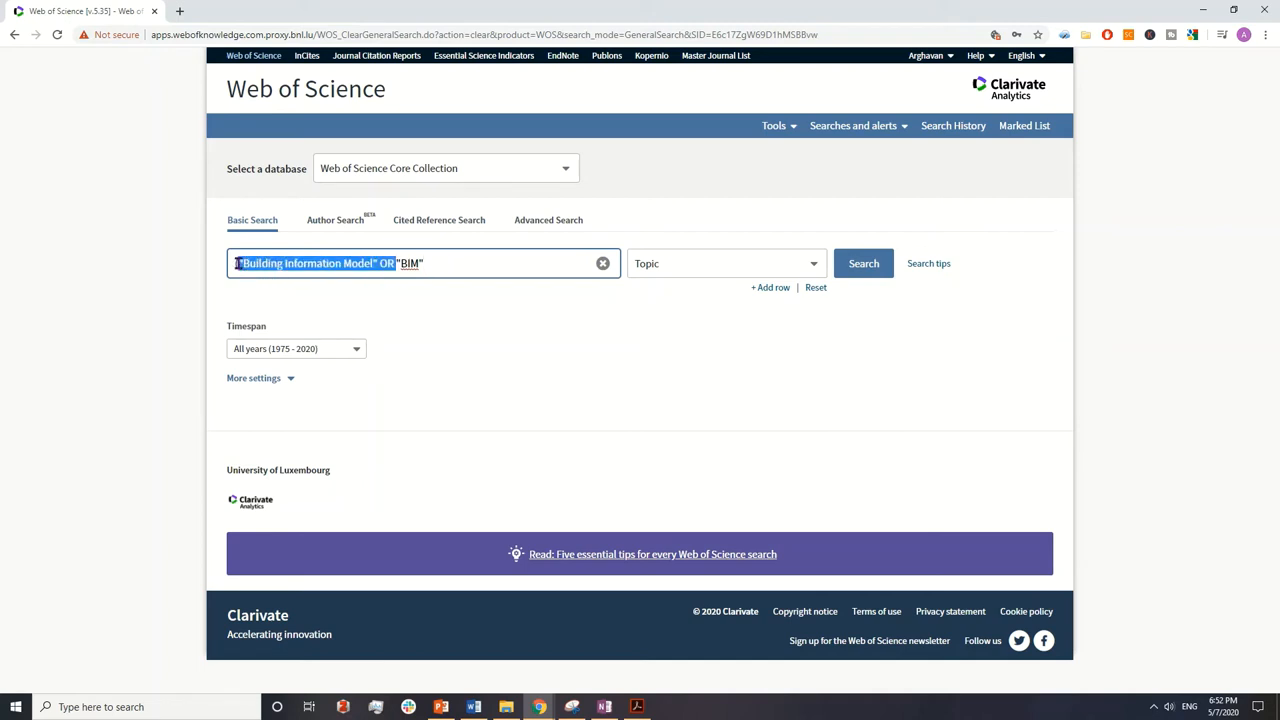
click(424, 264)
text())
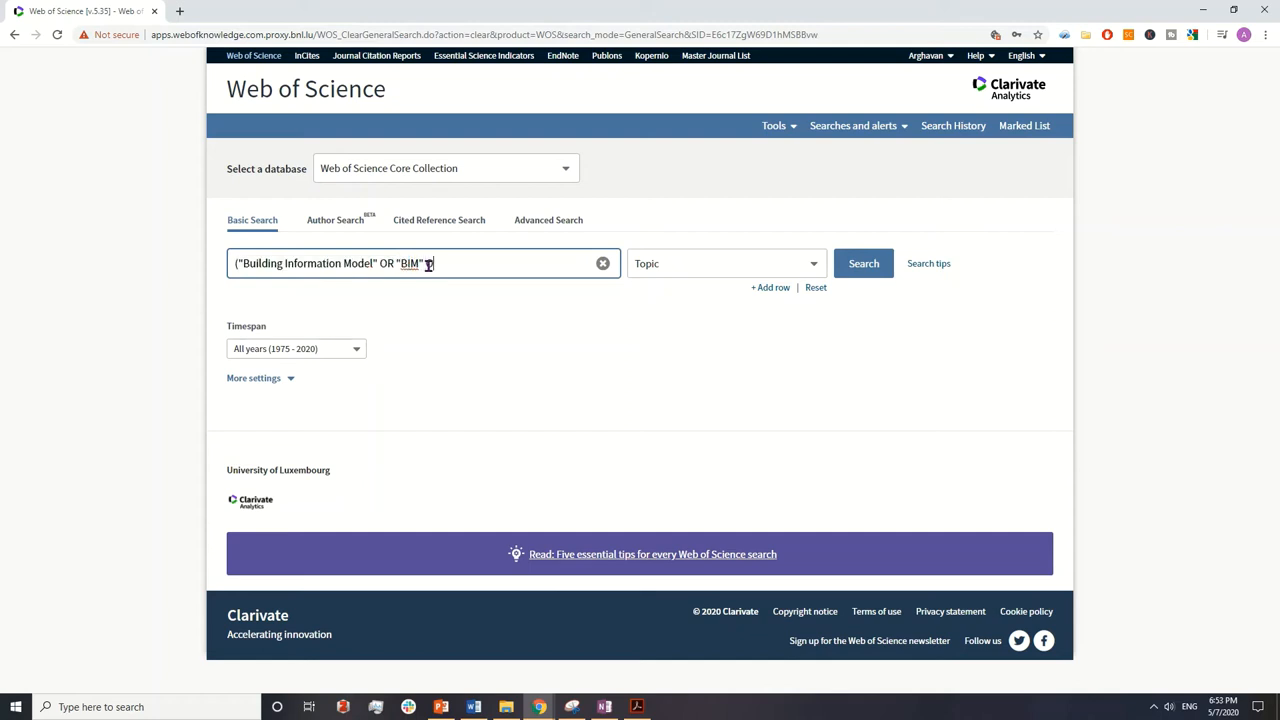
text(OR)
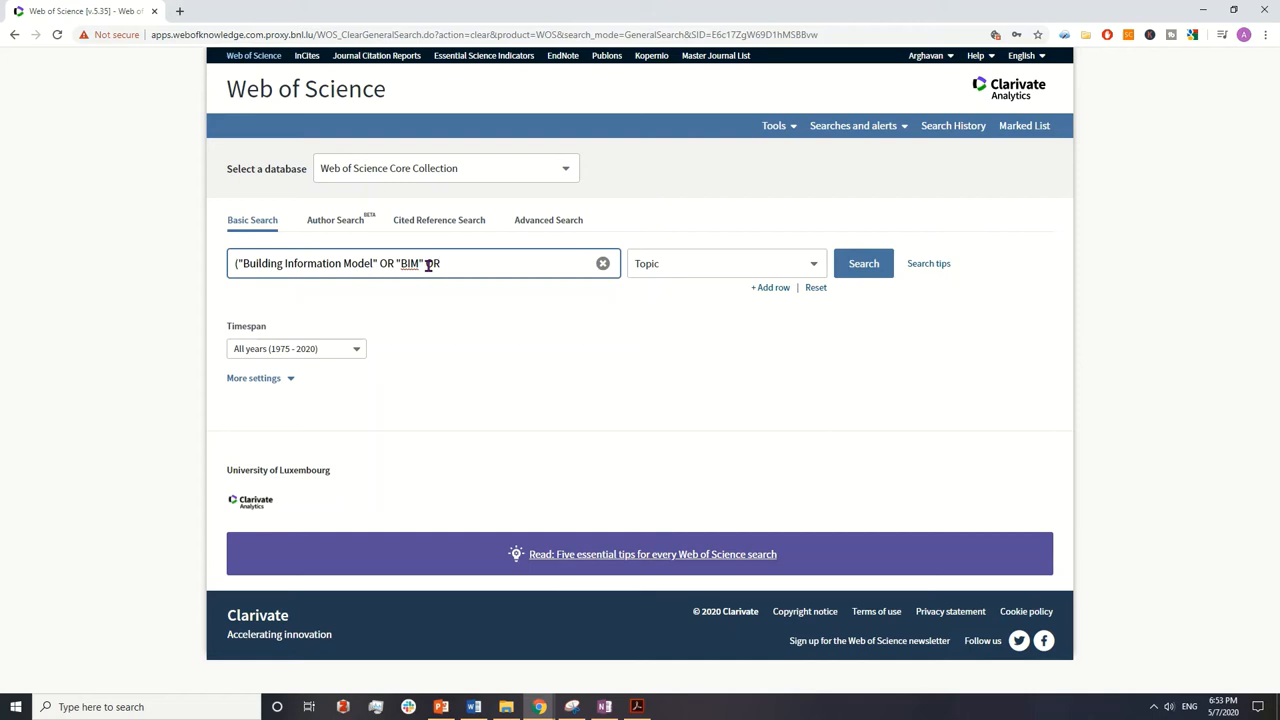
text("Construction Industry)
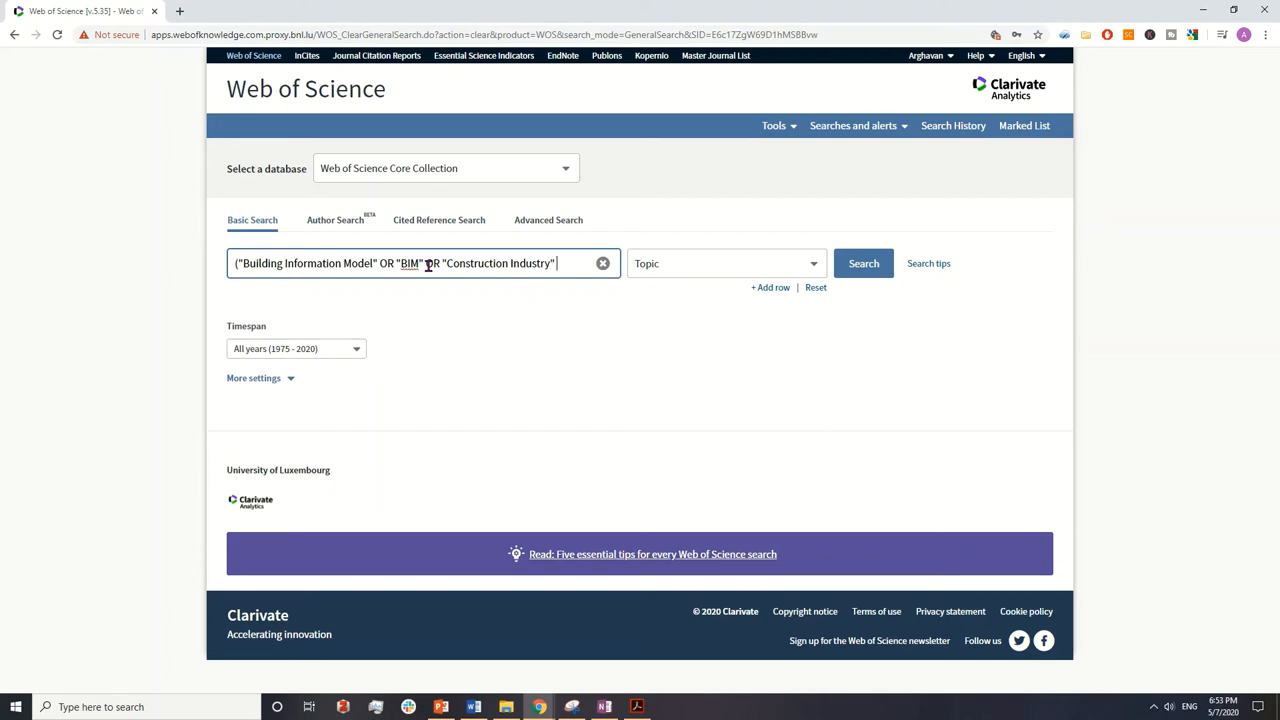
text(OR "Construction Project")
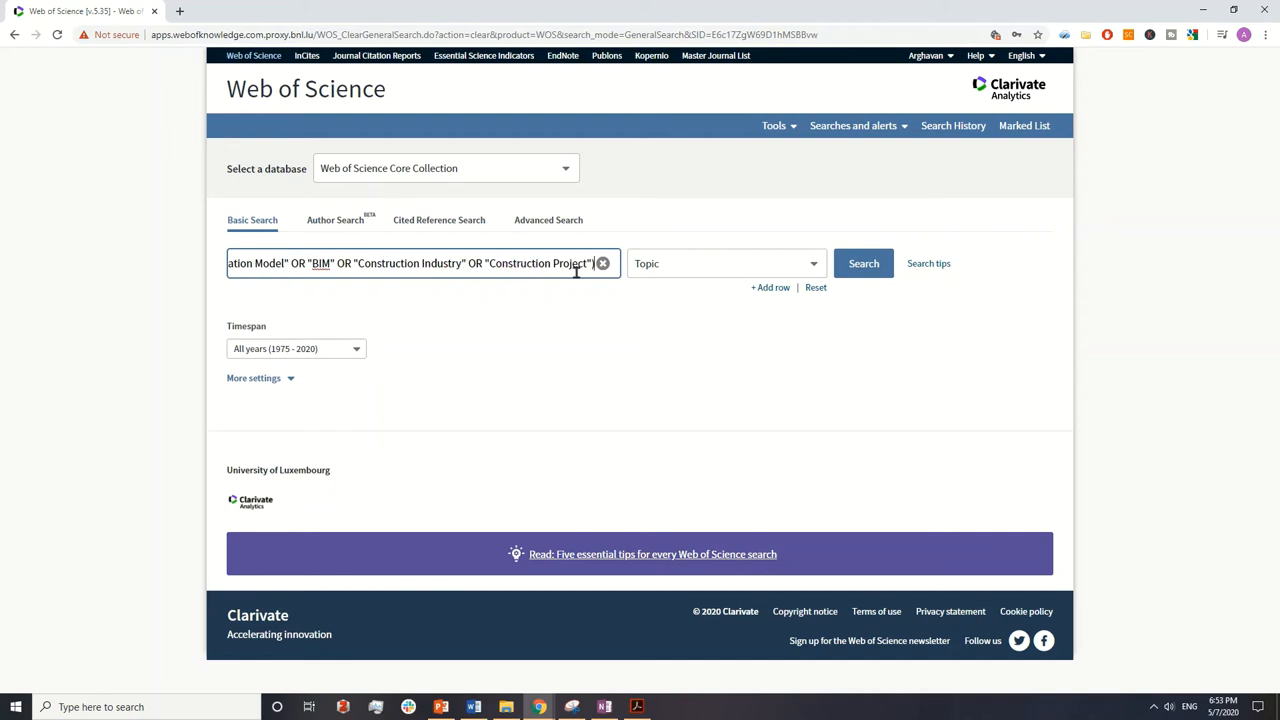
mouse_move(516, 286)
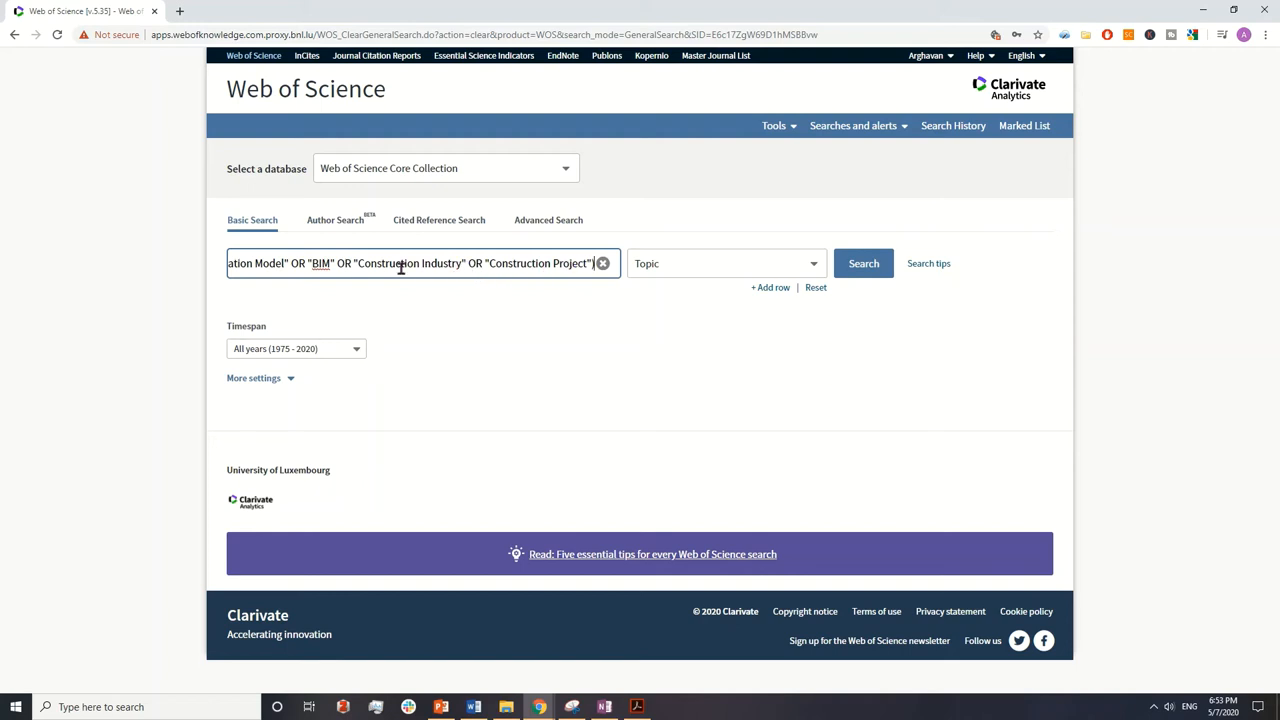
mouse_move(514, 264)
text())
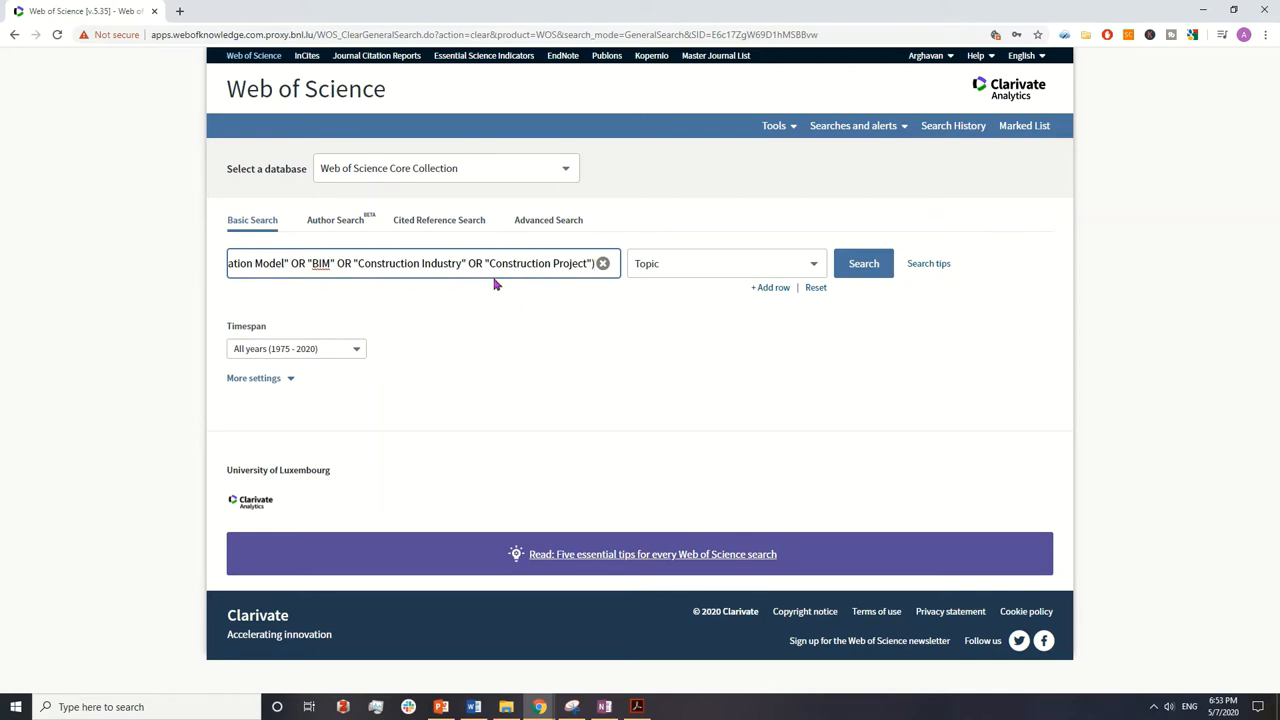
mouse_move(450, 288)
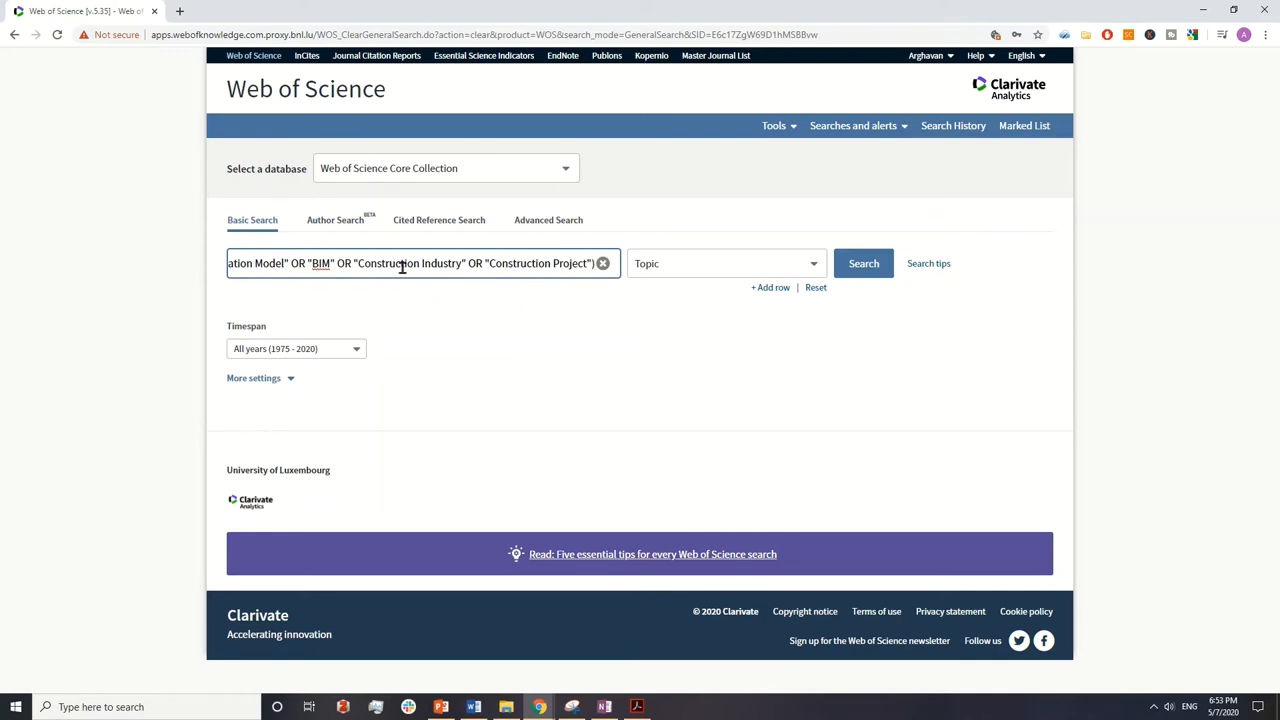
double_click(400, 264)
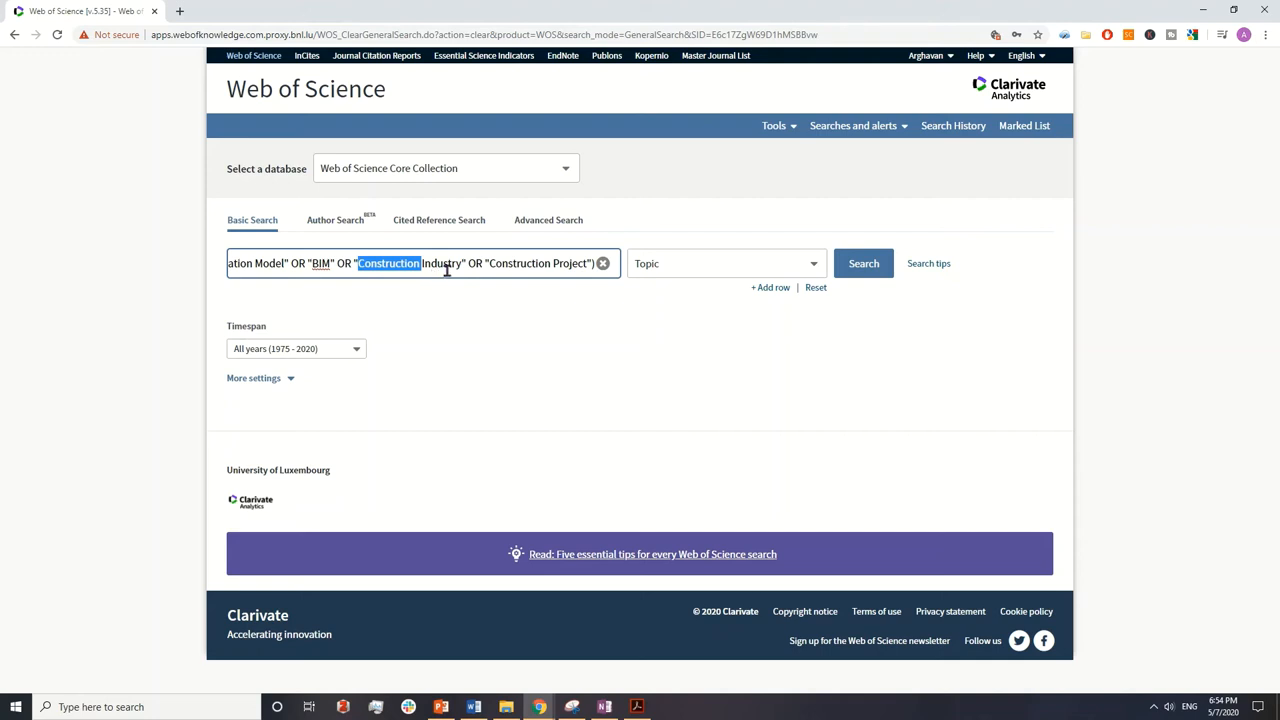
mouse_move(532, 270)
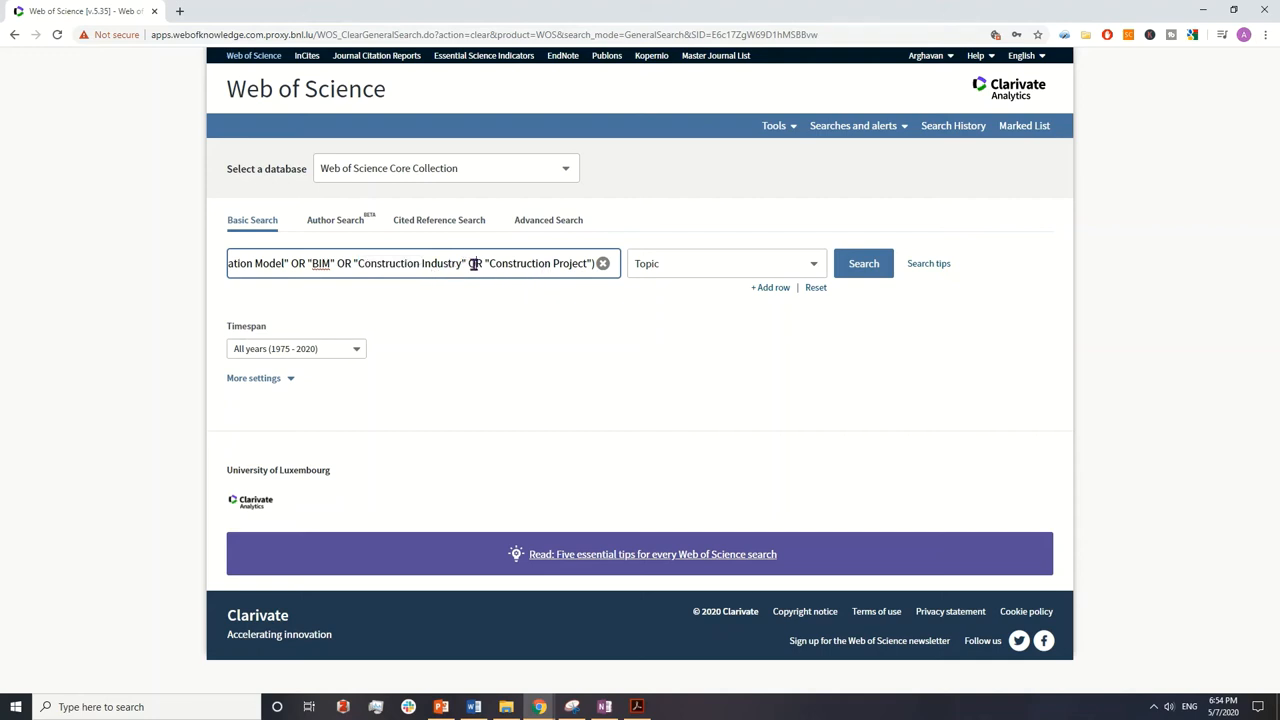
double_click(344, 264)
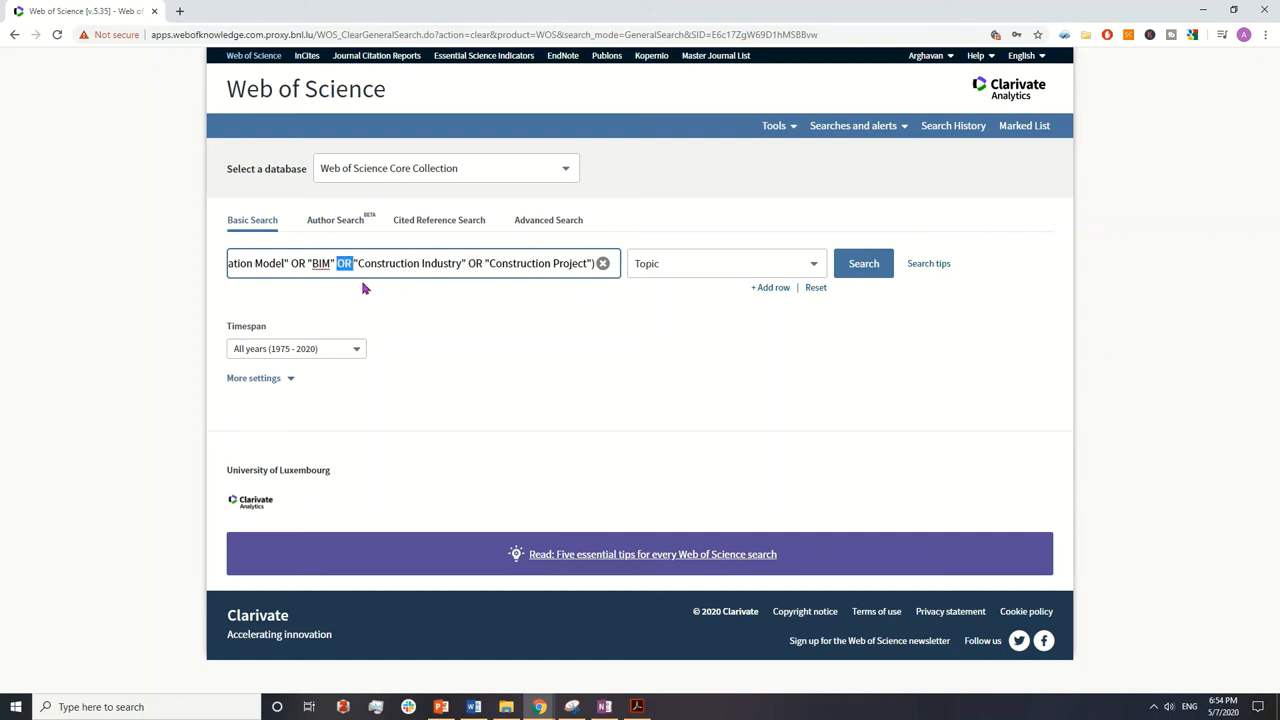
mouse_move(428, 268)
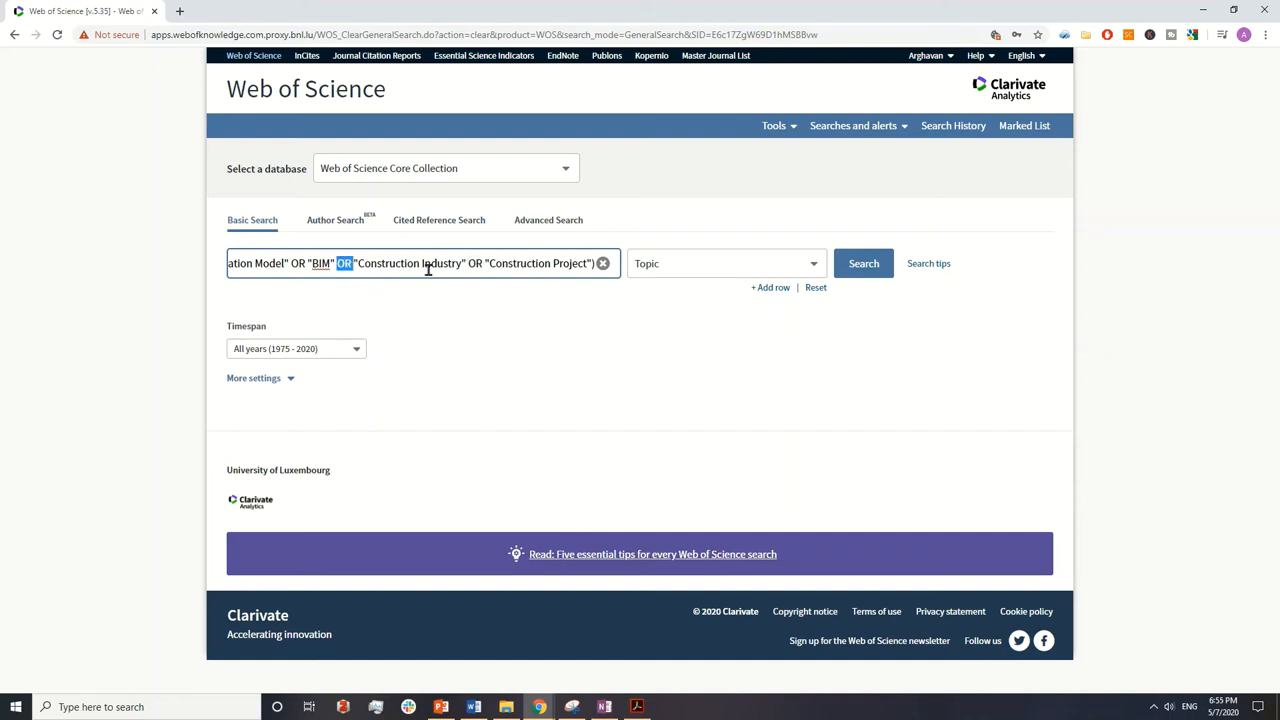
mouse_move(484, 264)
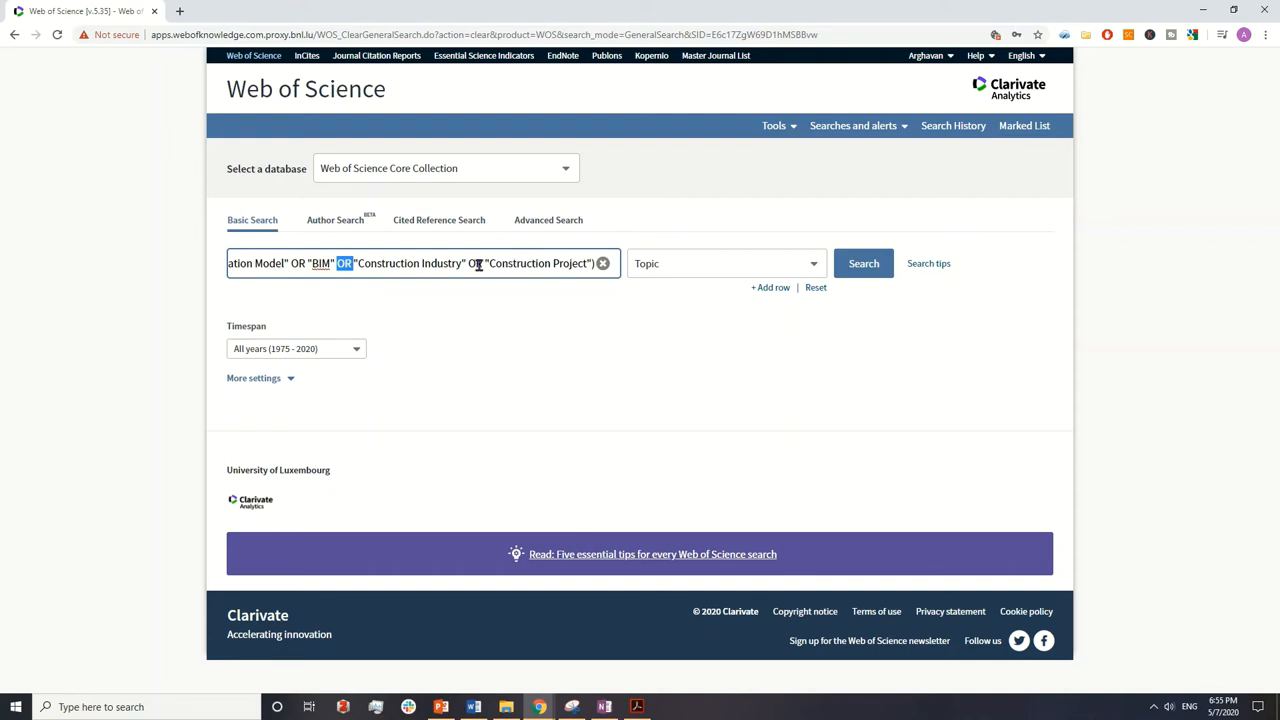
mouse_move(744, 290)
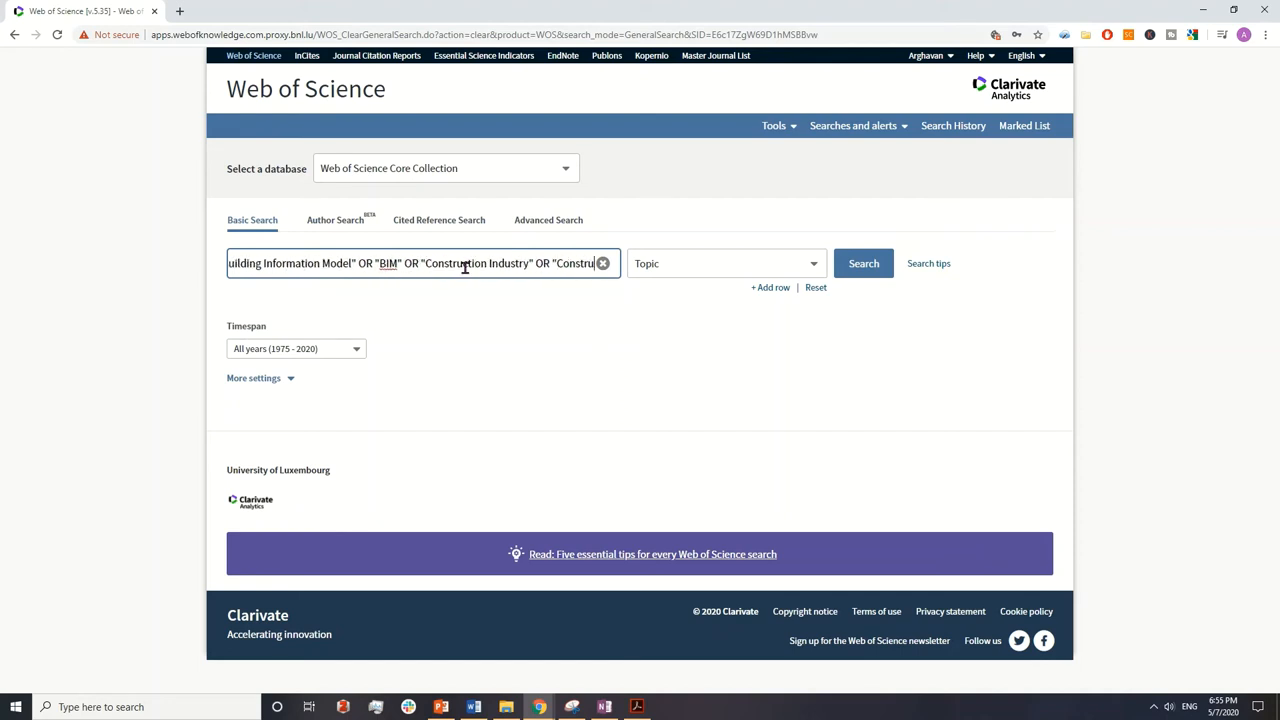
text(Project")
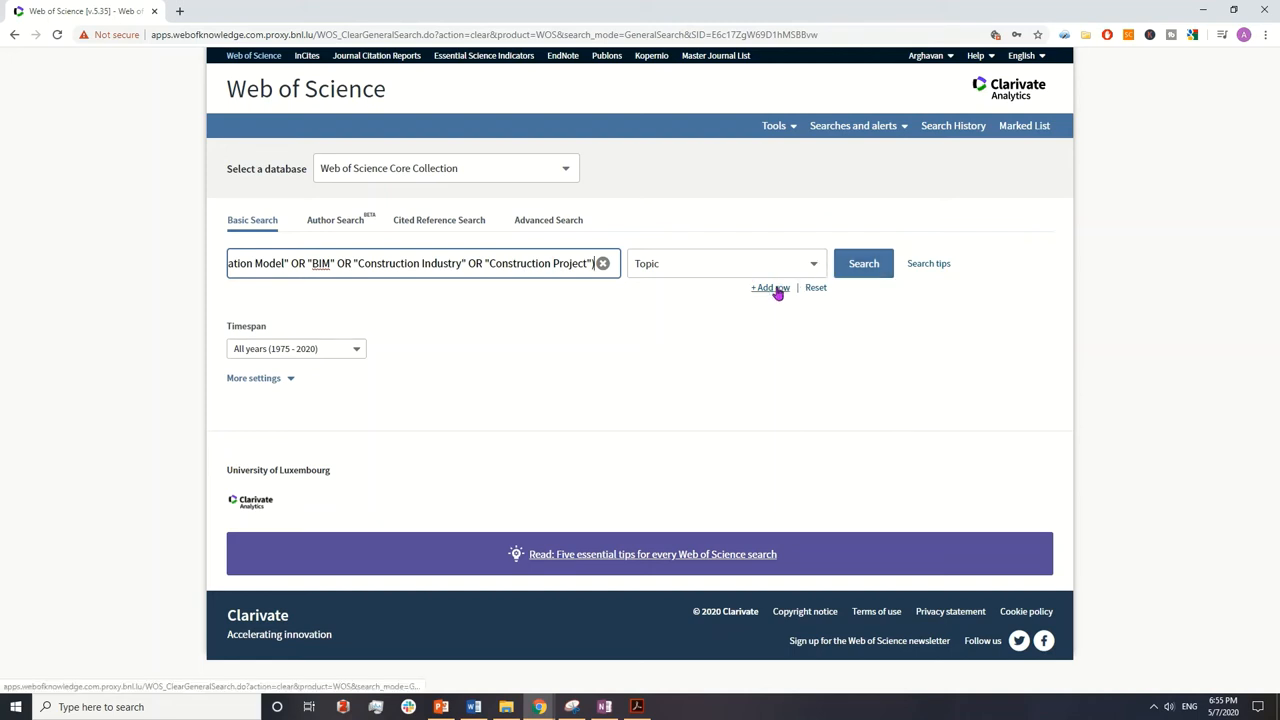
mouse_move(772, 292)
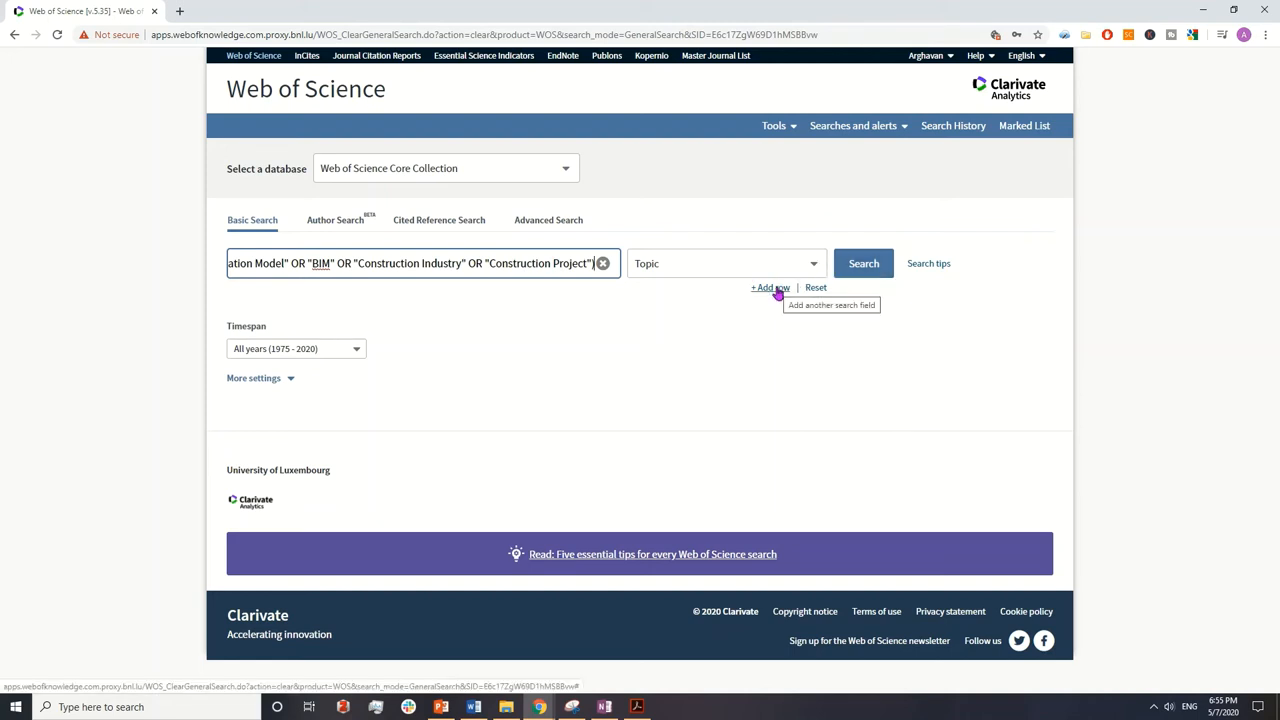
Step: Add a second Topic row combined with And and enter blockchain in it
click(764, 288)
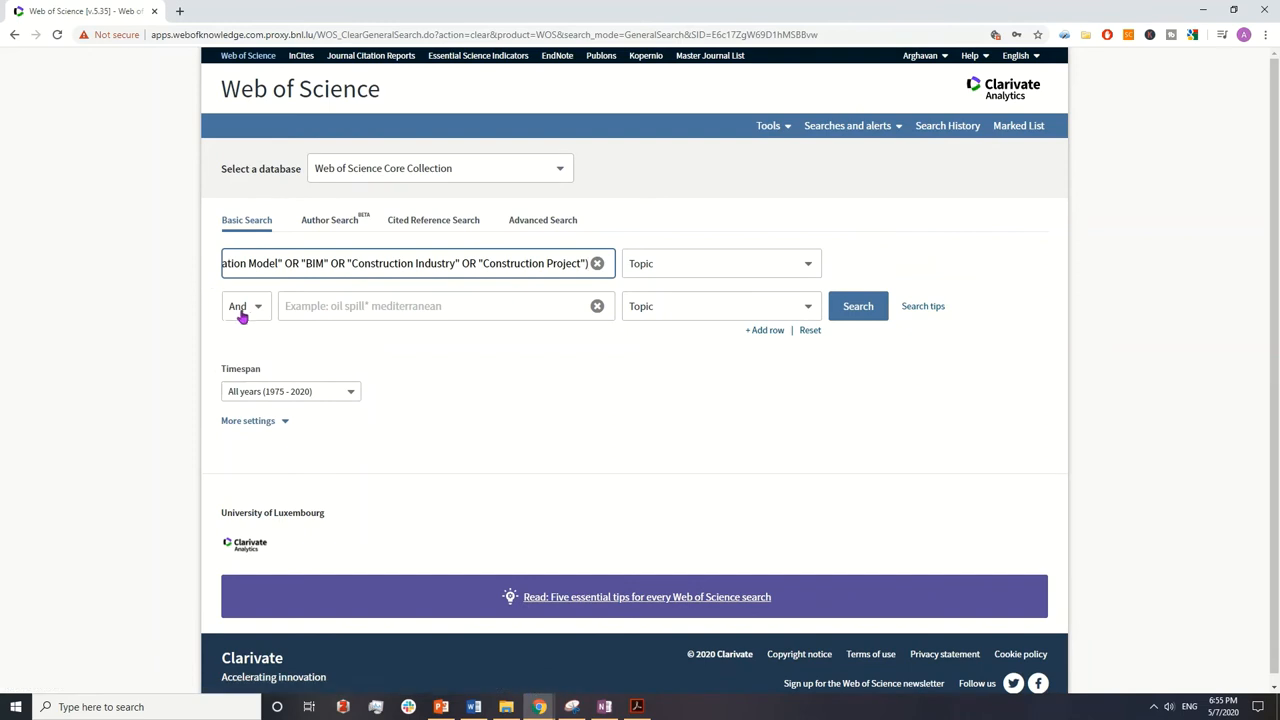
click(244, 306)
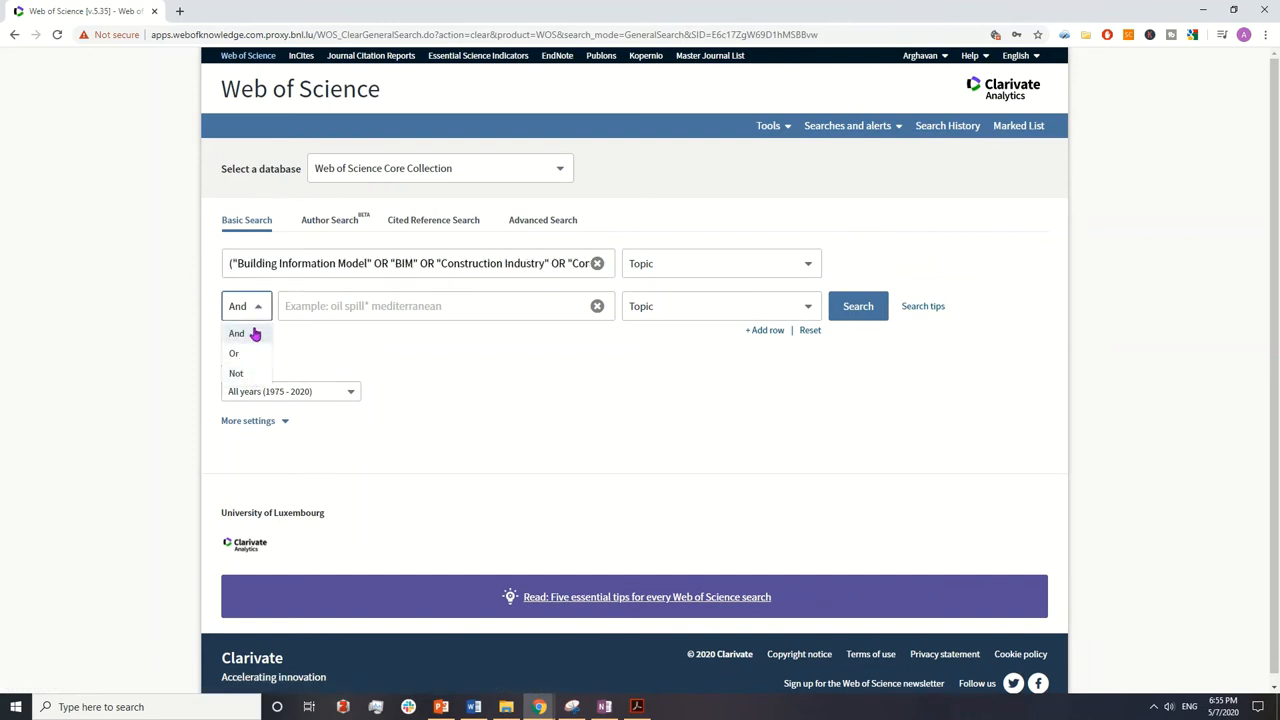
click(236, 332)
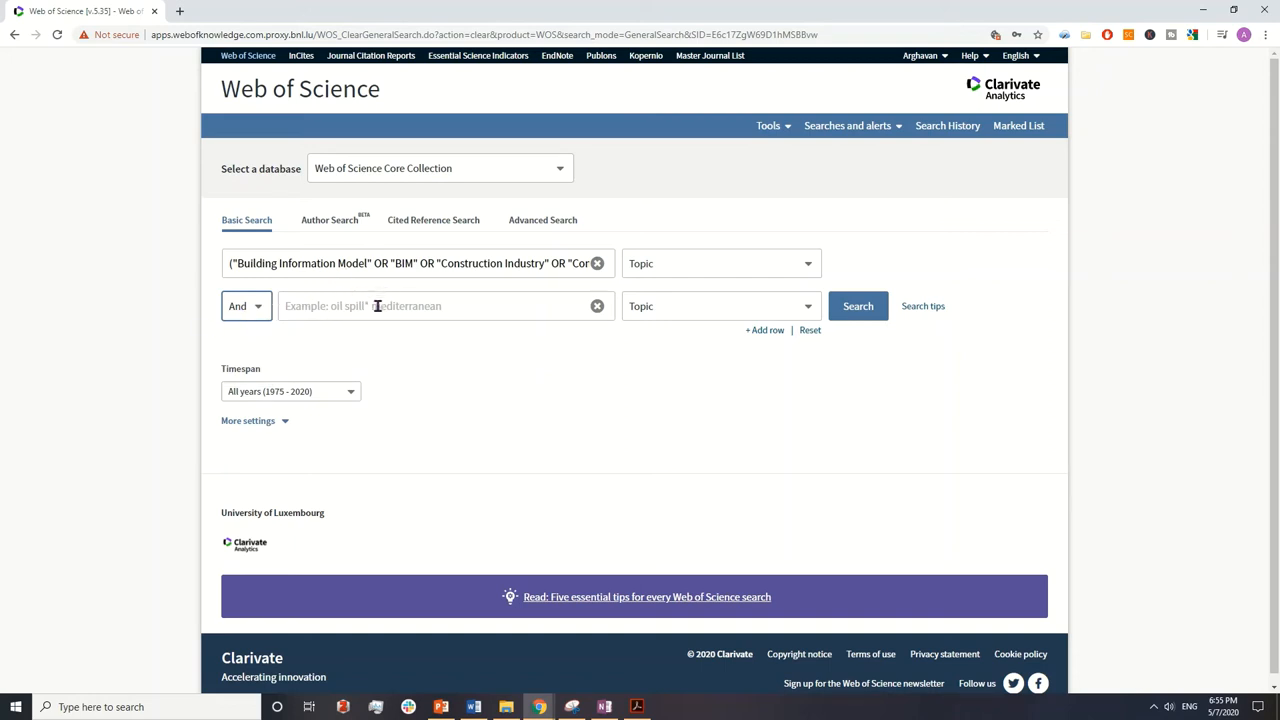
click(444, 304)
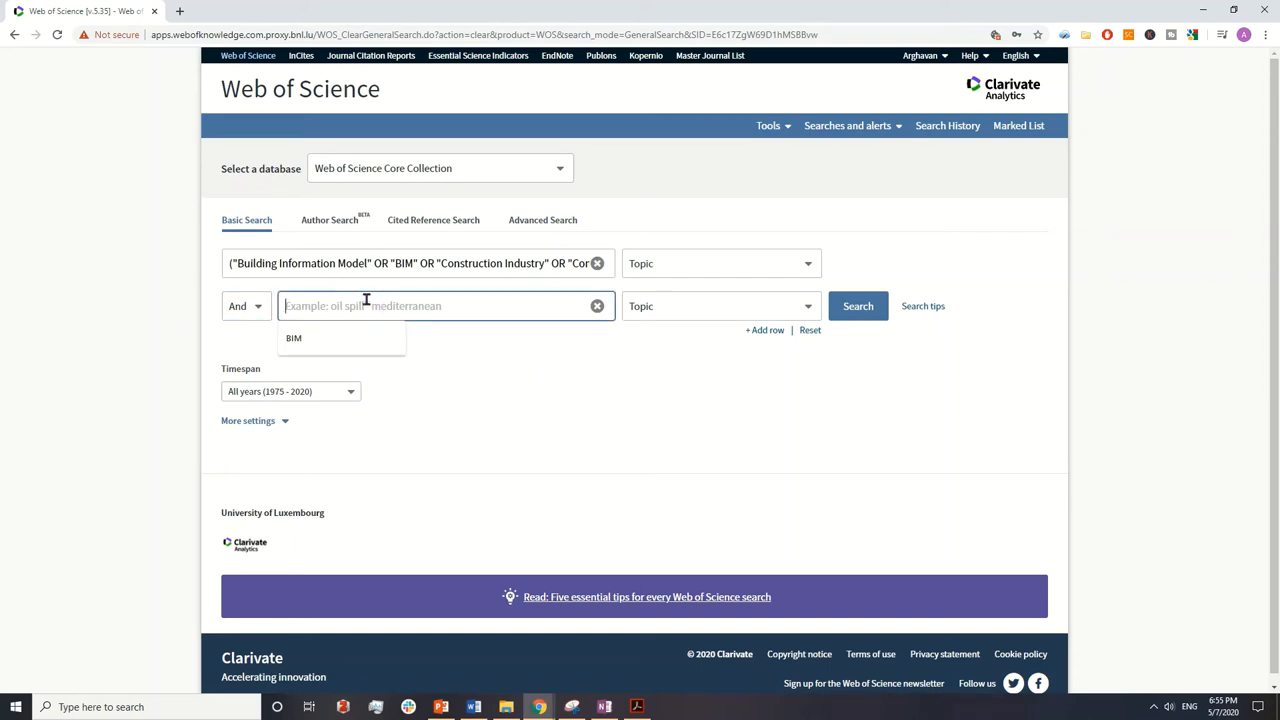
mouse_move(420, 296)
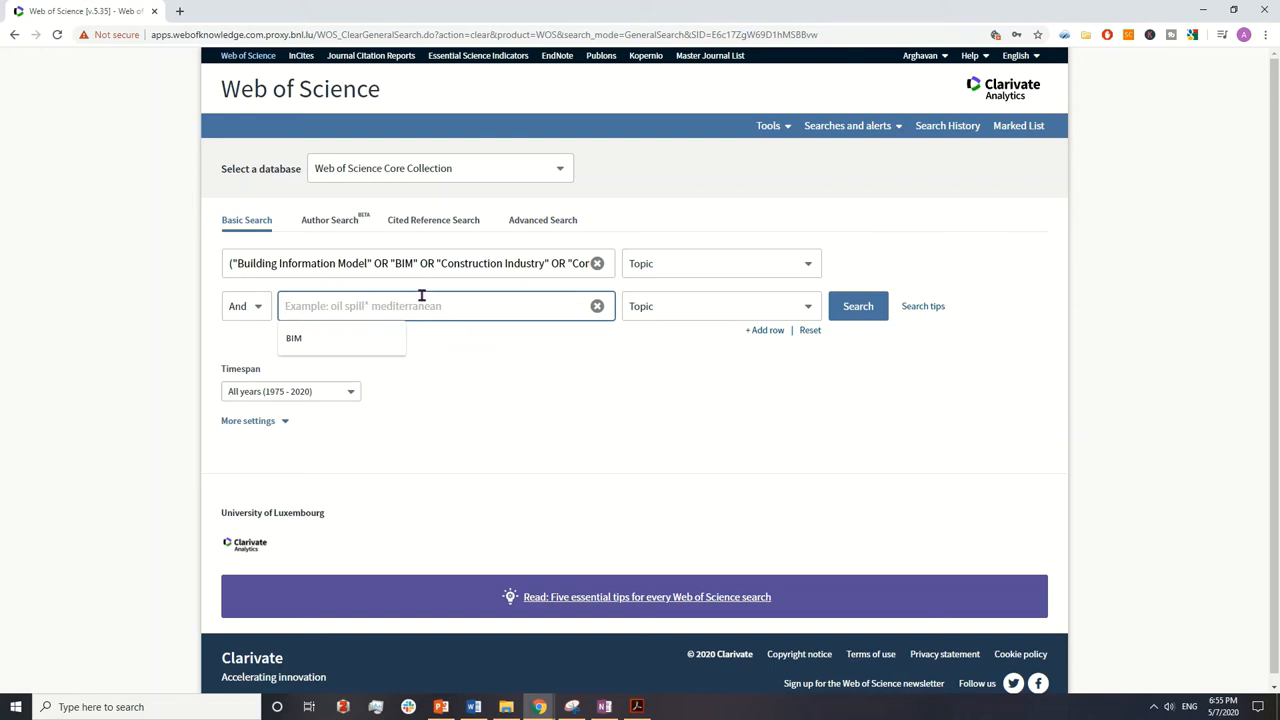
mouse_move(440, 308)
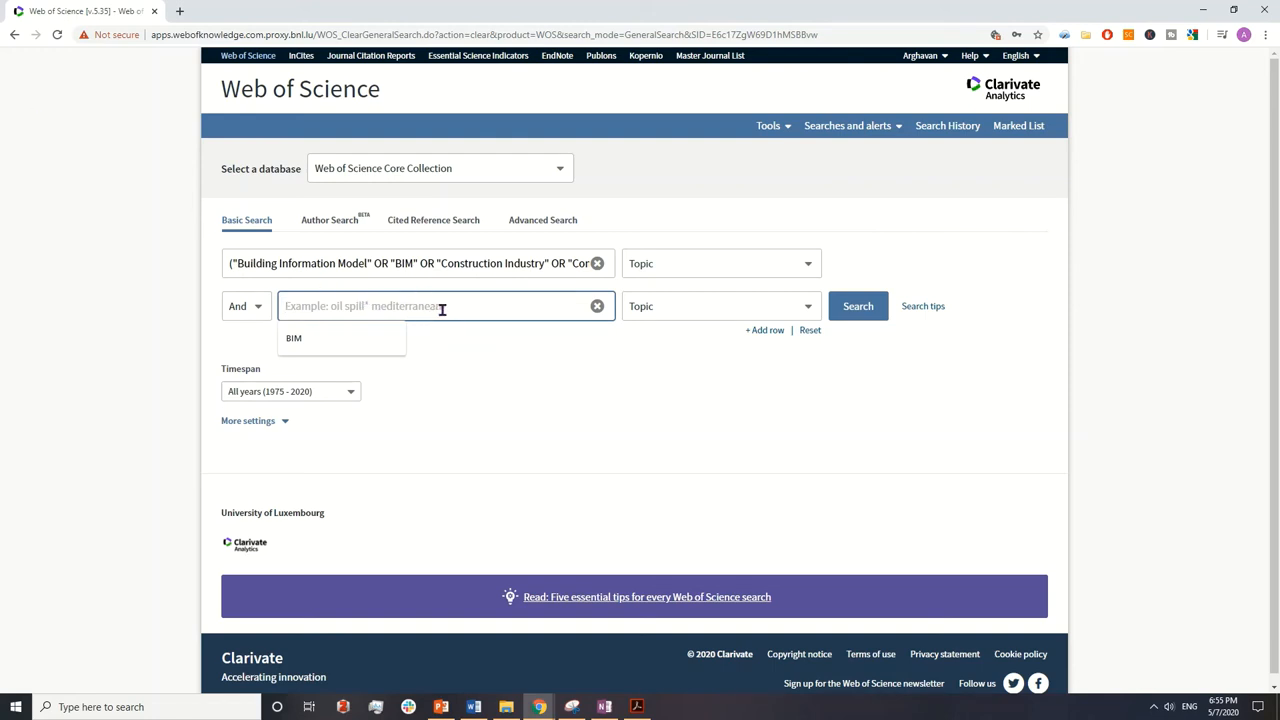
text(blockchain)
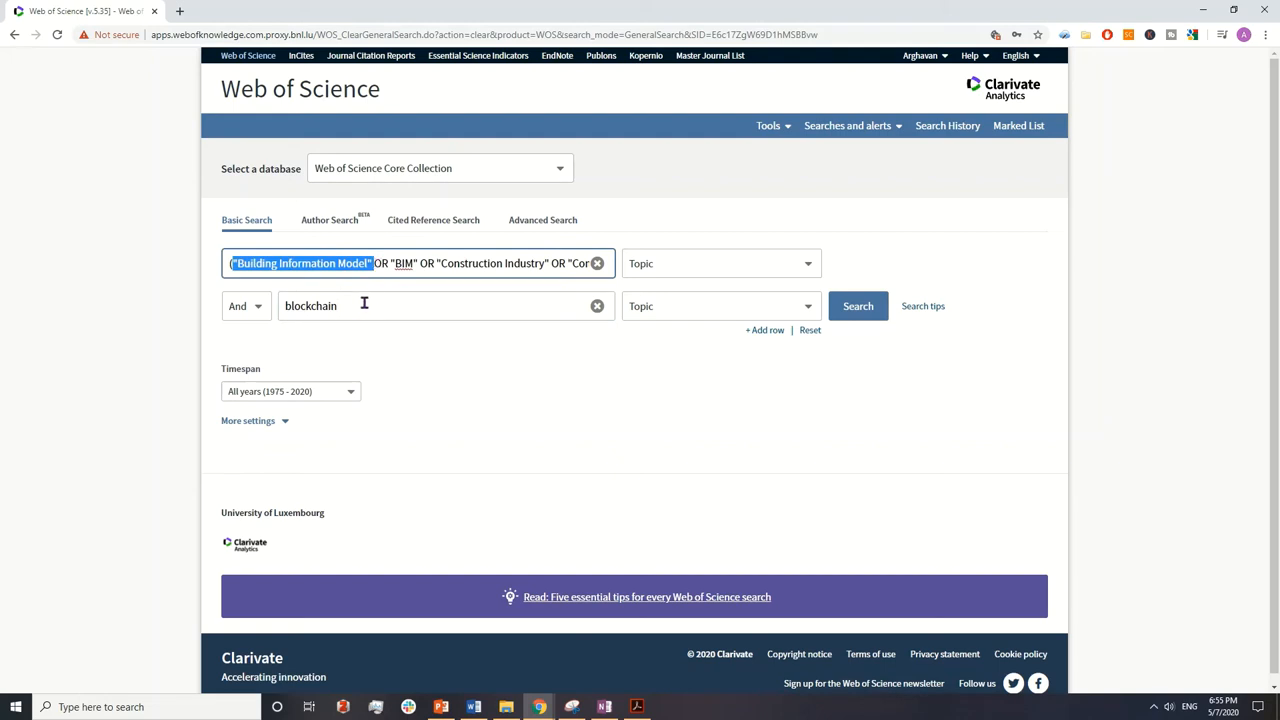
Step: Review the BIM terms and the blockchain row, then move to the Timespan setting
double_click(402, 264)
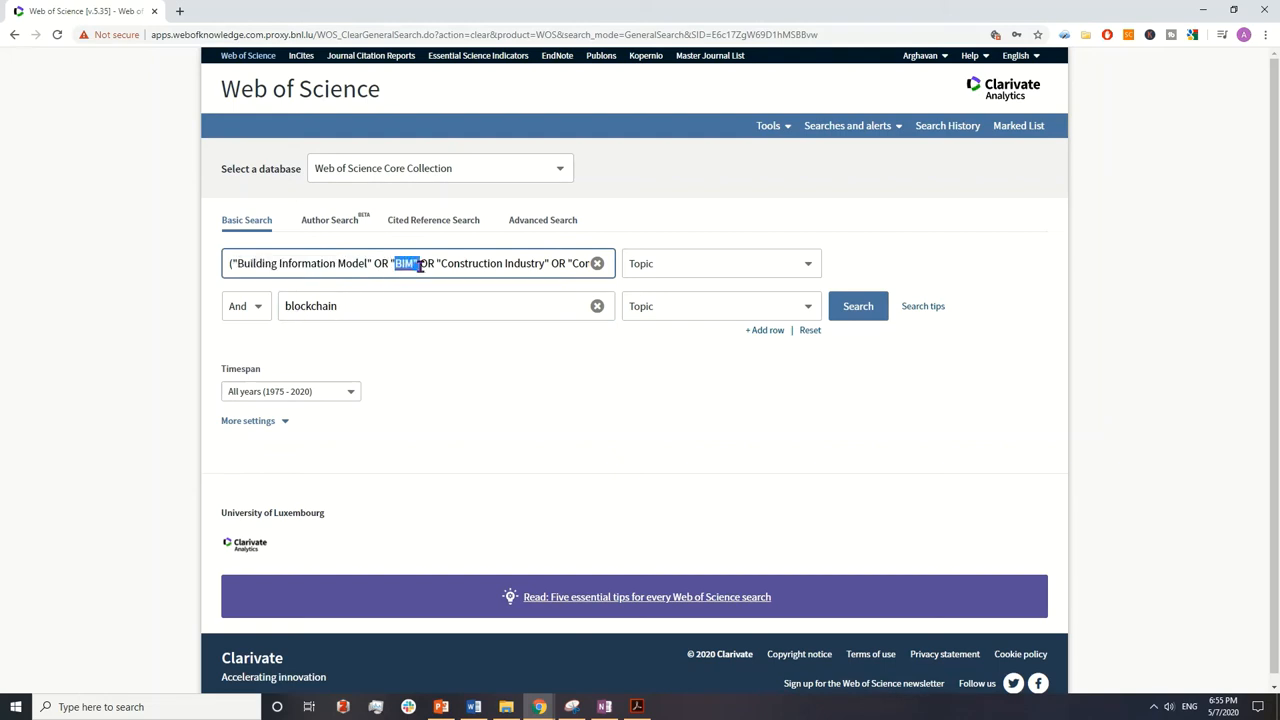
double_click(452, 264)
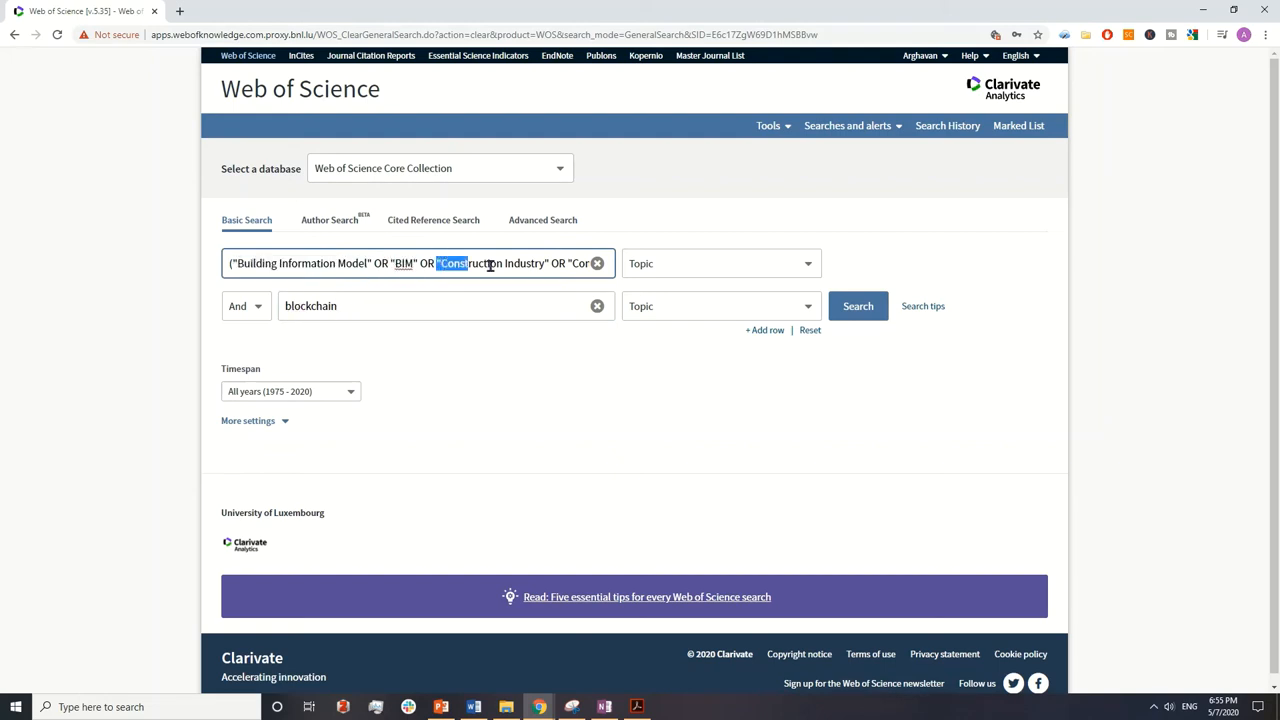
double_click(470, 264)
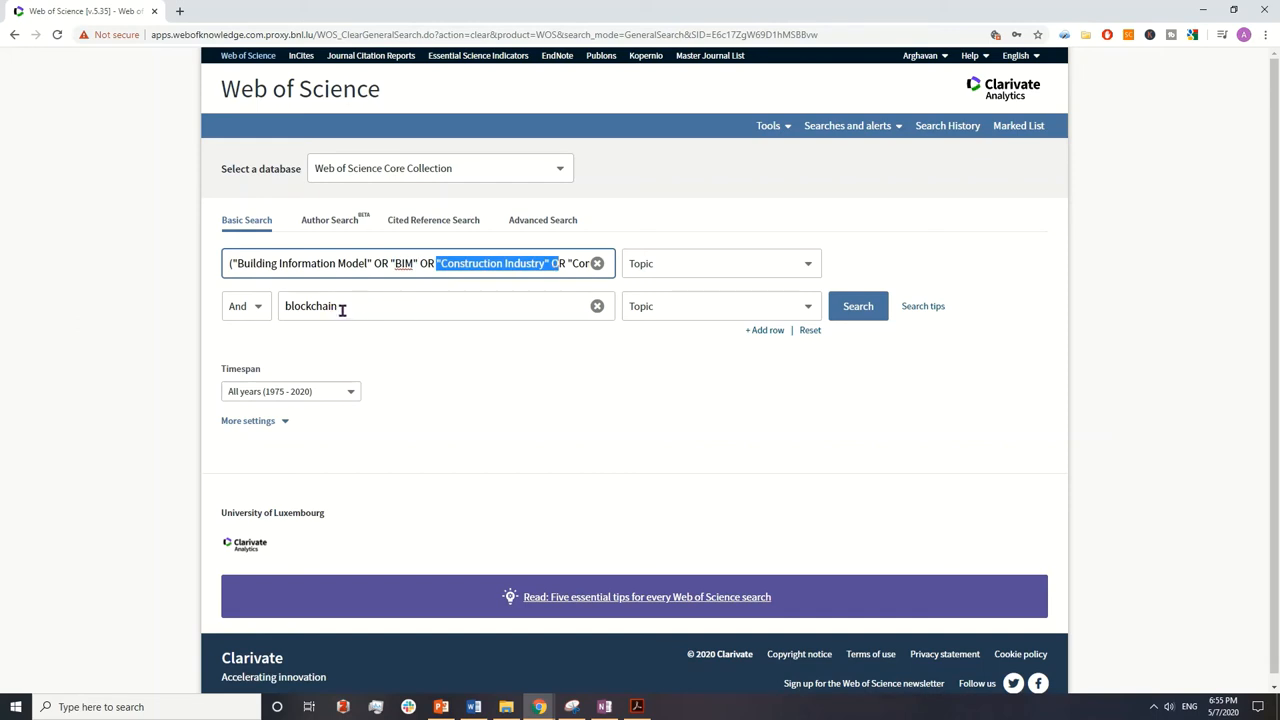
double_click(310, 306)
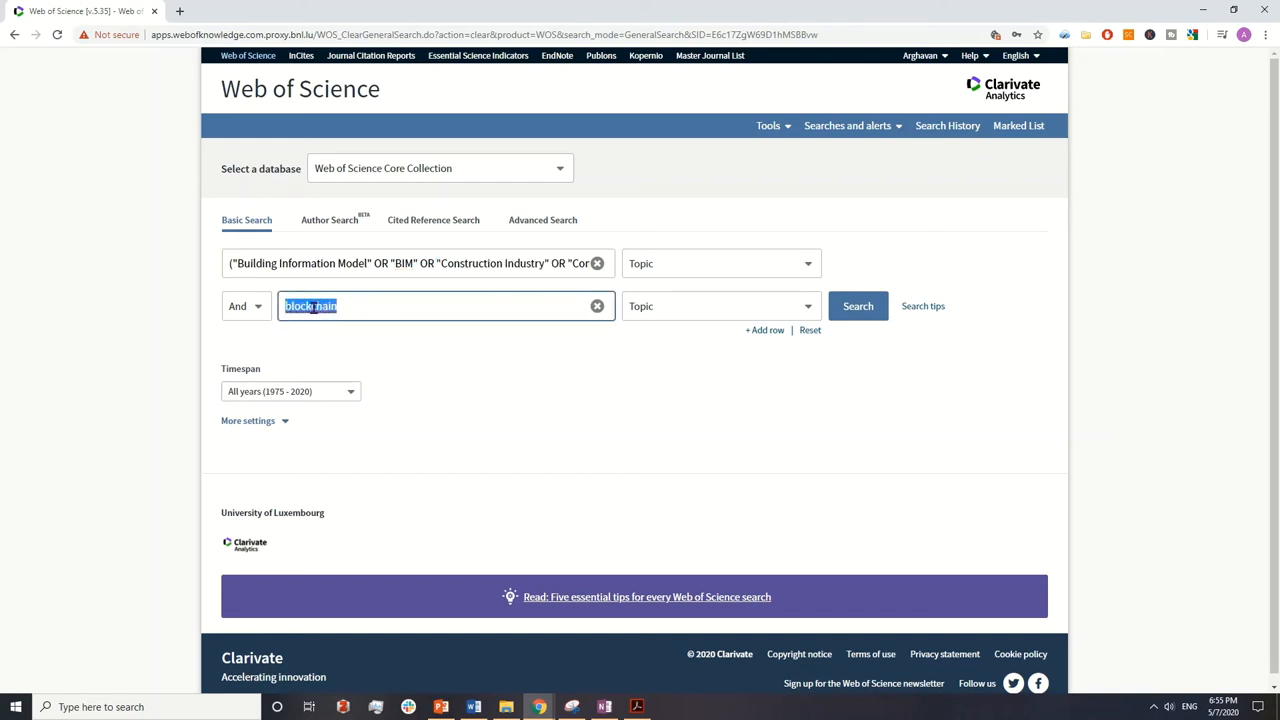
click(356, 306)
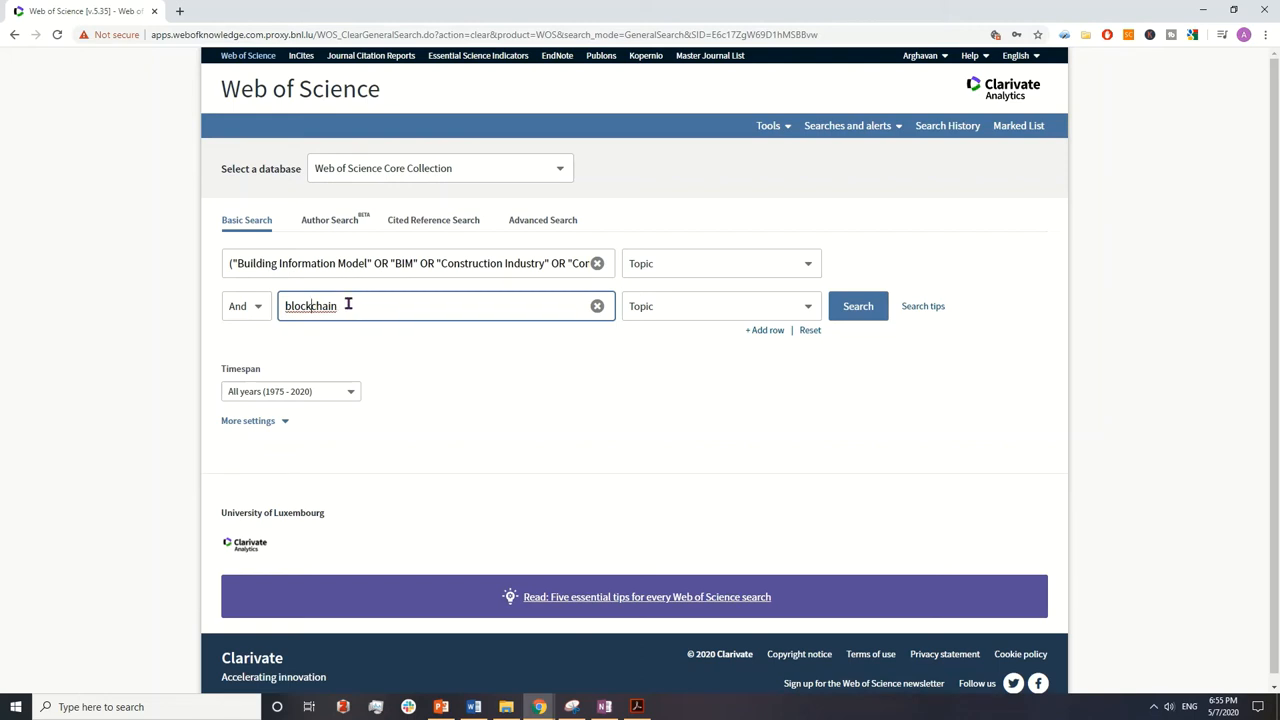
mouse_move(900, 346)
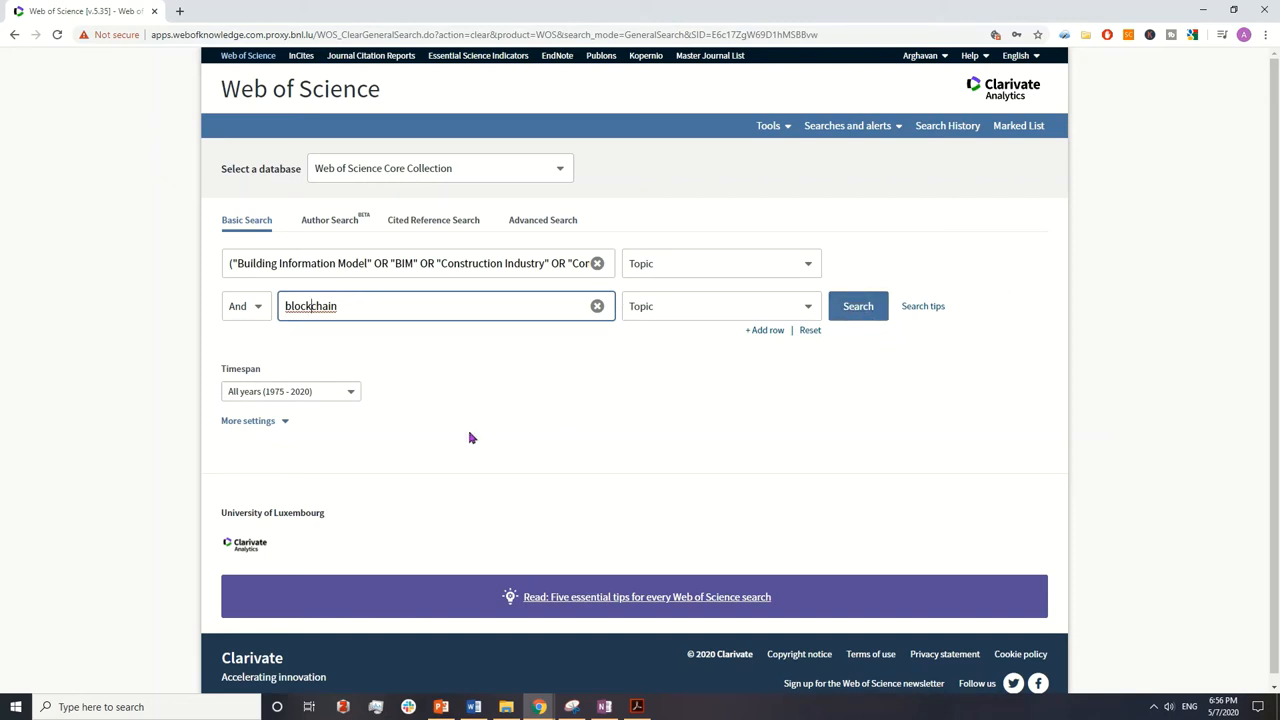
click(290, 390)
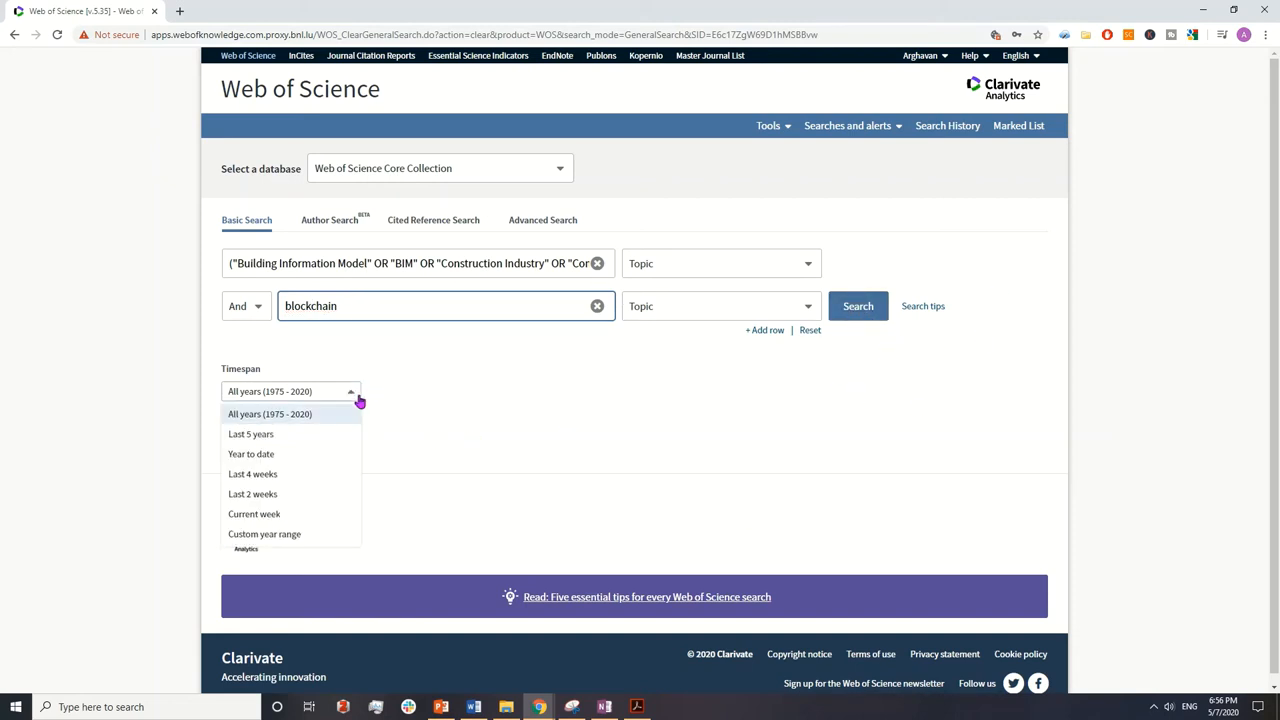
mouse_move(312, 456)
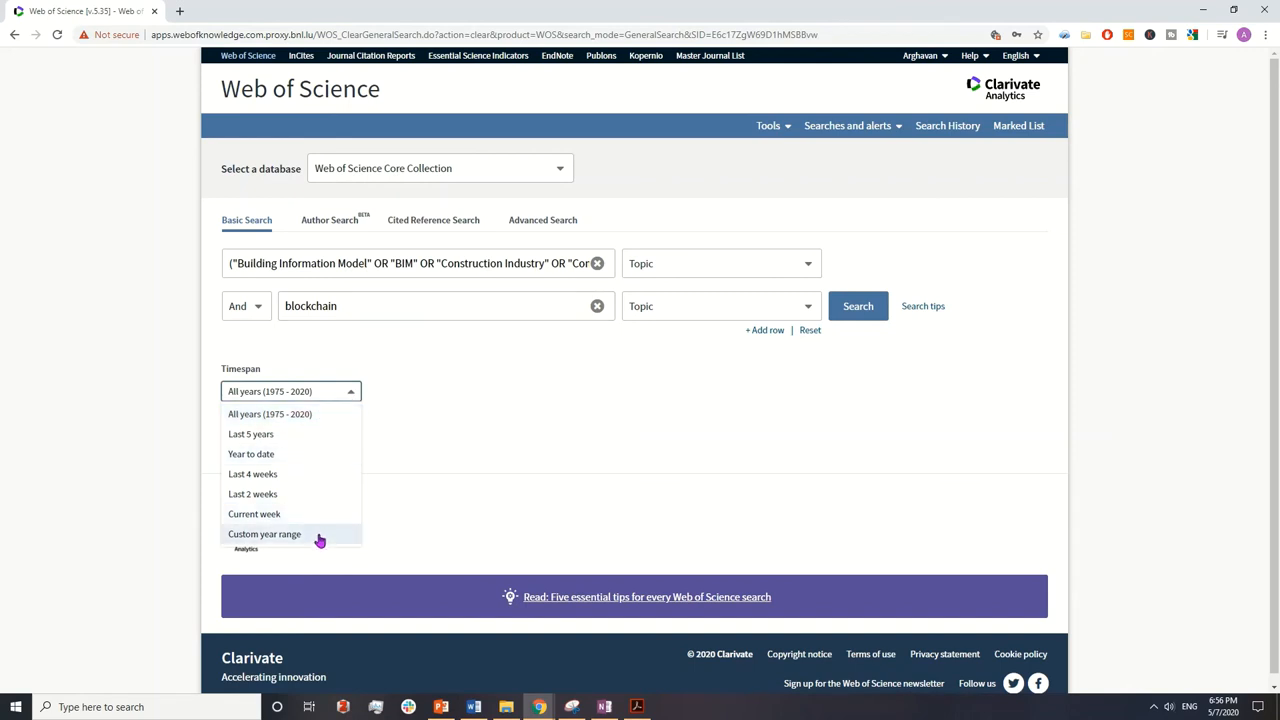
Step: Set the timespan to a custom year range from 2010 to 2020
click(264, 534)
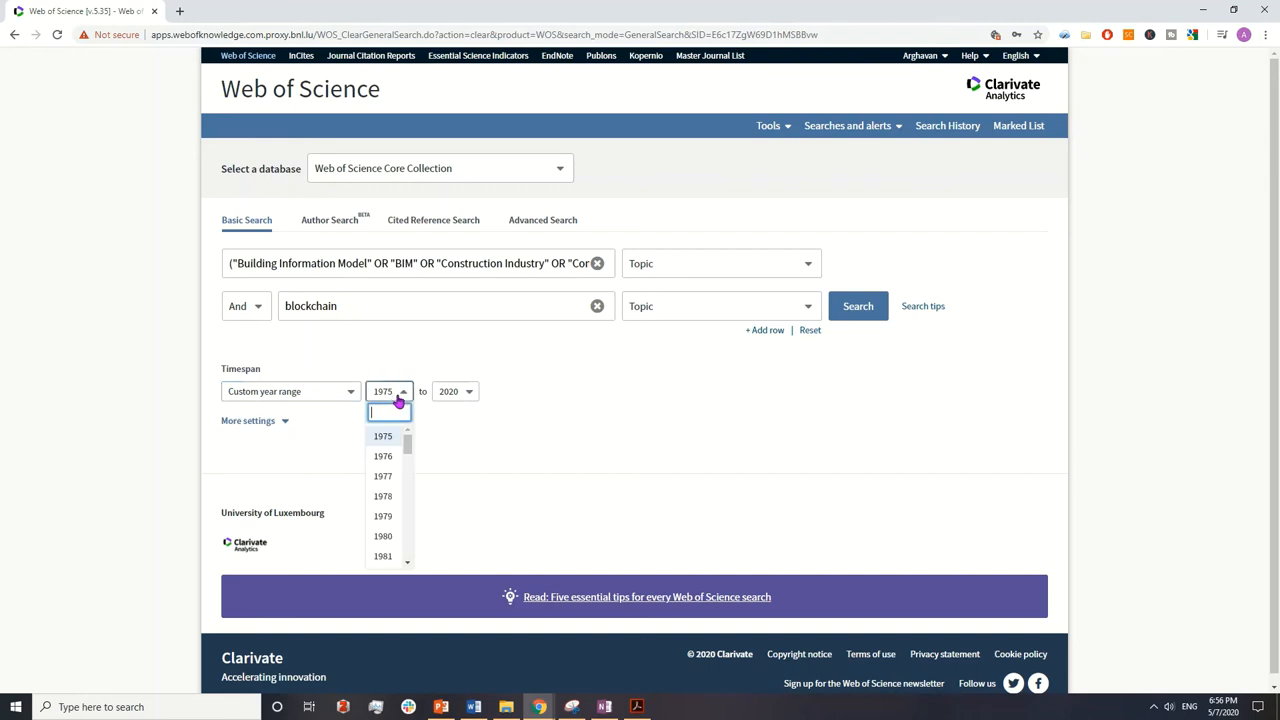
scroll(down, 3)
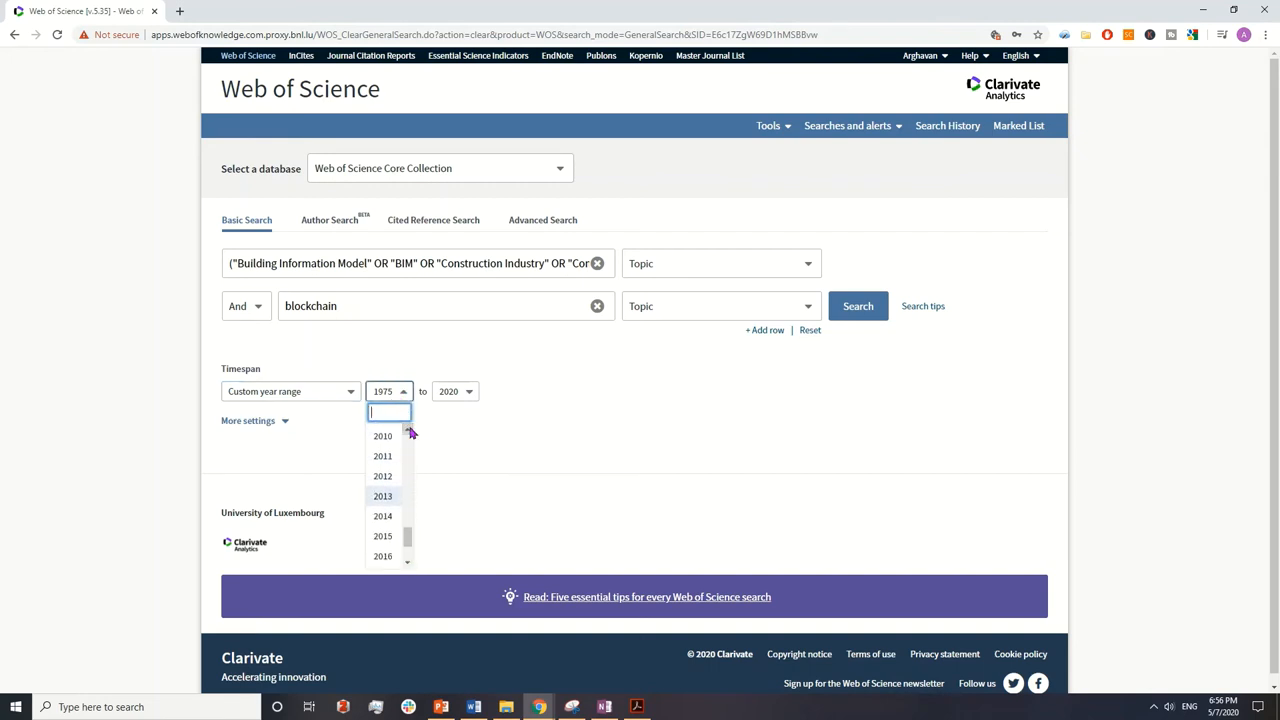
click(382, 436)
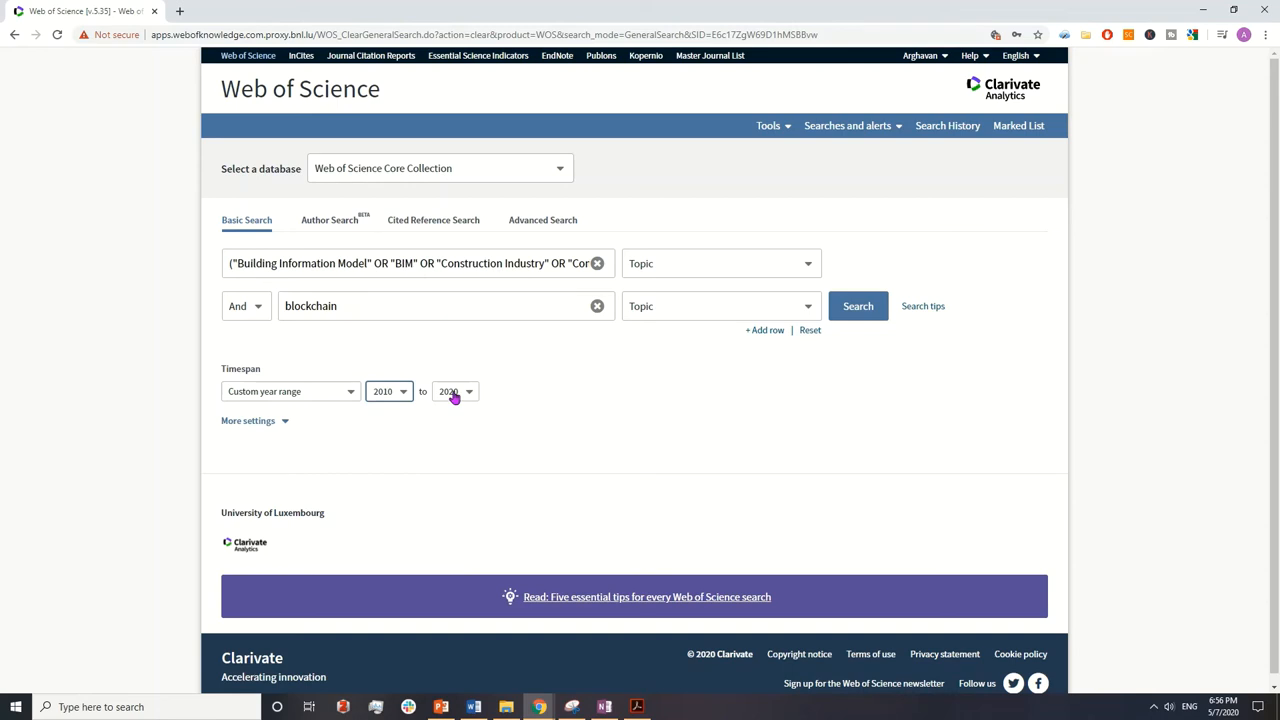
double_click(312, 306)
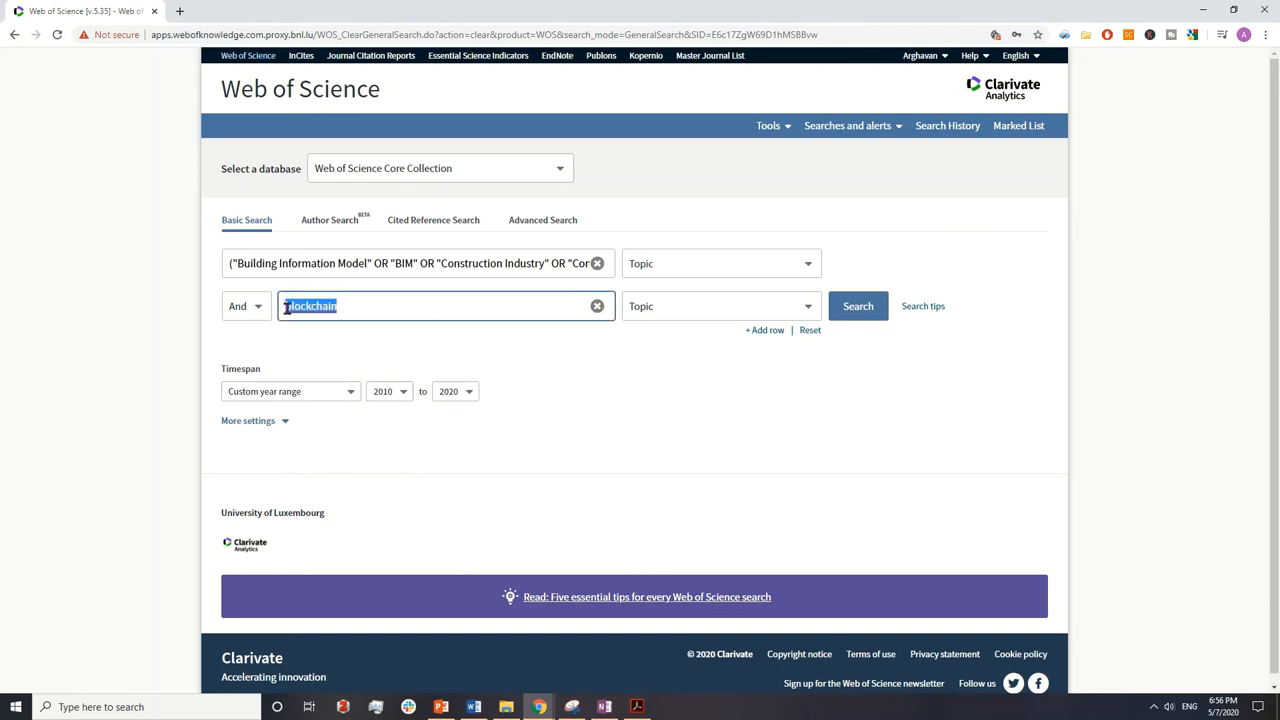
mouse_move(310, 304)
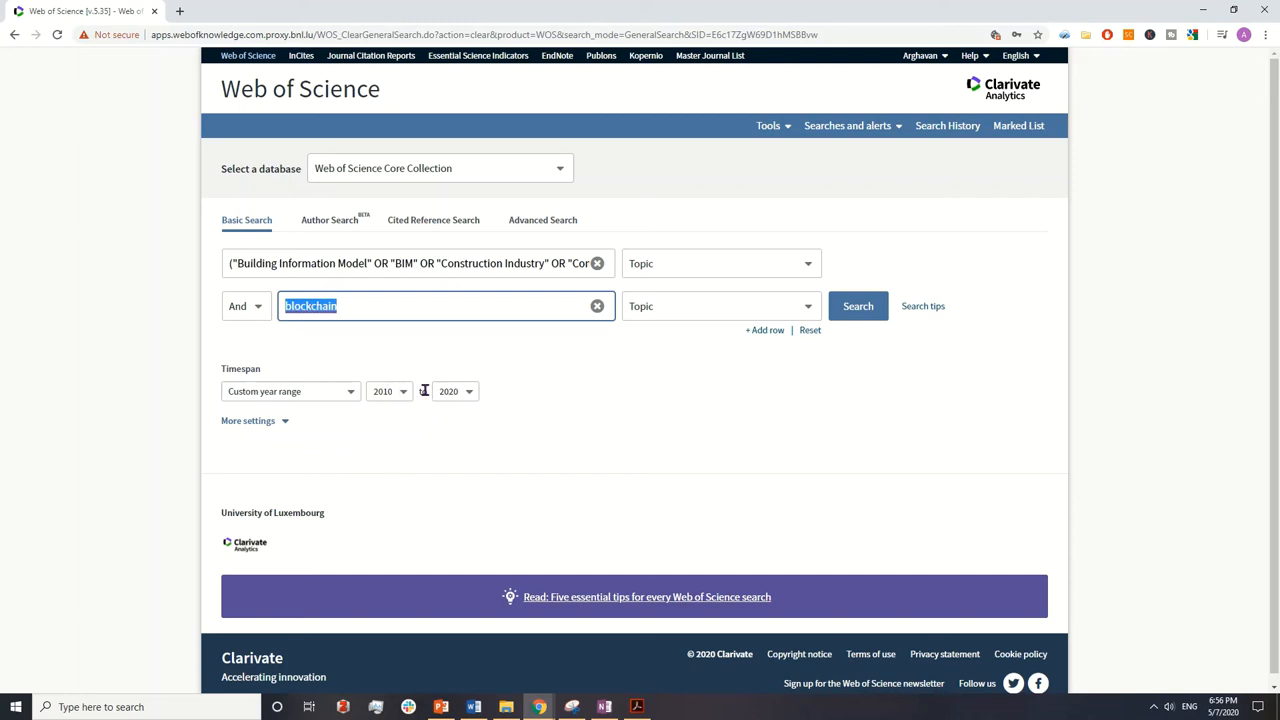
mouse_move(492, 388)
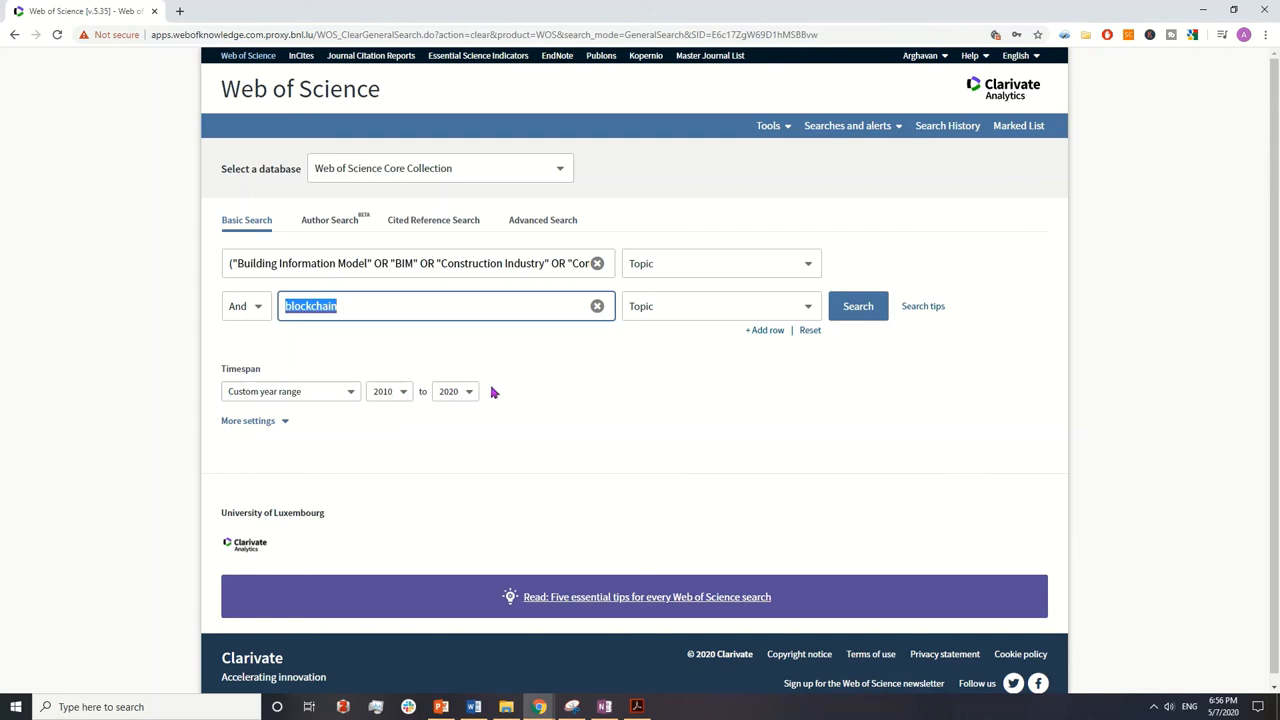
mouse_move(868, 328)
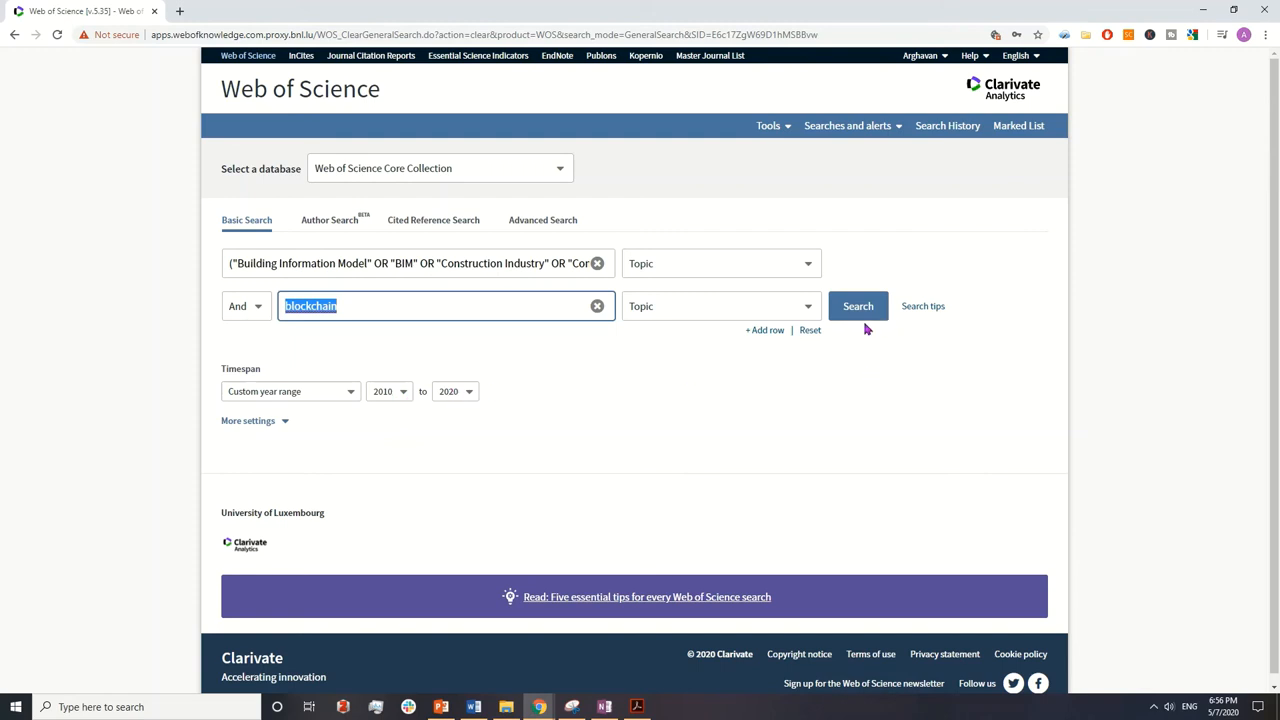
Step: Run the combined BIM and blockchain search, returning 19 records
click(858, 306)
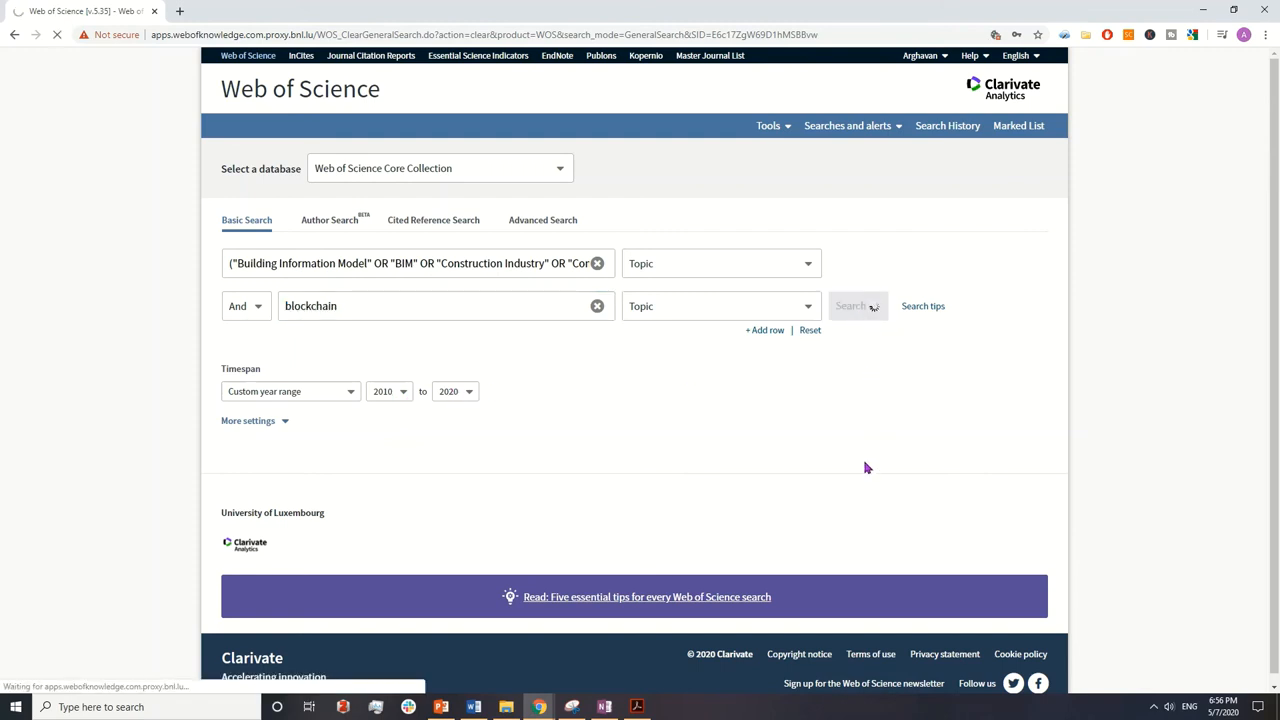
click(856, 304)
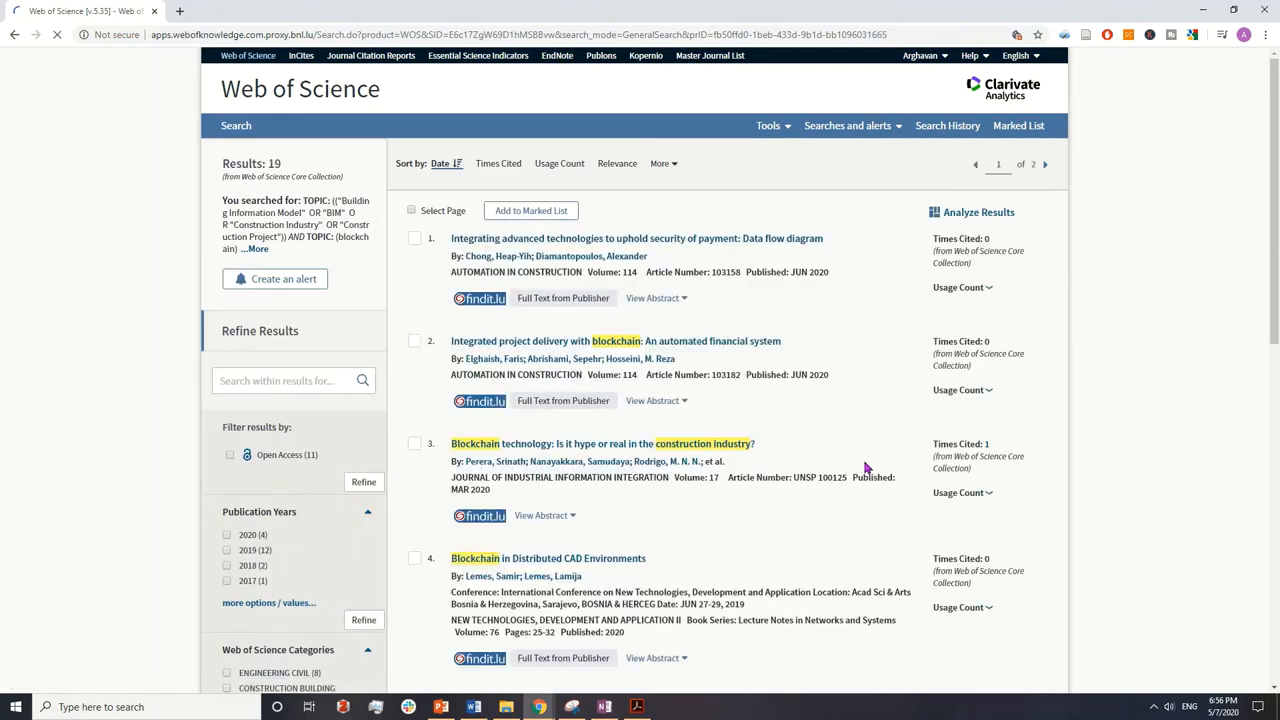
double_click(250, 164)
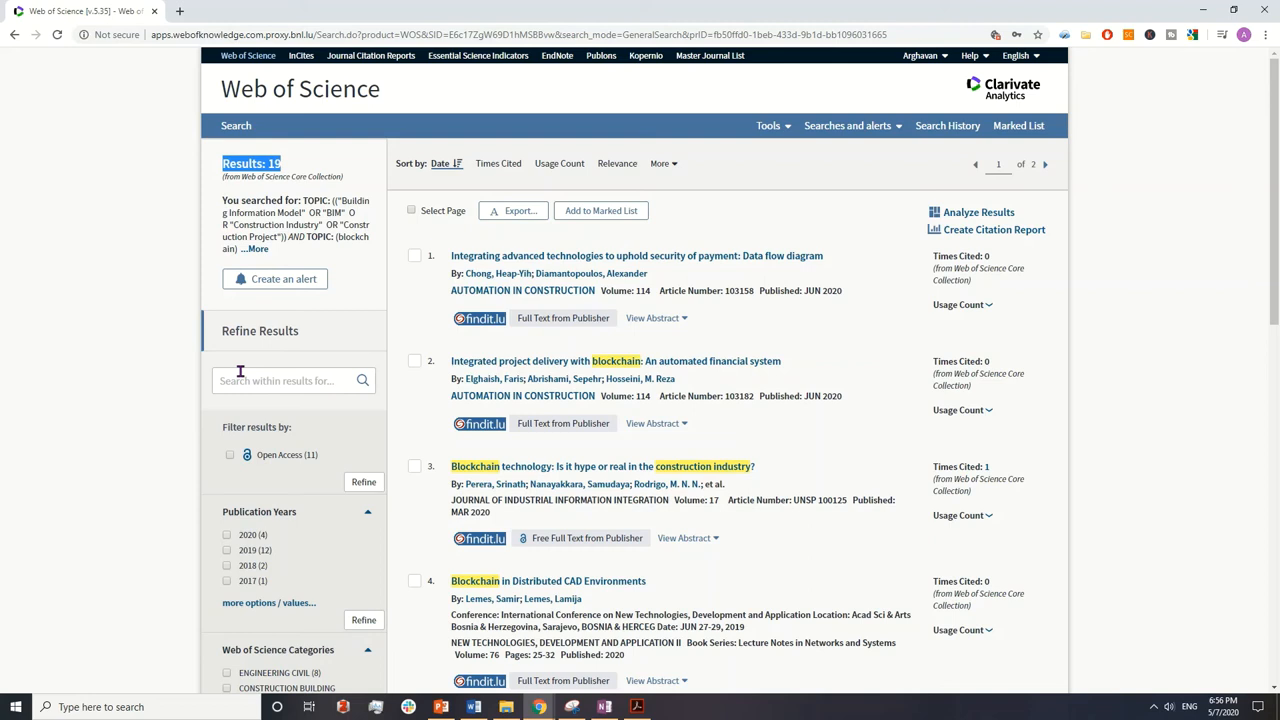
mouse_move(512, 484)
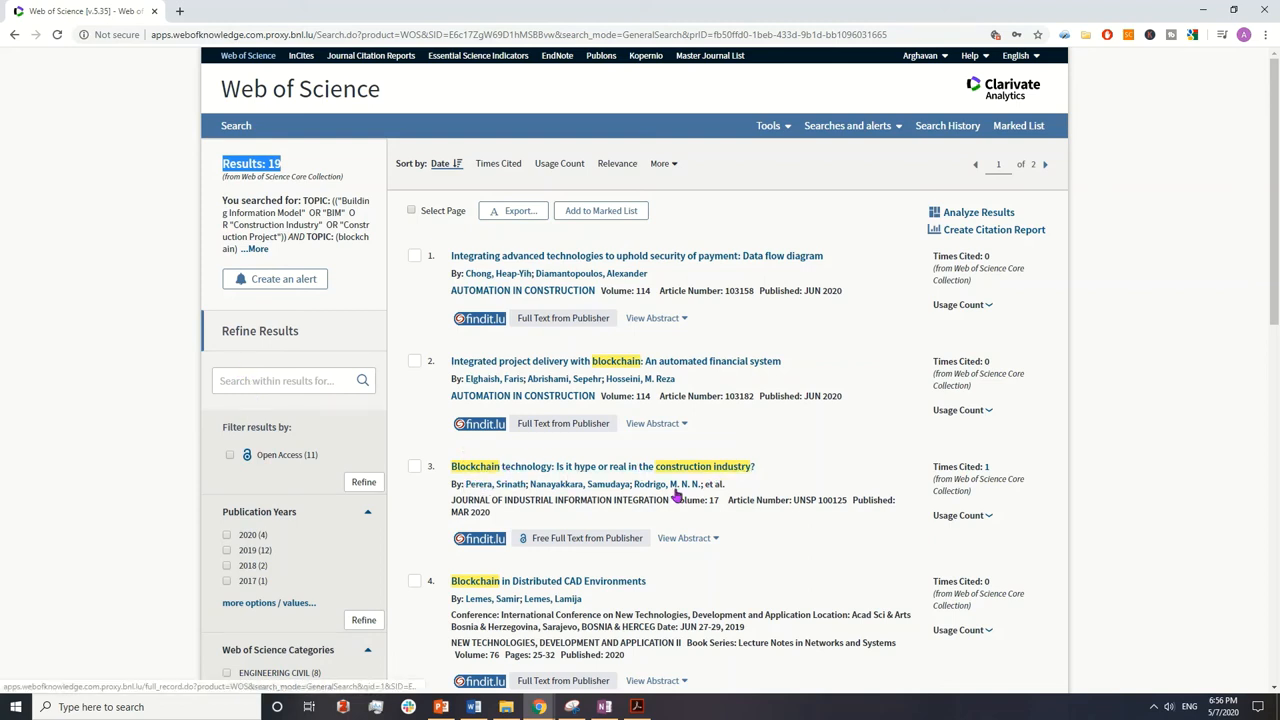
mouse_move(632, 364)
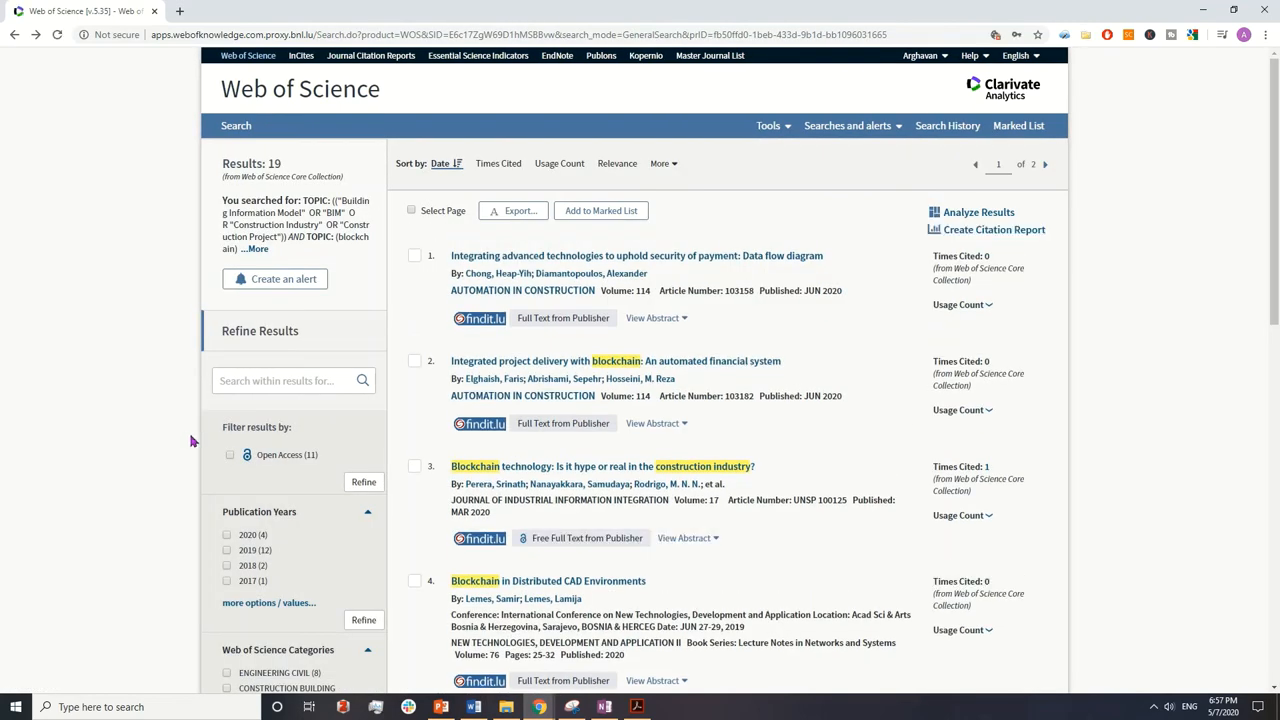
scroll(down, 3)
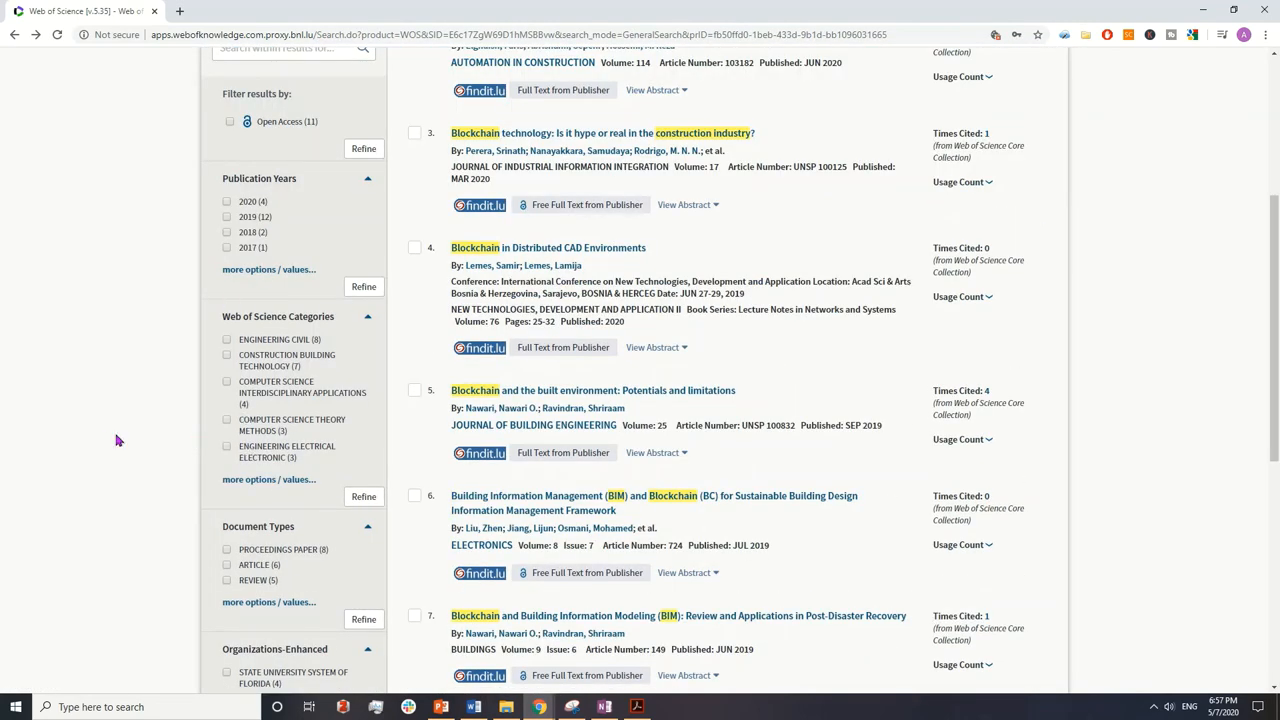
mouse_move(456, 544)
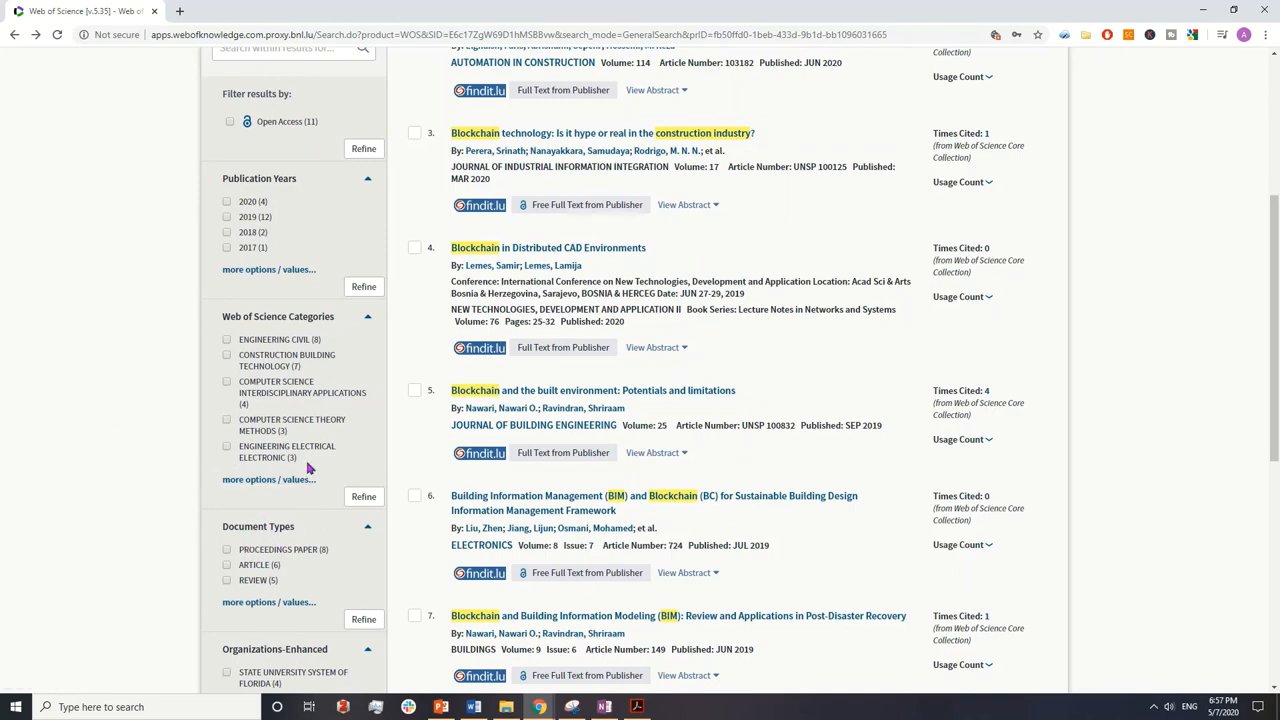
scroll(down, 3)
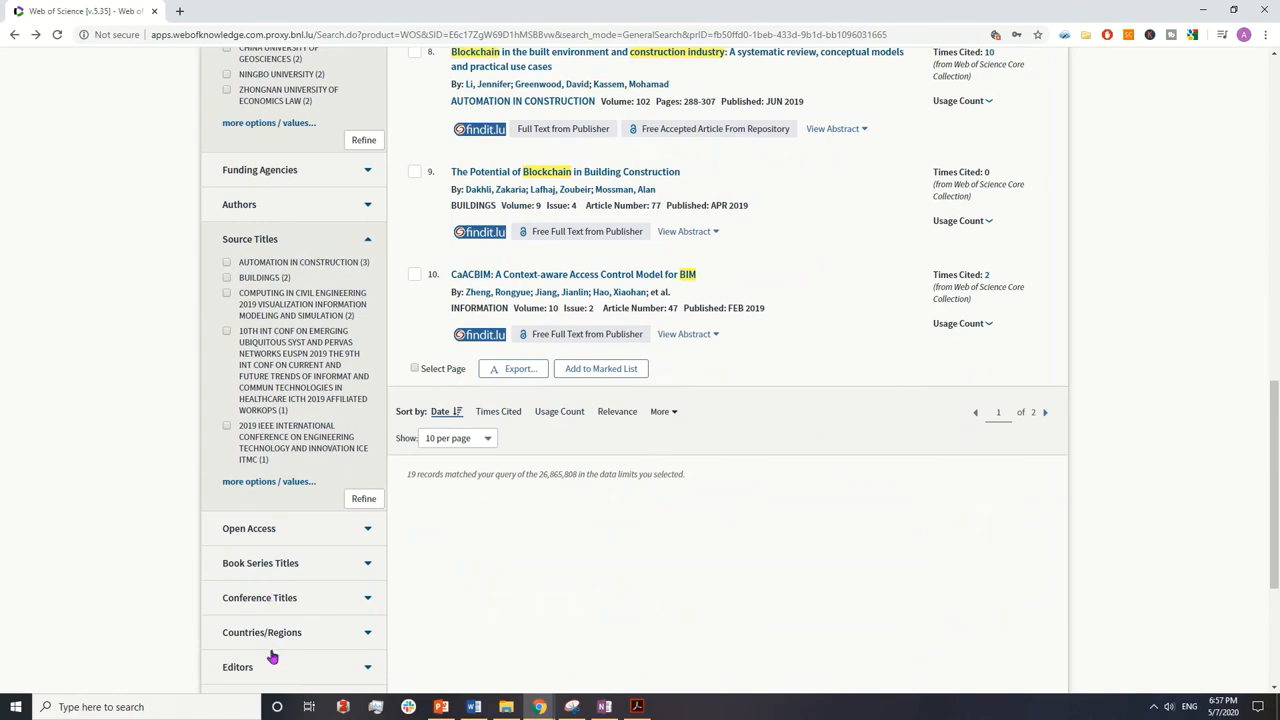
scroll(down, 3)
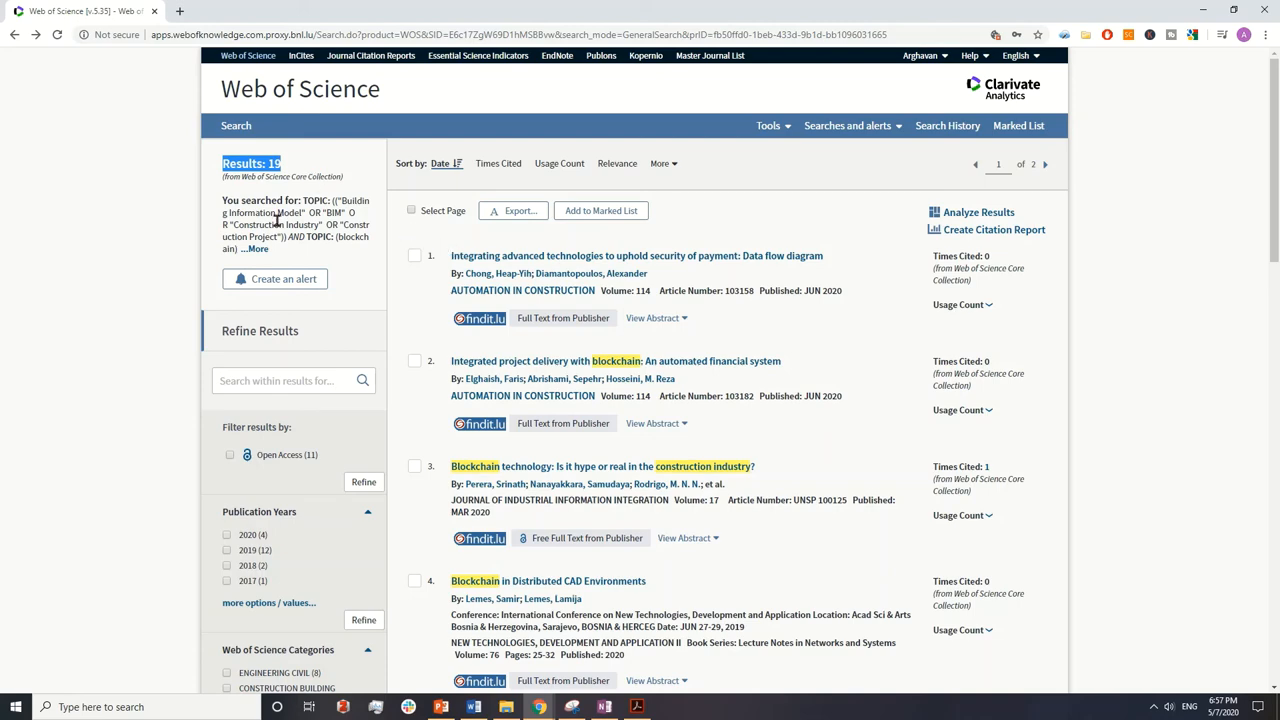
mouse_move(202, 244)
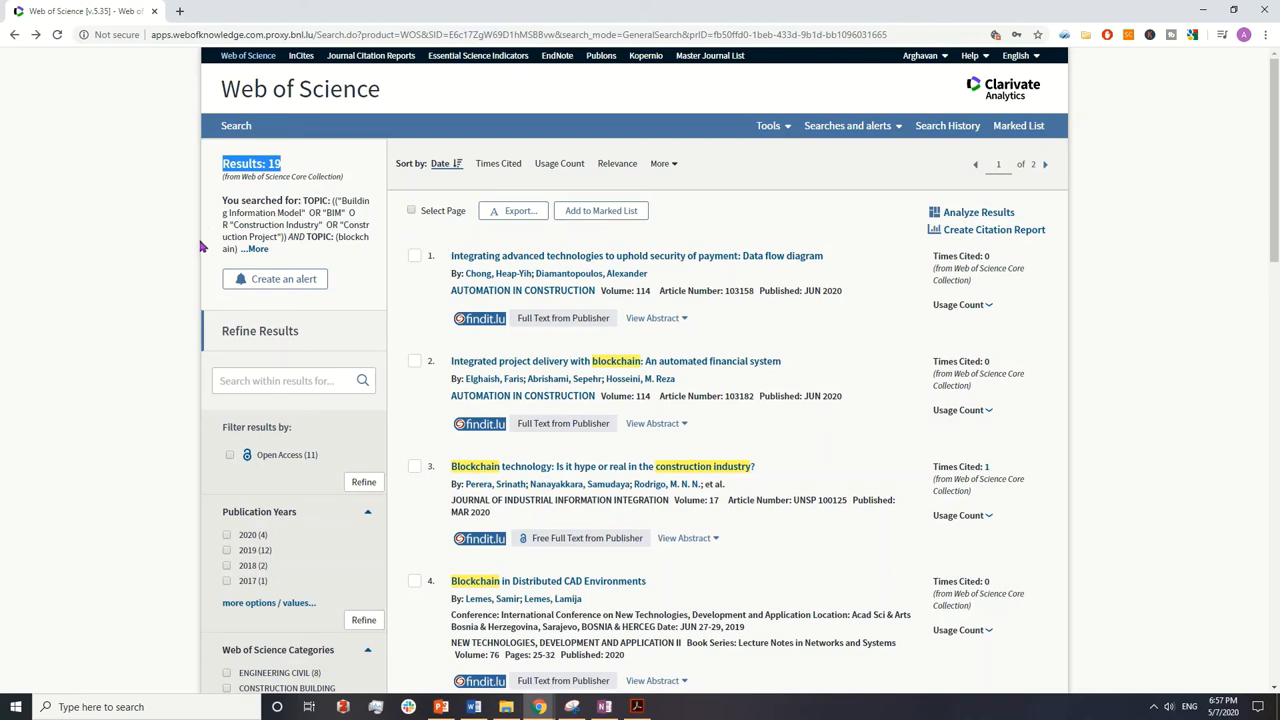
scroll(down, 3)
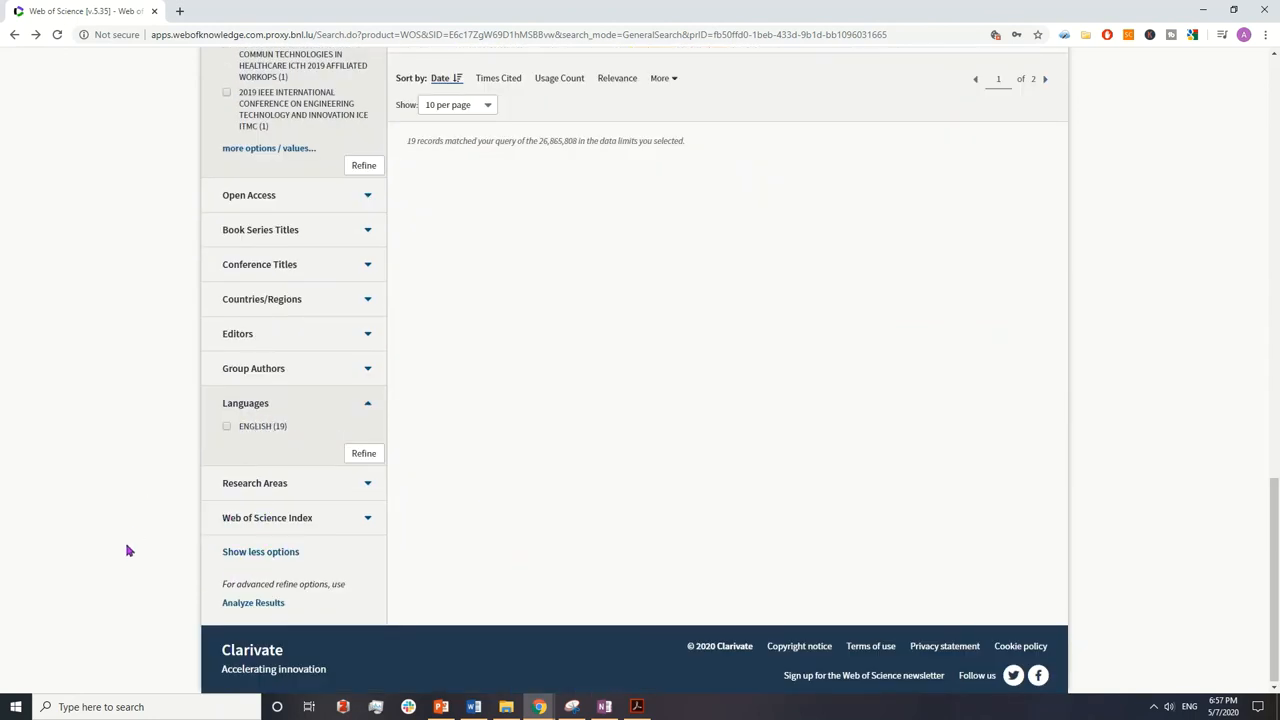
scroll(up, 3)
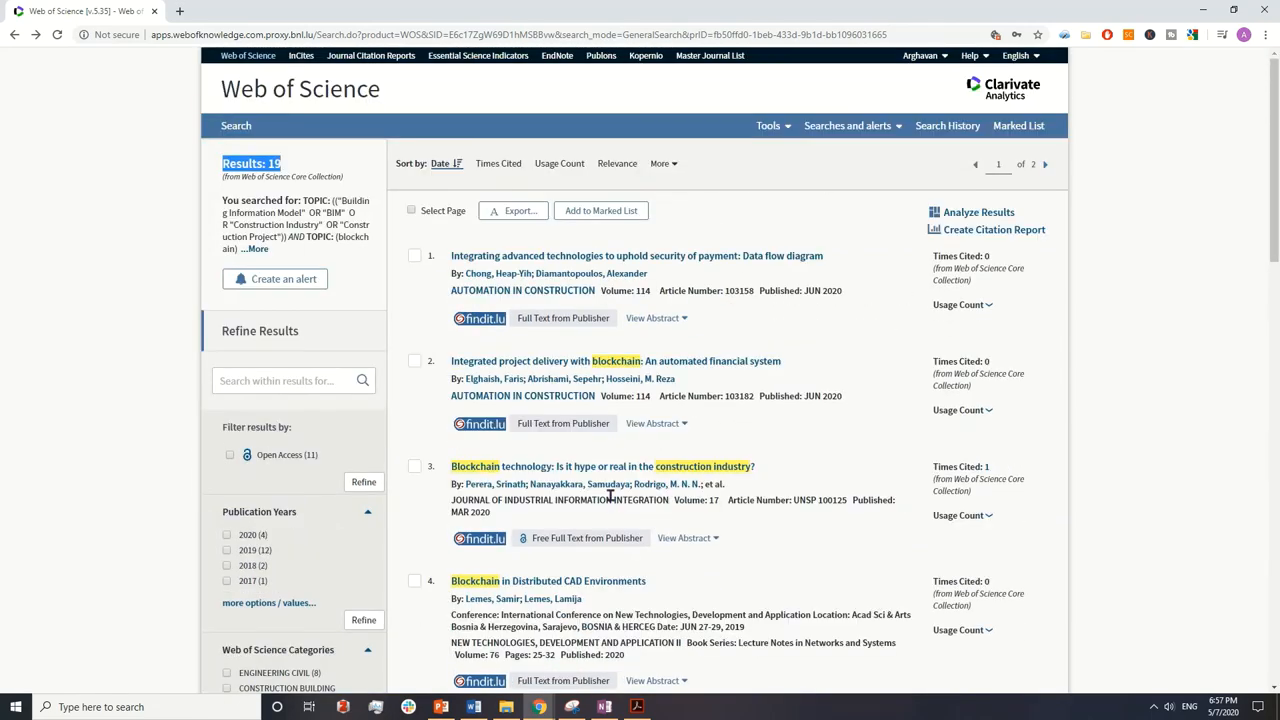
mouse_move(586, 272)
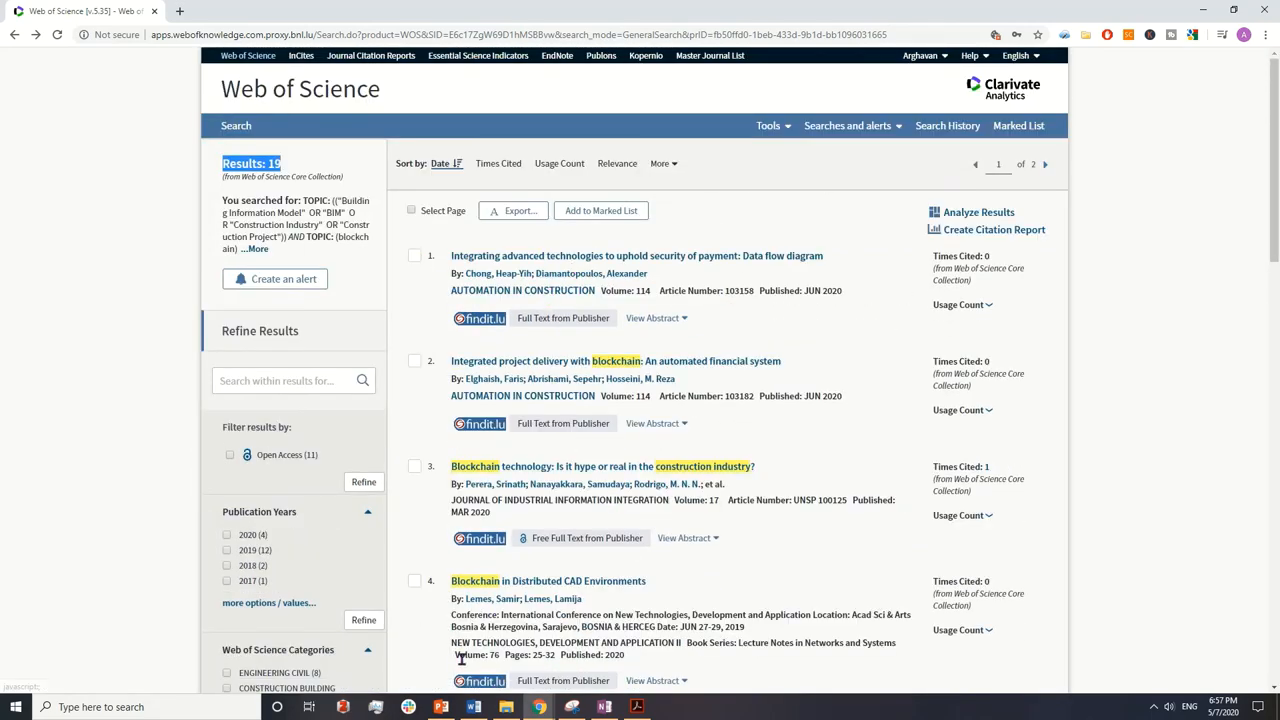
mouse_move(502, 248)
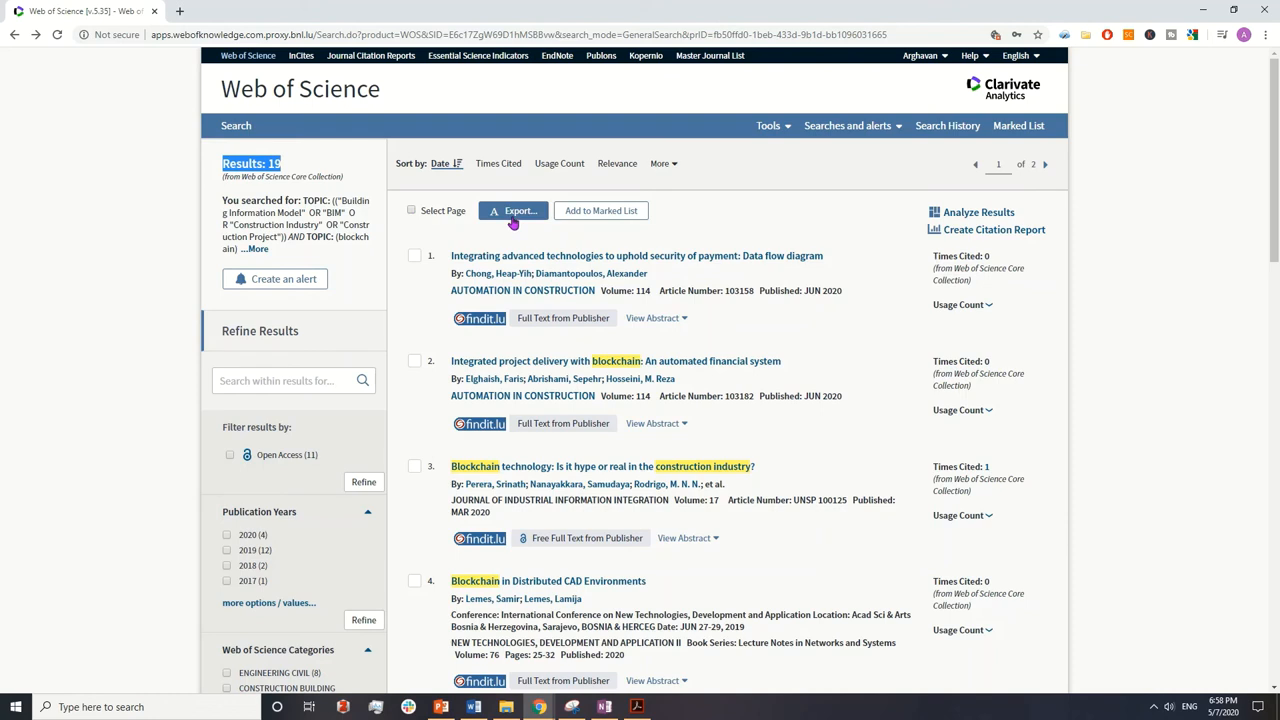
Step: Choose Export to Other File Formats for the 19 results
click(512, 210)
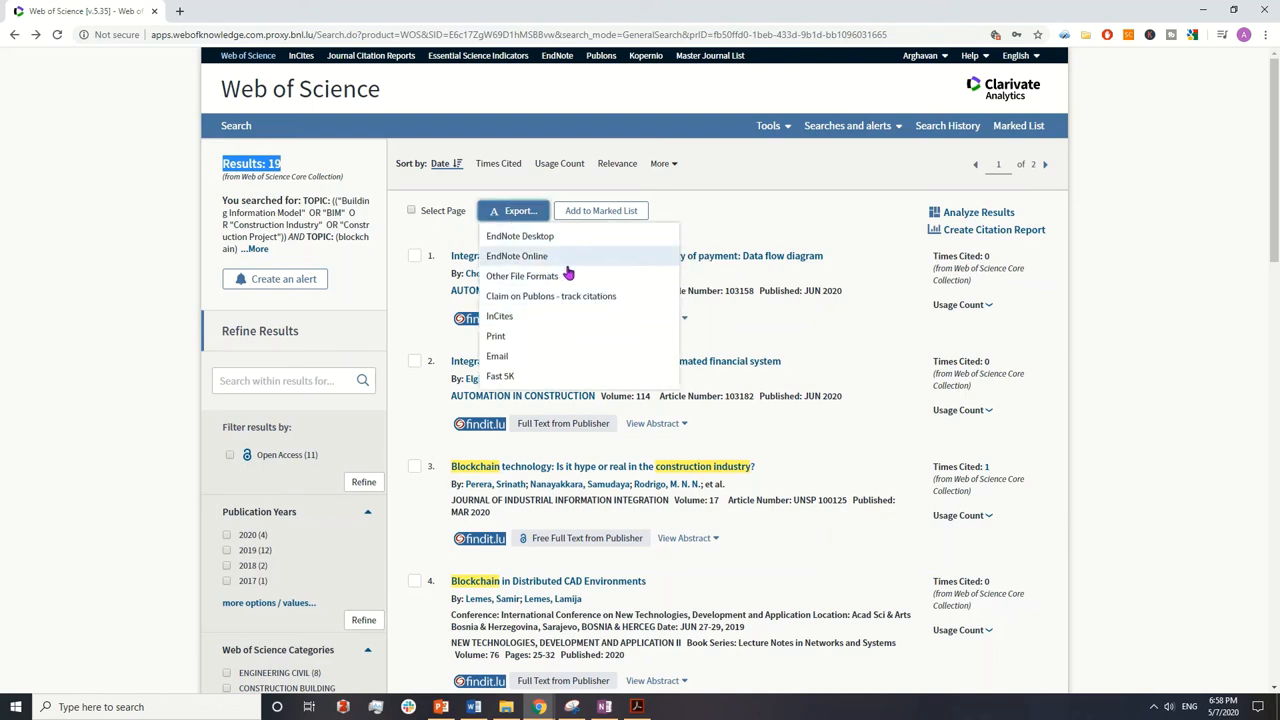
mouse_move(496, 356)
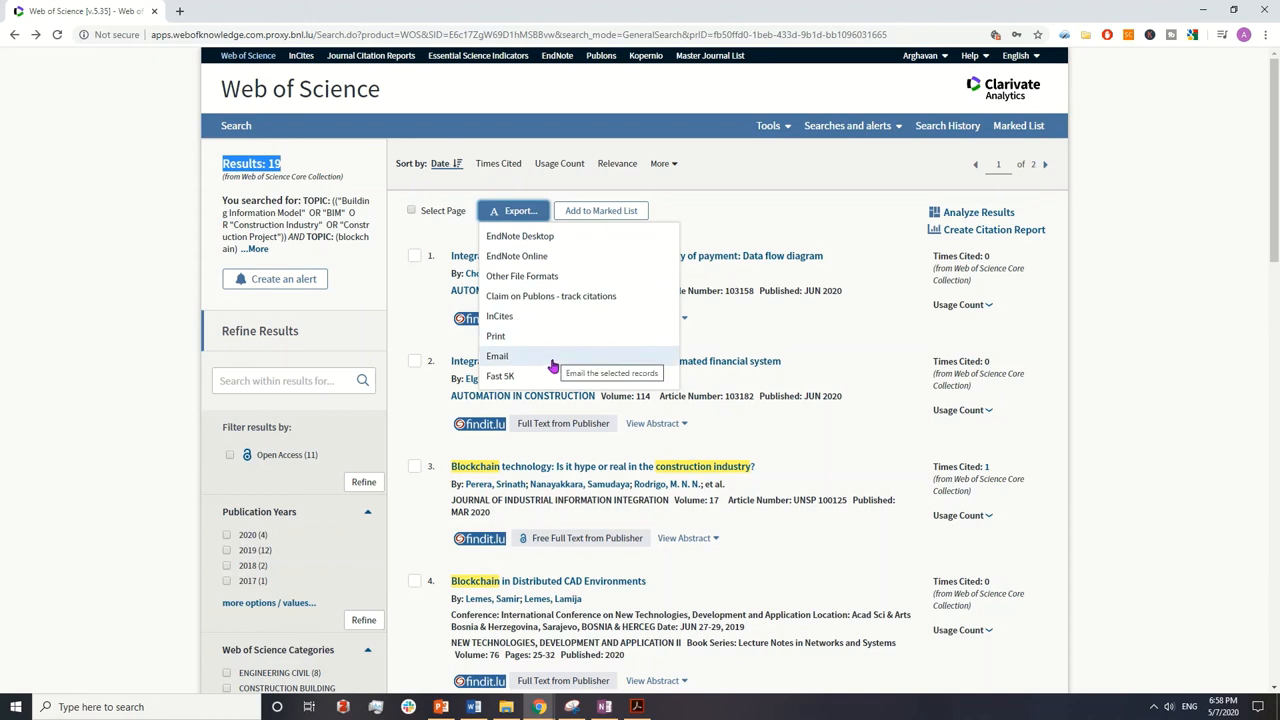
mouse_move(510, 300)
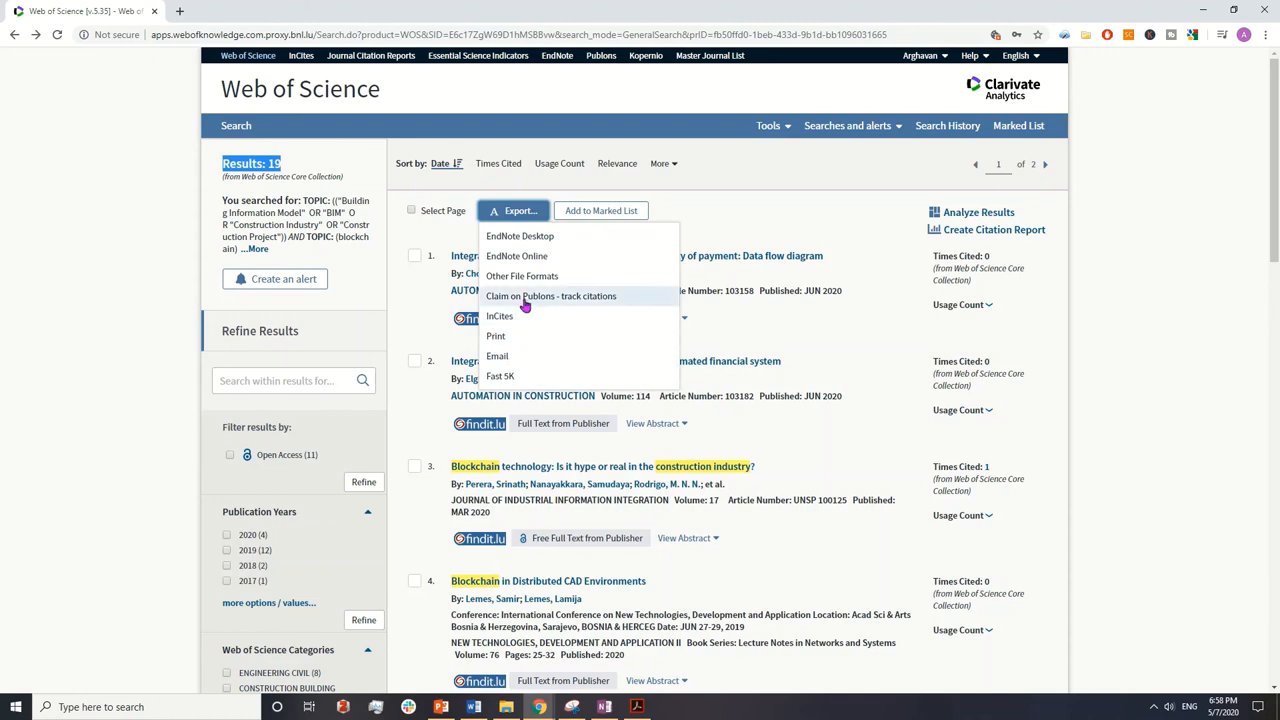
click(522, 276)
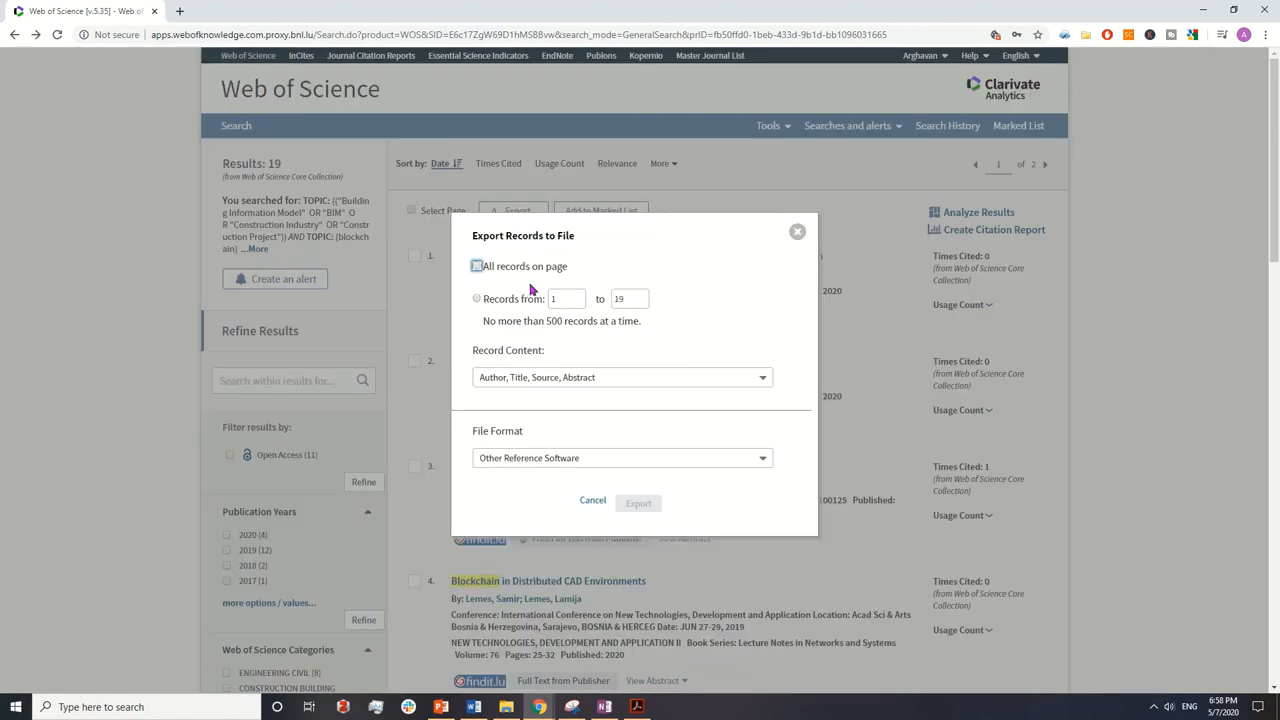
Step: Set the export to cover the record range 1 to 19
click(476, 266)
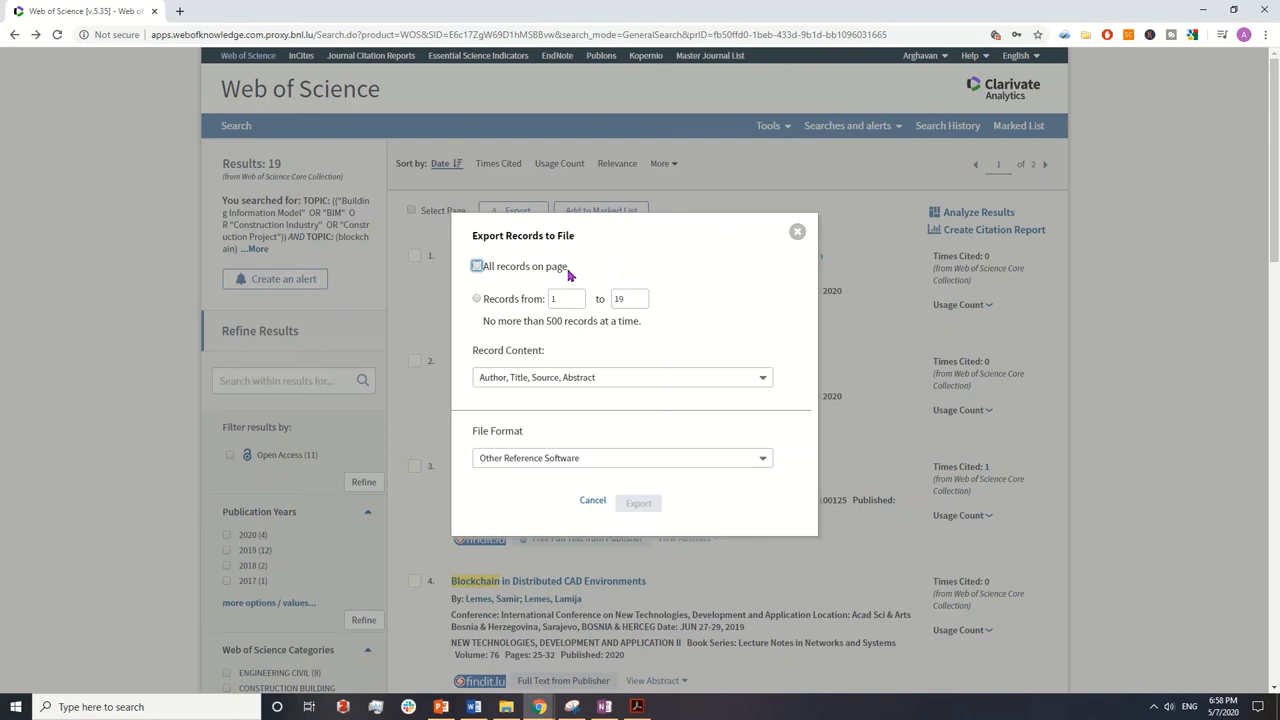
mouse_move(830, 218)
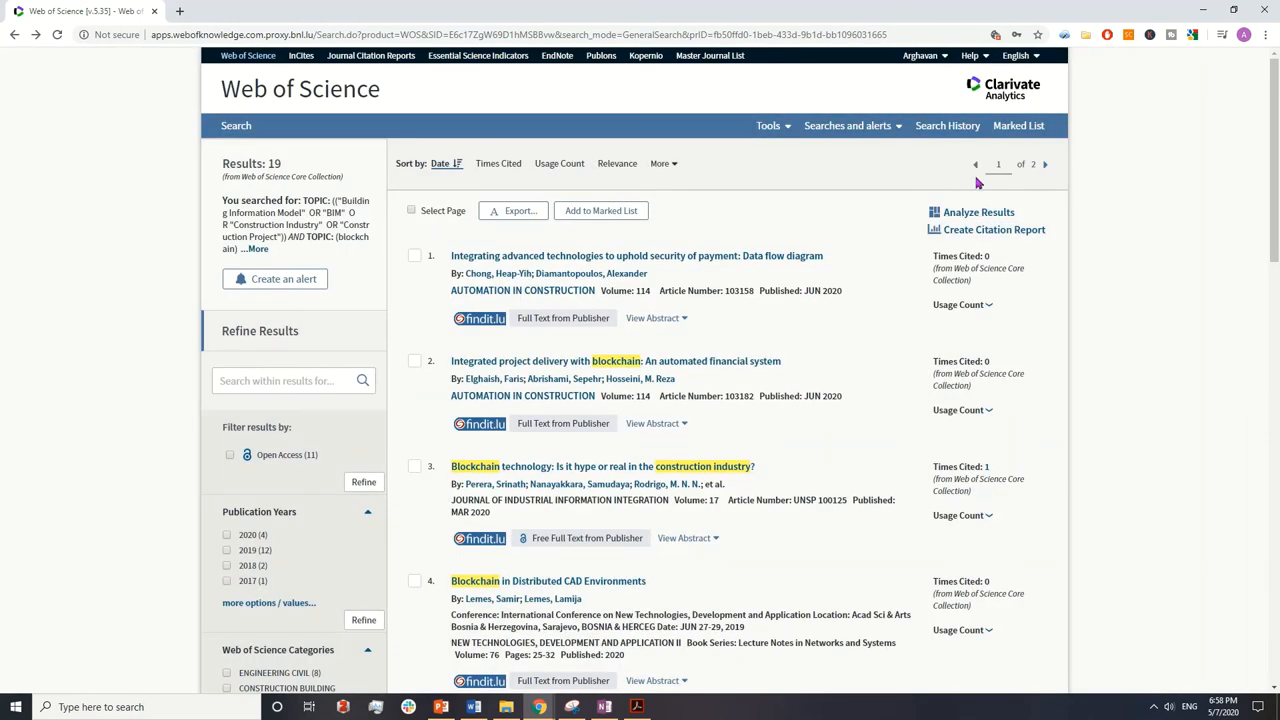
mouse_move(482, 210)
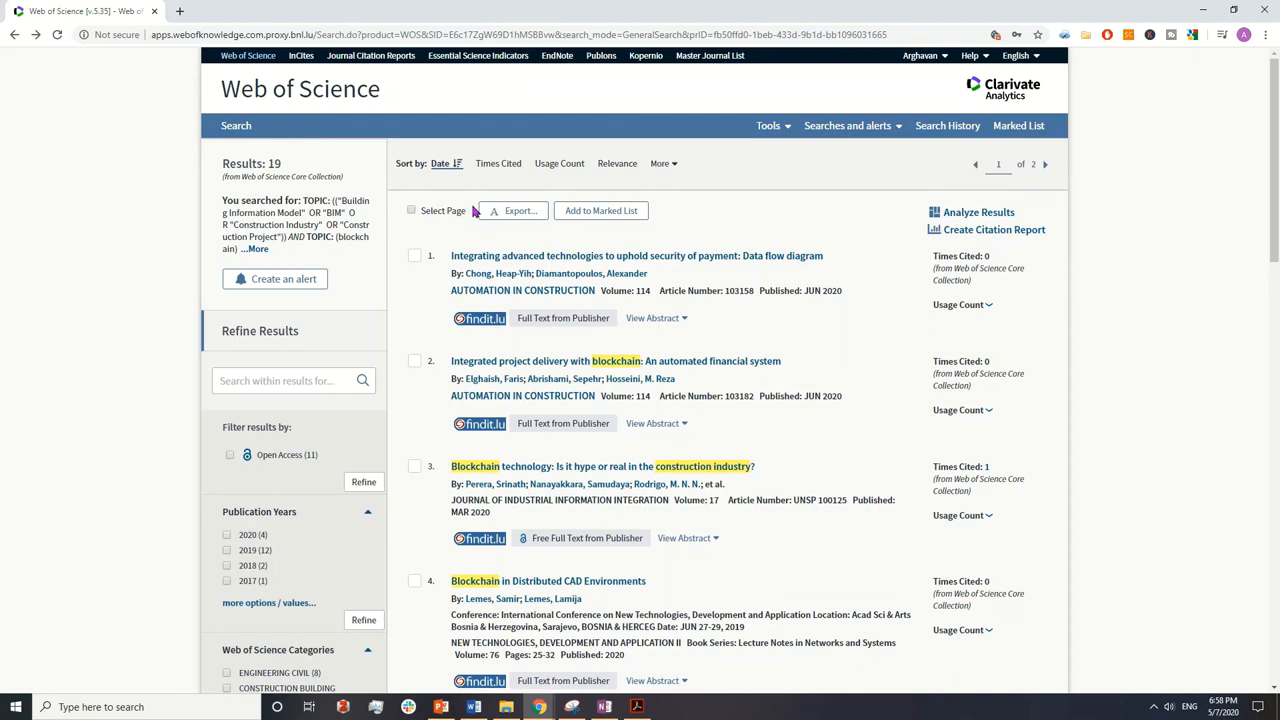
click(512, 210)
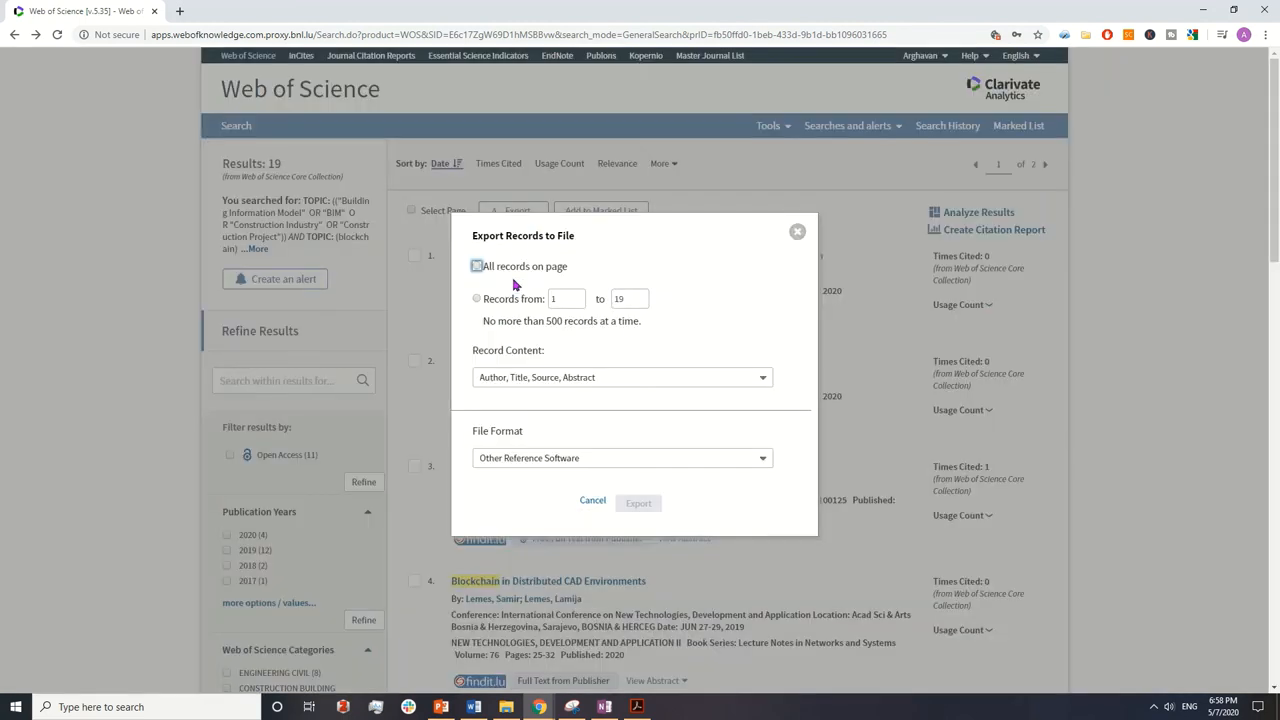
click(476, 298)
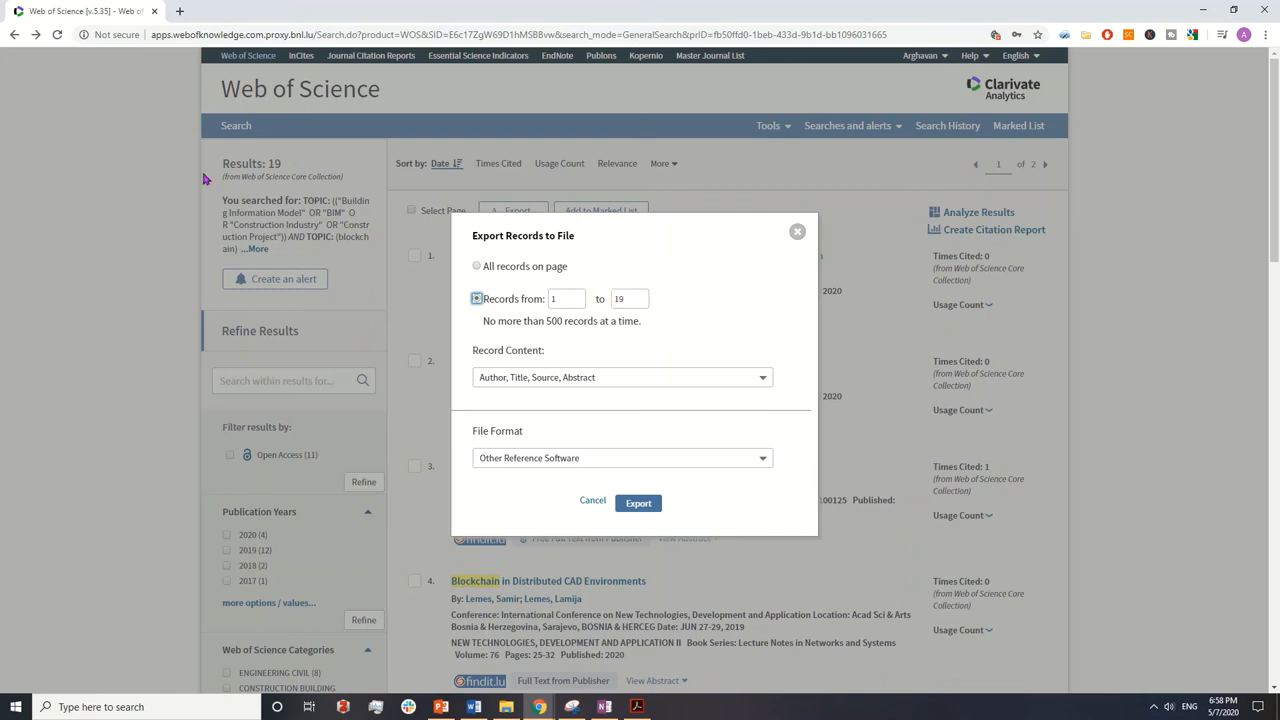
Step: Choose Full Record and Cited References as content and BibTeX as the file format
click(620, 376)
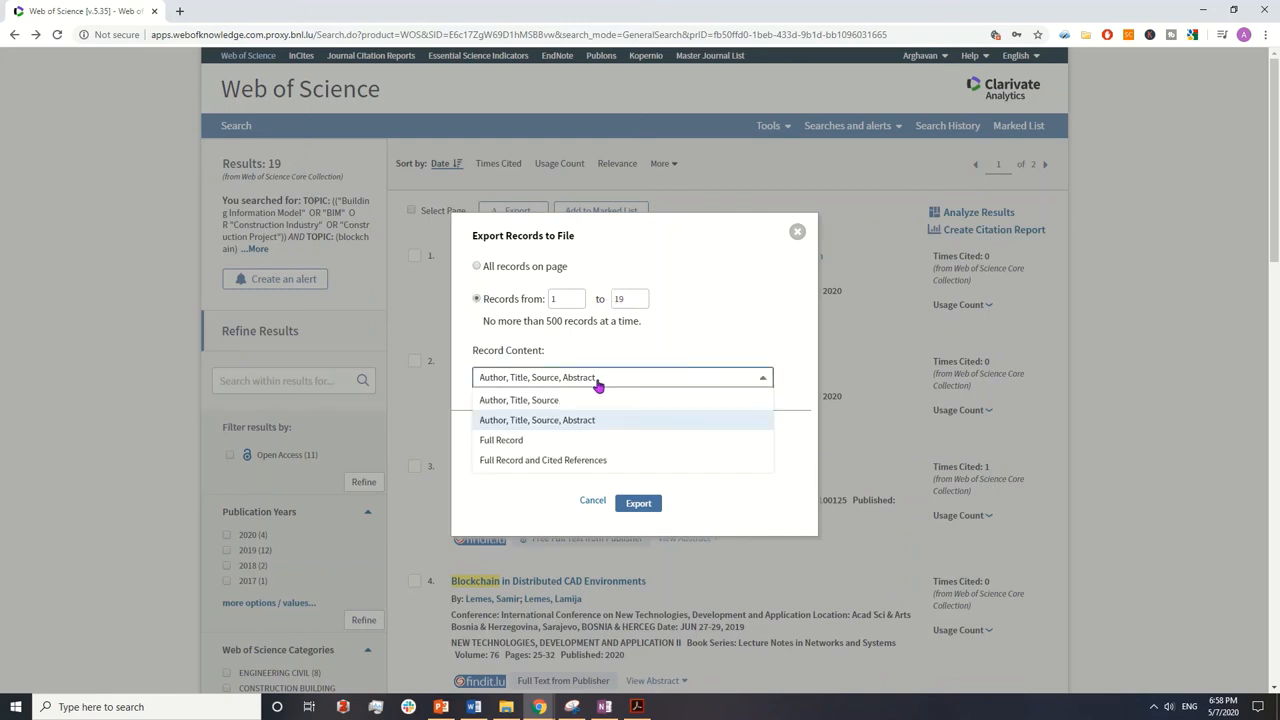
mouse_move(564, 472)
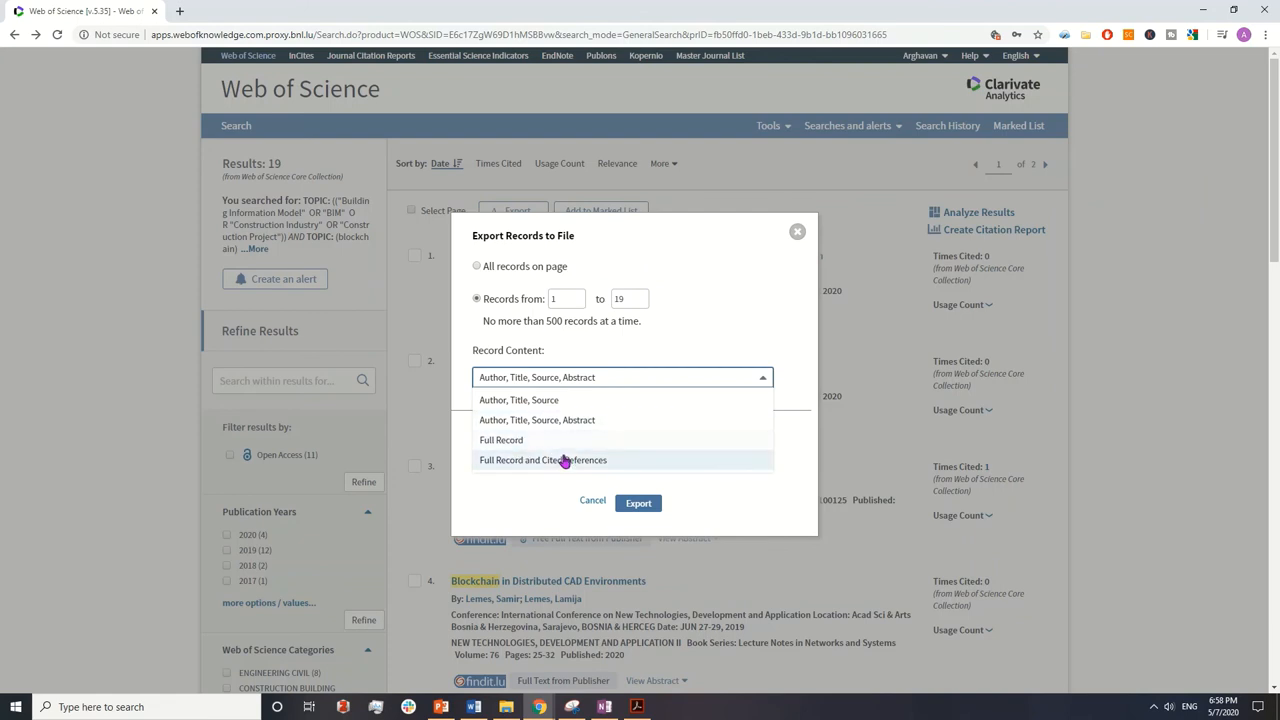
mouse_move(550, 468)
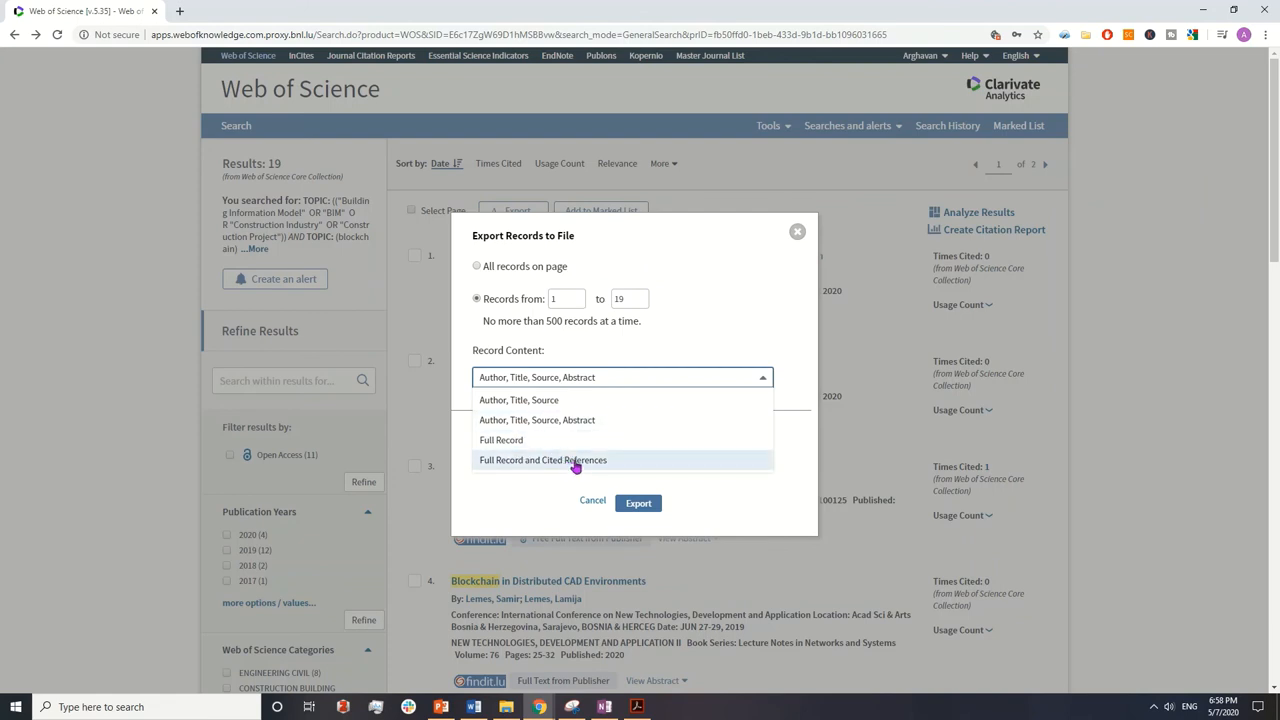
mouse_move(604, 432)
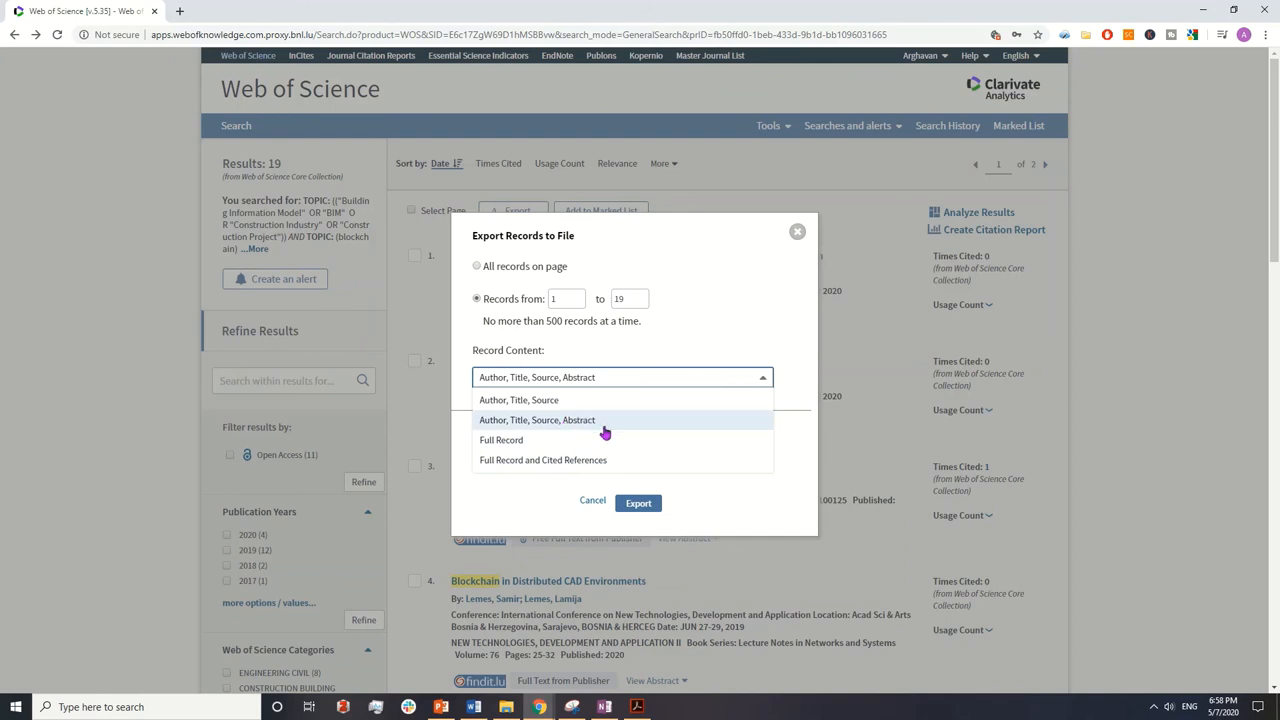
click(542, 460)
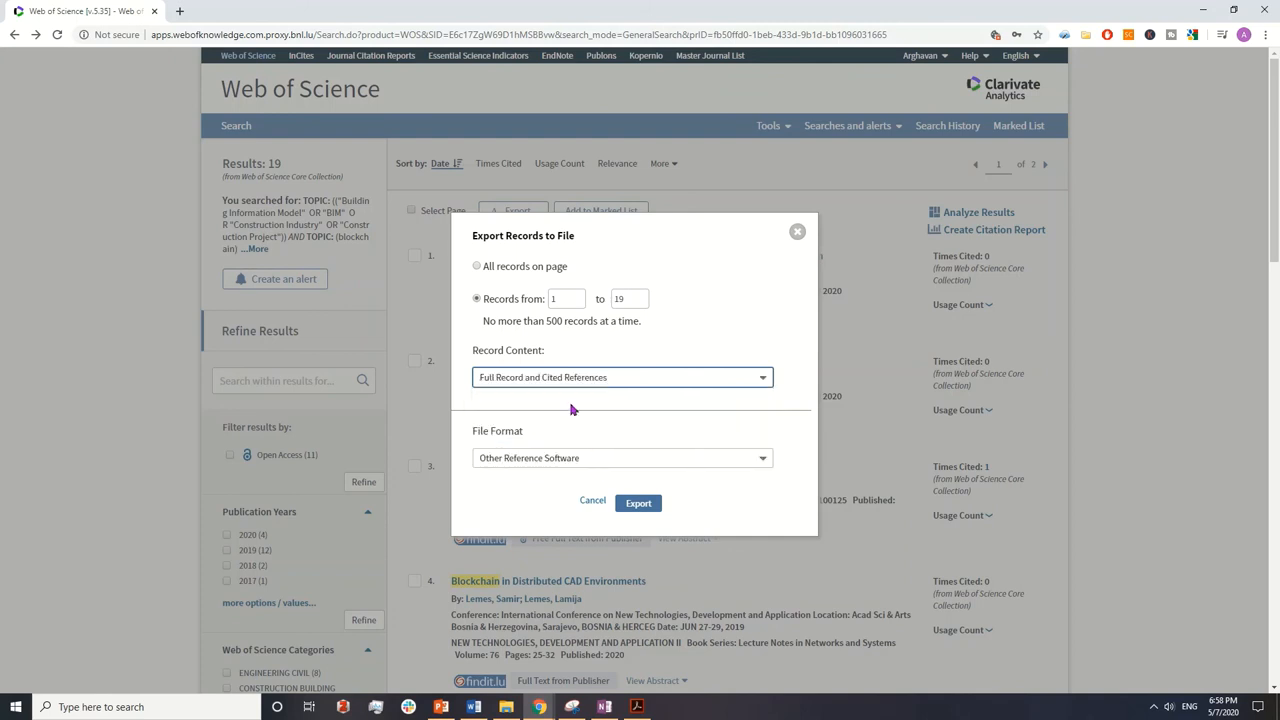
click(620, 458)
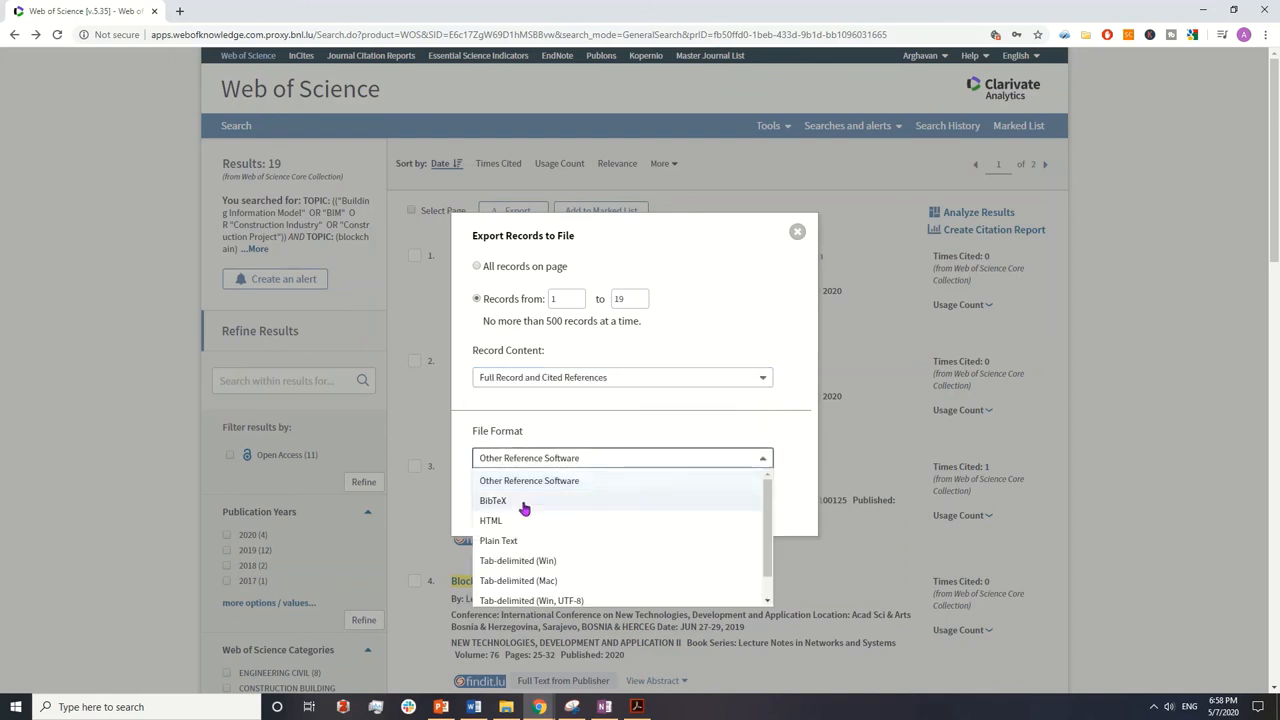
mouse_move(518, 510)
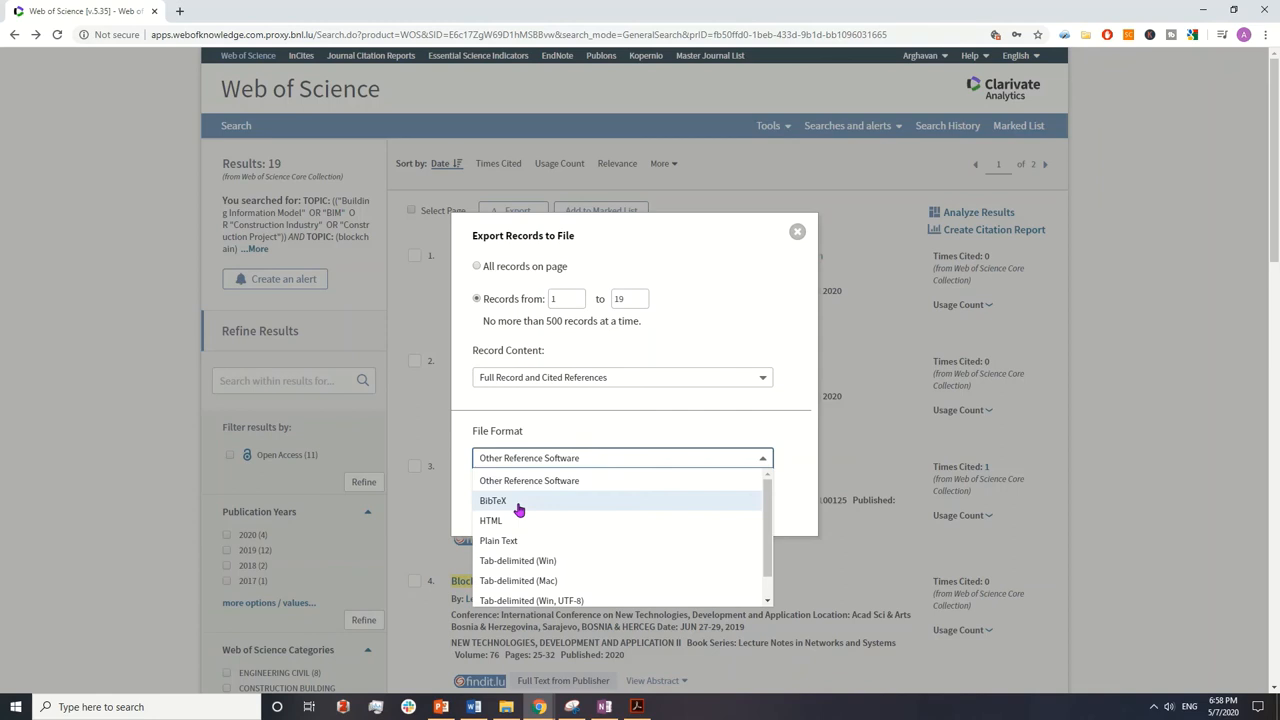
click(492, 500)
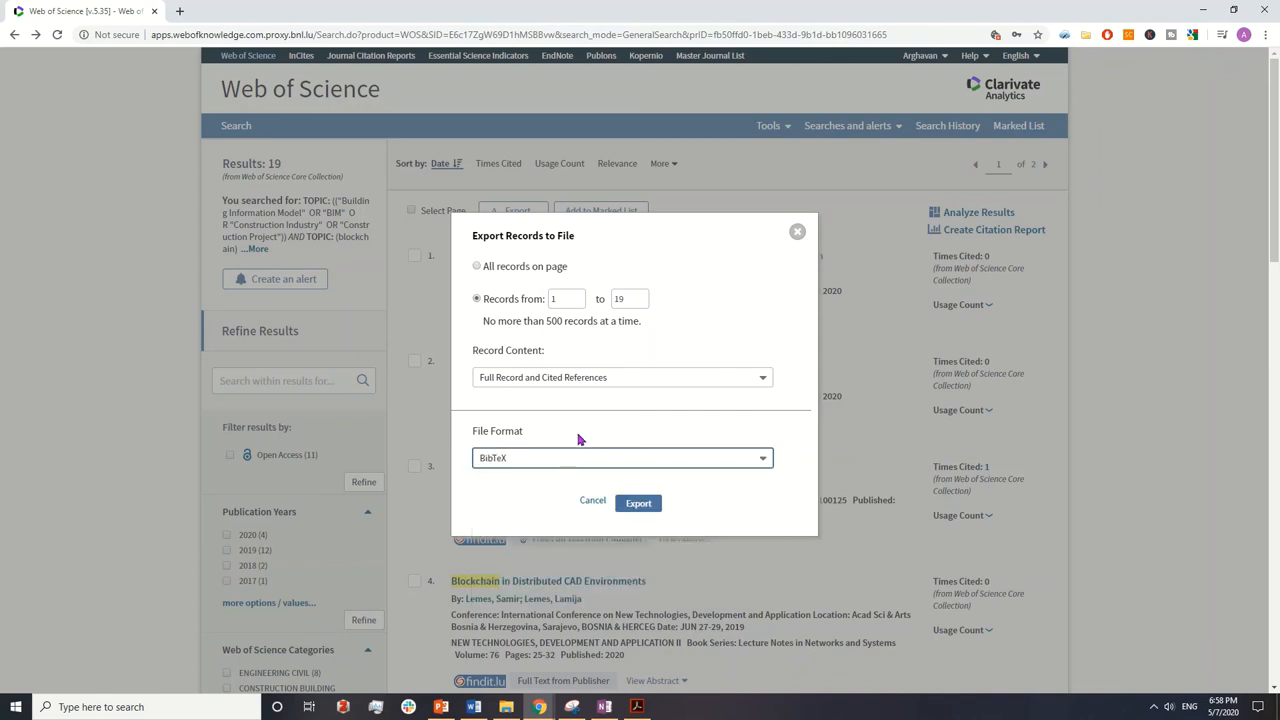
click(638, 504)
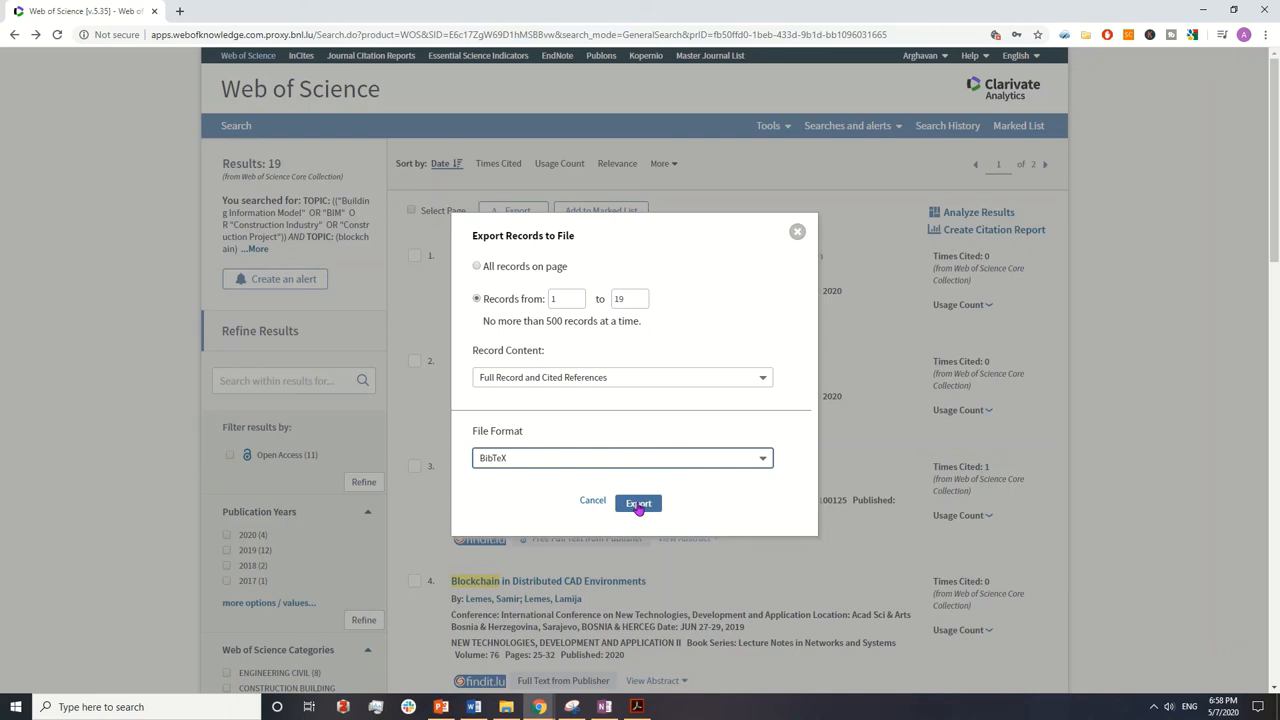
Step: Export the 19 records so the .bib file downloads
click(638, 502)
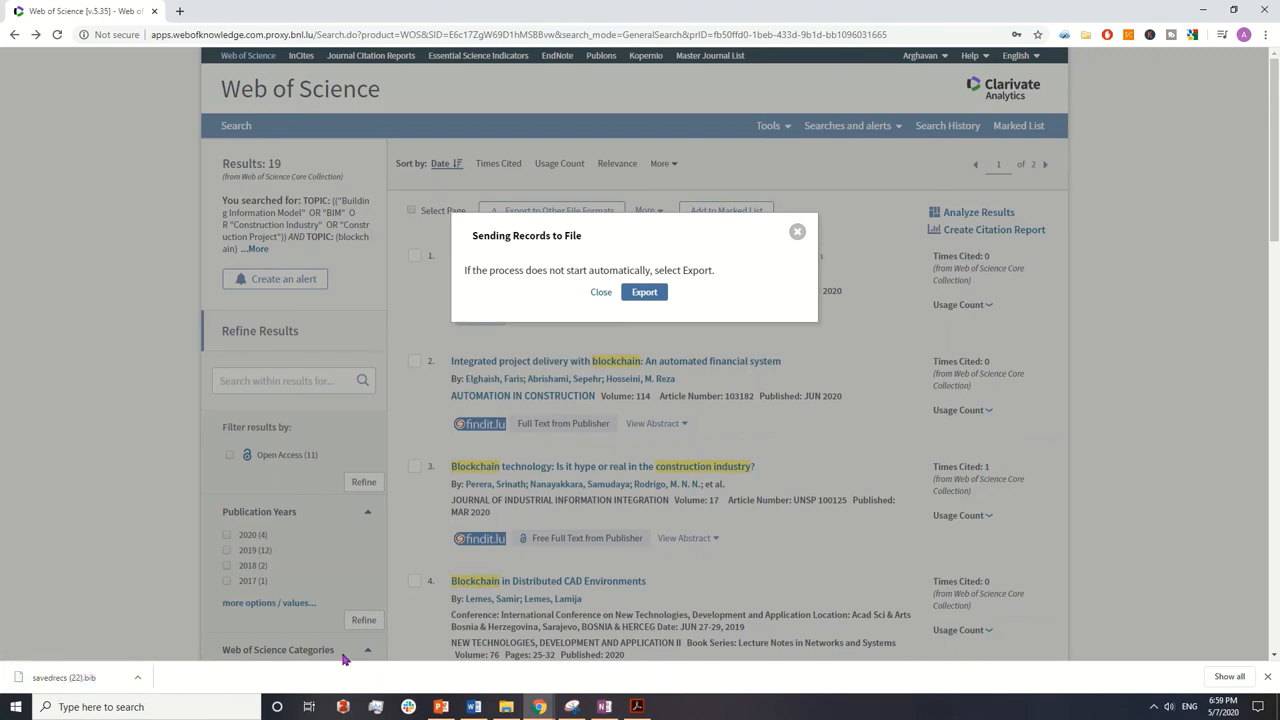
mouse_move(348, 608)
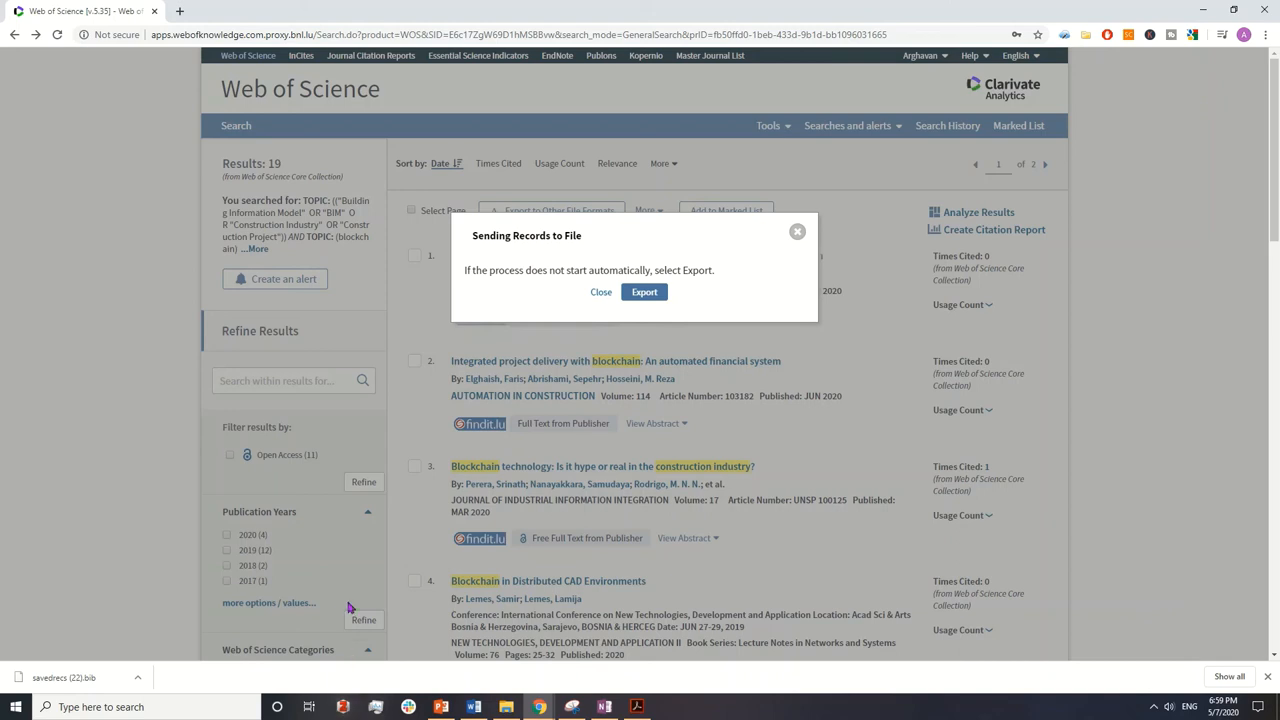
mouse_move(402, 548)
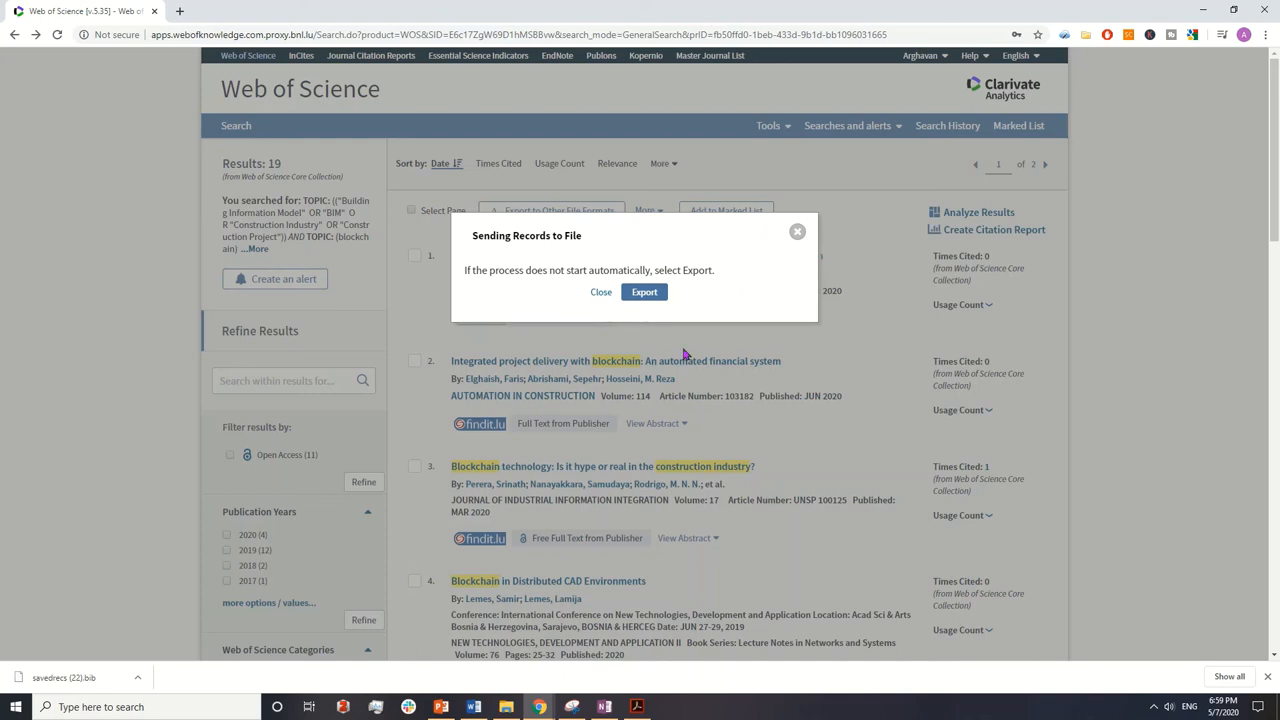
mouse_move(654, 380)
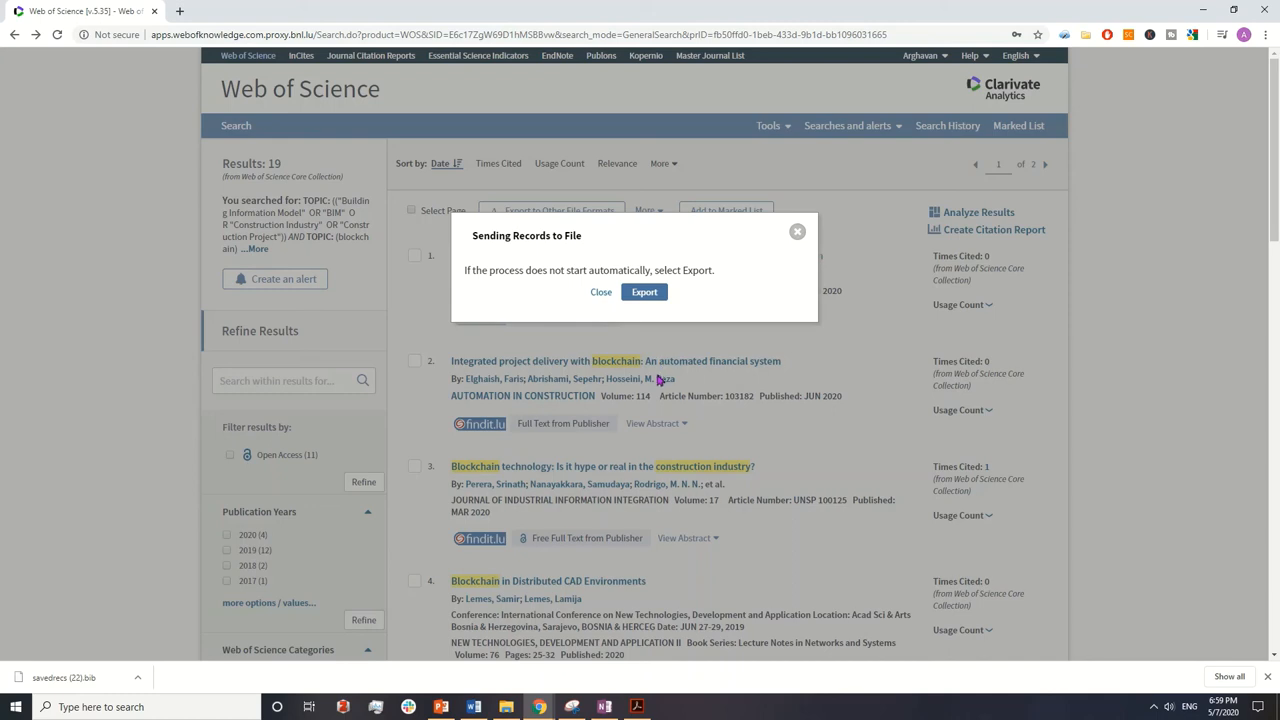